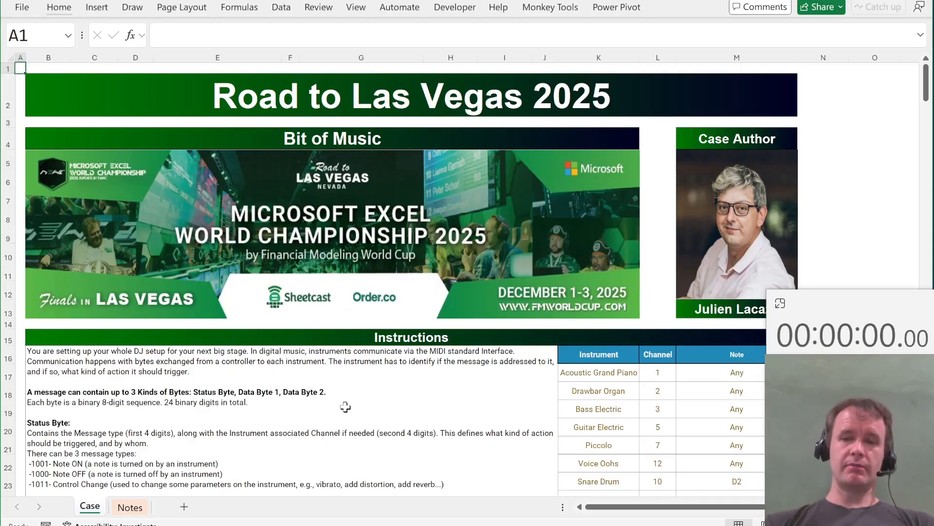
# Step: Scroll through the workbook and confirm the instrument-channel table is named t_1
pyautogui.scroll(-3)
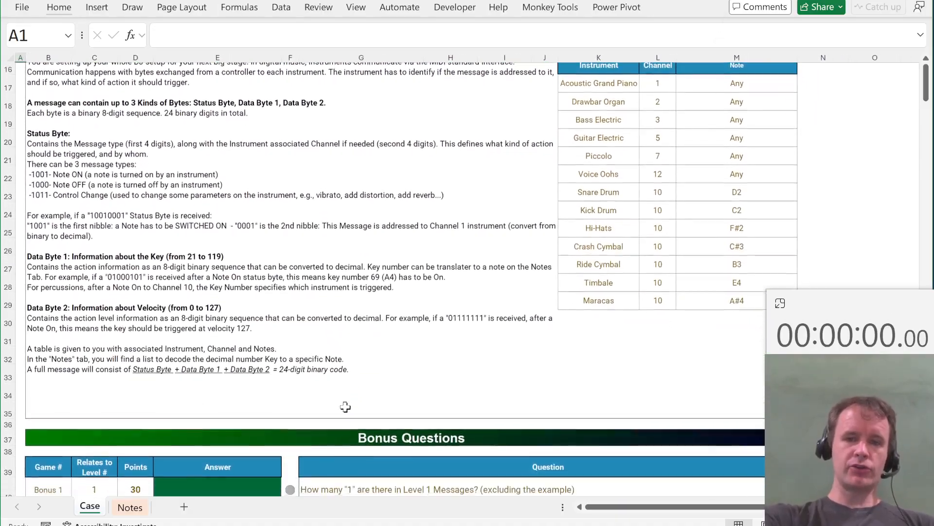
pyautogui.scroll(-3)
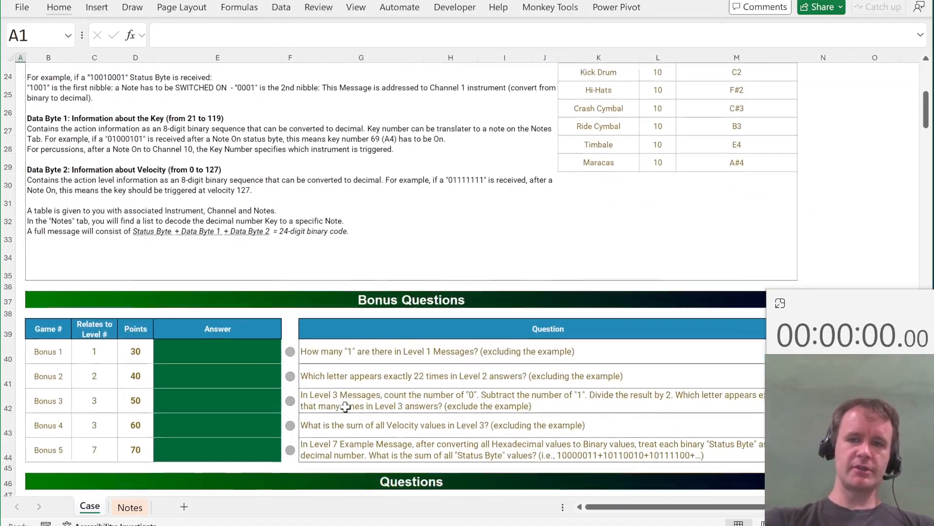
pyautogui.scroll(3)
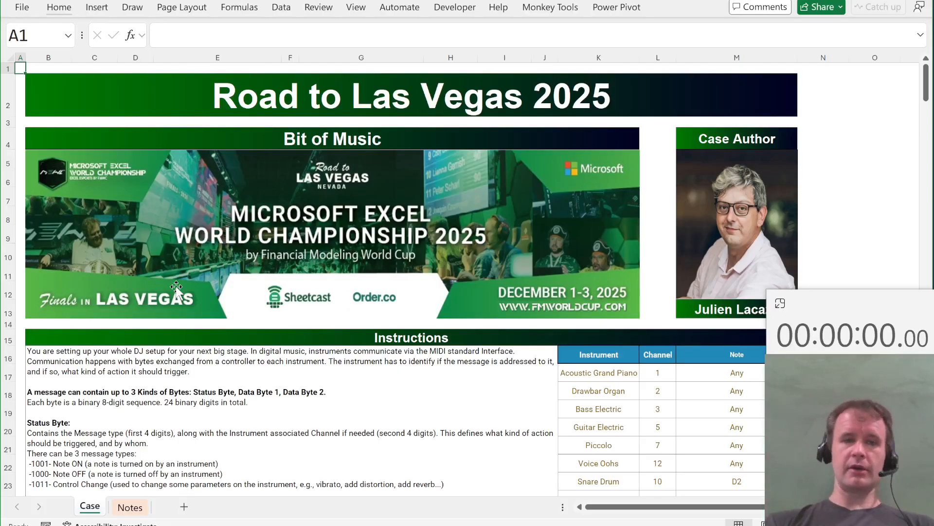
pyautogui.moveTo(149, 202)
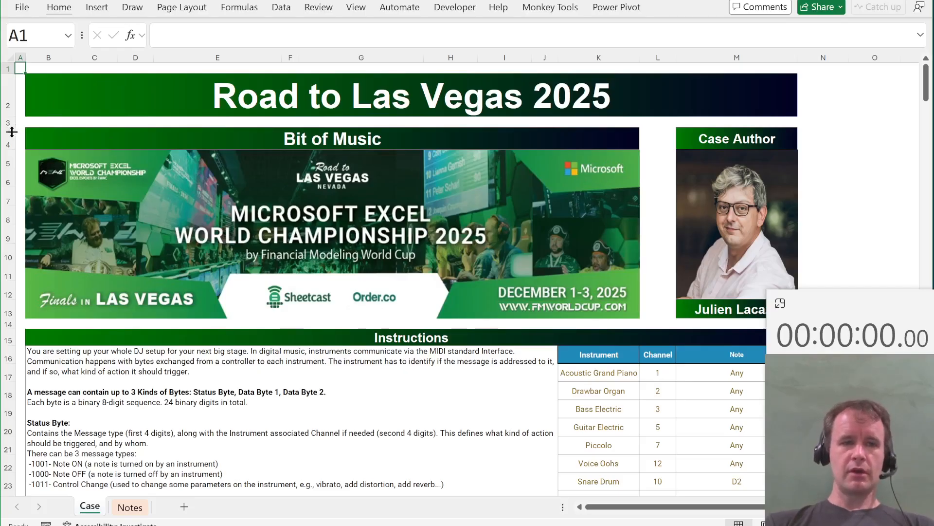
pyautogui.click(20, 144)
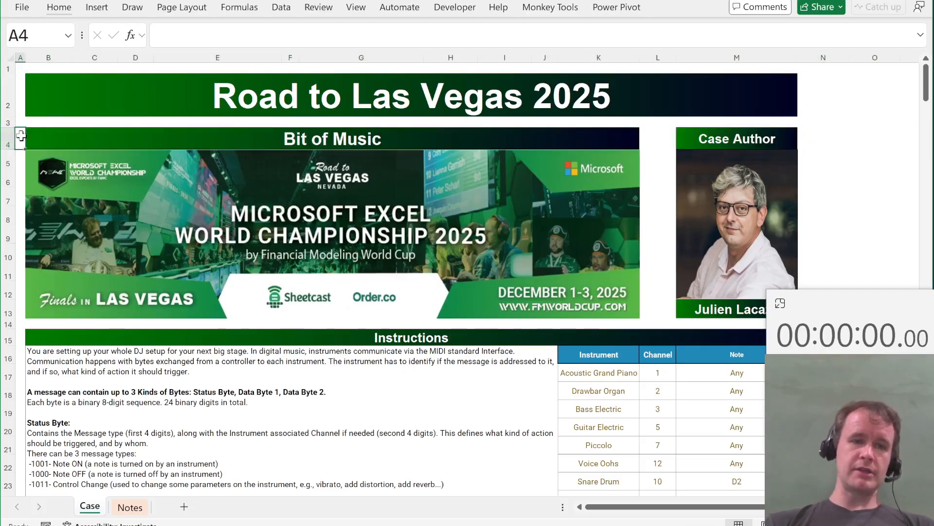
pyautogui.click(20, 67)
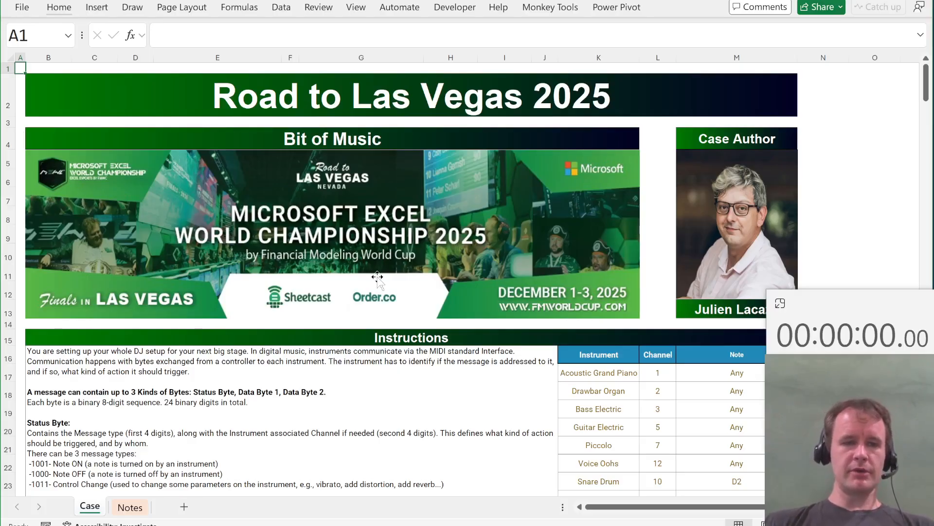
# Step: Check the t_2 Notes table, then launch the Monkey Tools markdown export
pyautogui.scroll(-3)
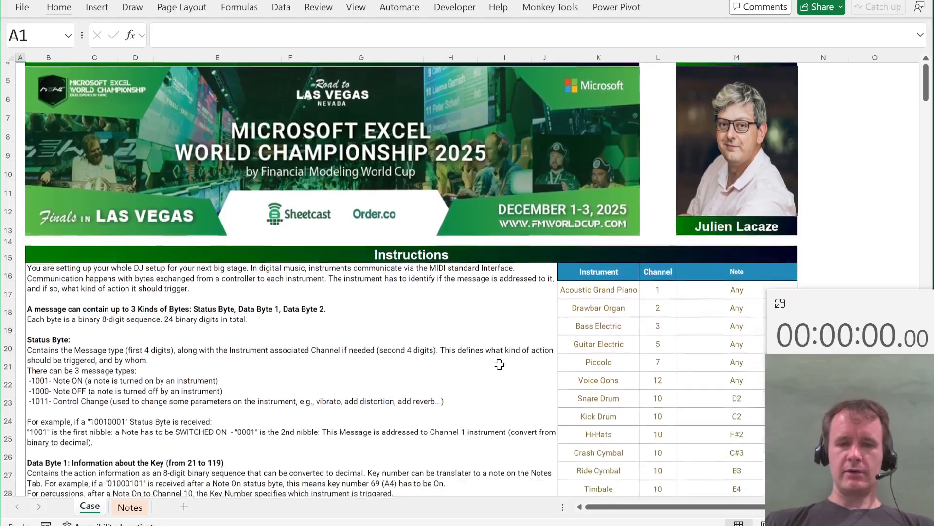
pyautogui.scroll(-3)
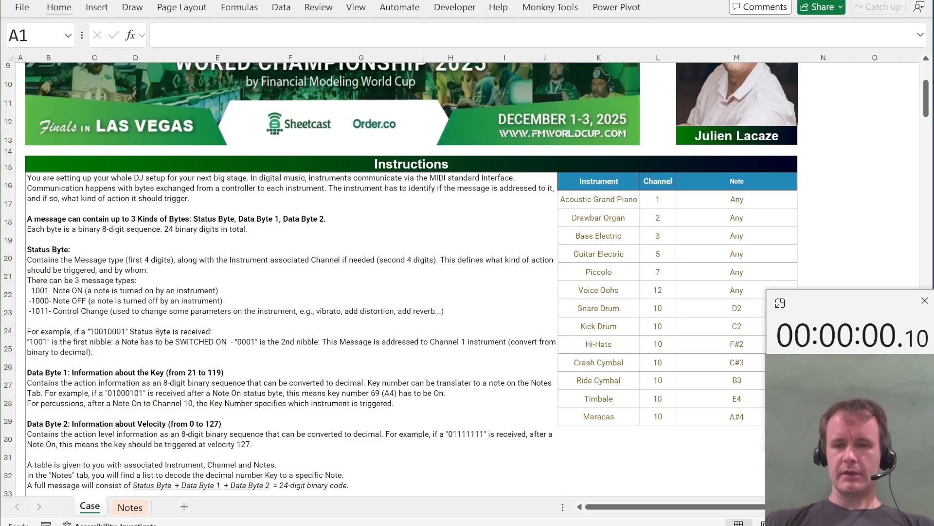
pyautogui.scroll(-3)
pyautogui.write('t_')
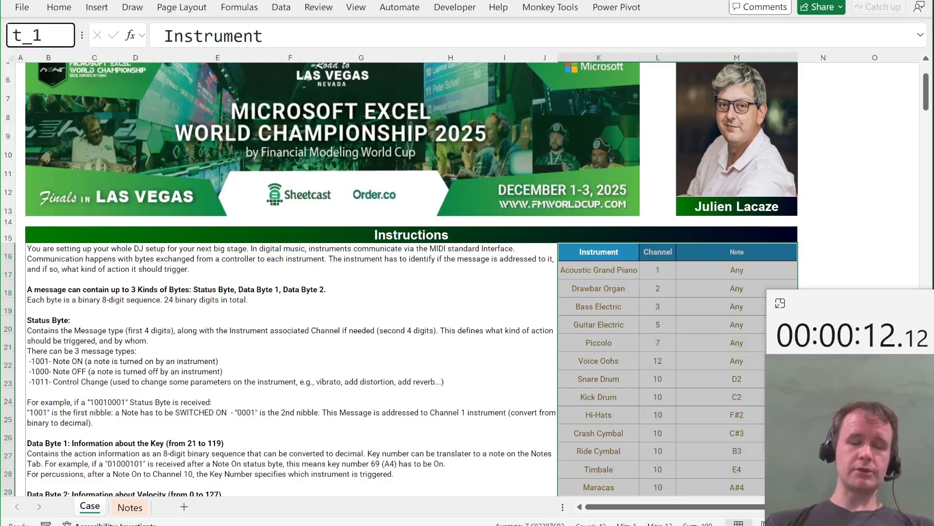
pyautogui.click(130, 507)
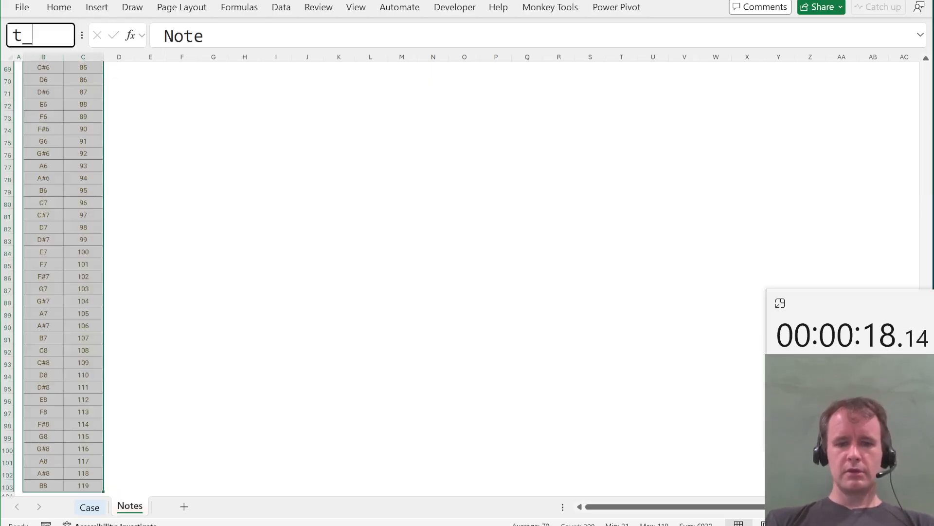
pyautogui.click(89, 507)
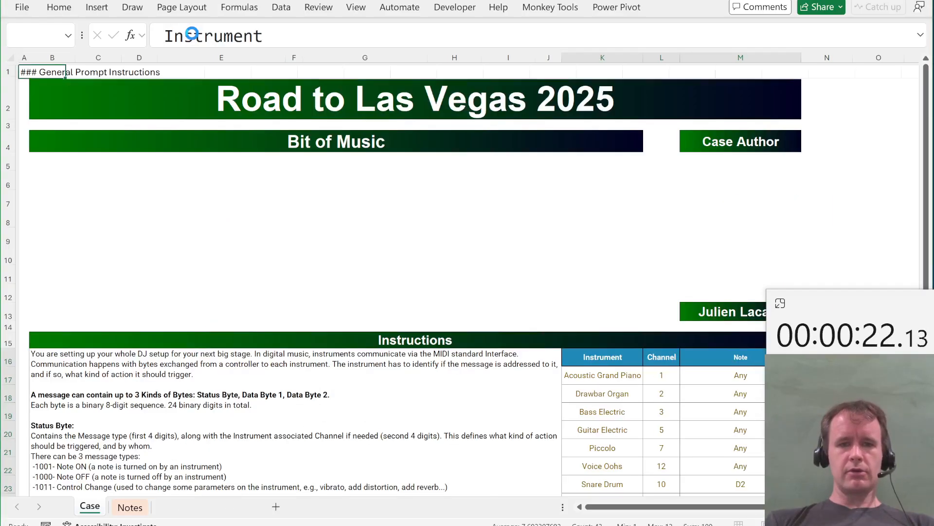
# Step: Compare the new MarkdownExport sheet against the Notes and Case sheets
pyautogui.click(196, 506)
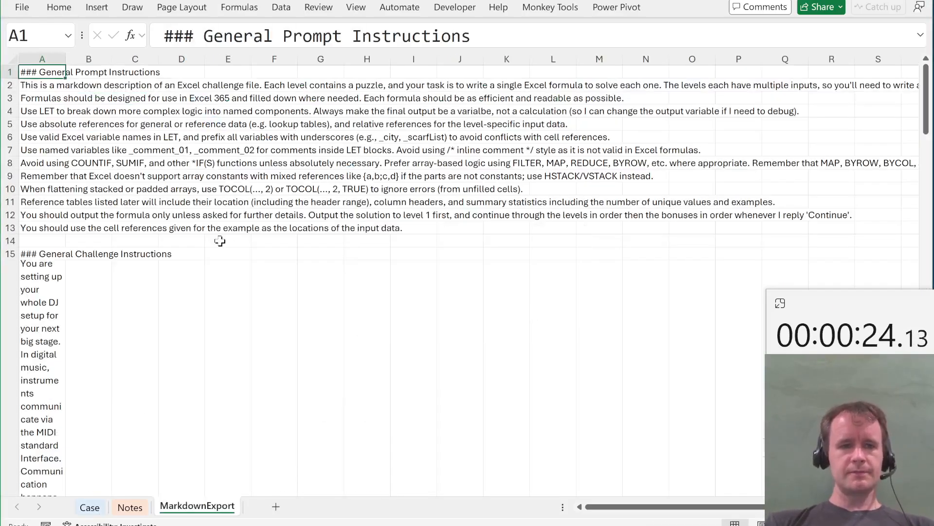
pyautogui.click(130, 507)
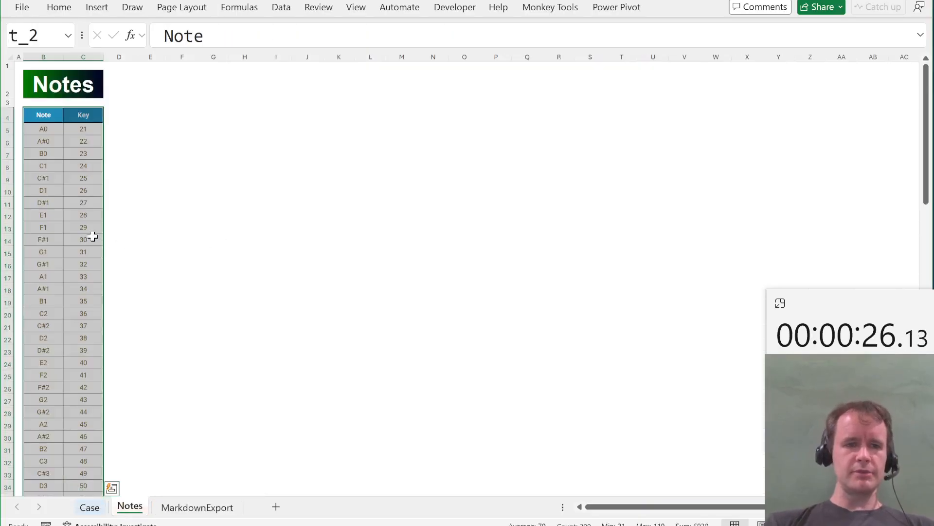
pyautogui.click(43, 114)
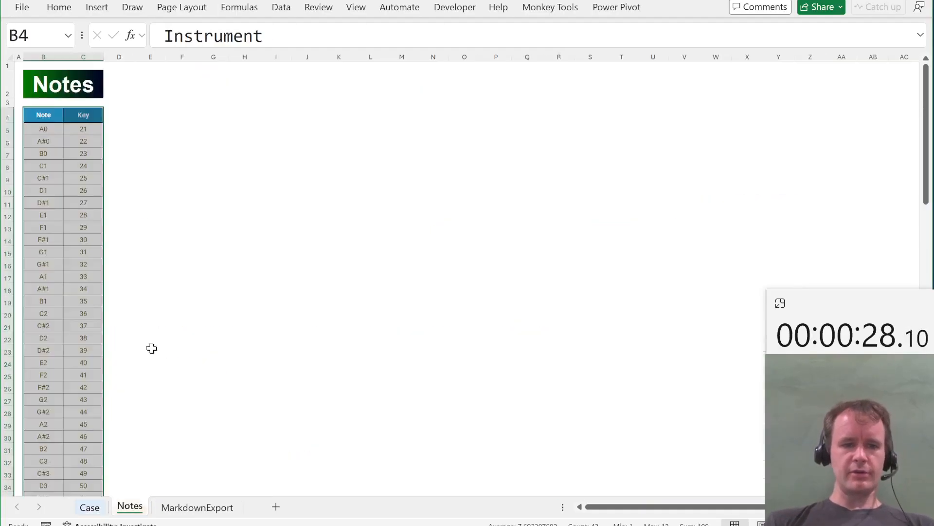
pyautogui.click(197, 507)
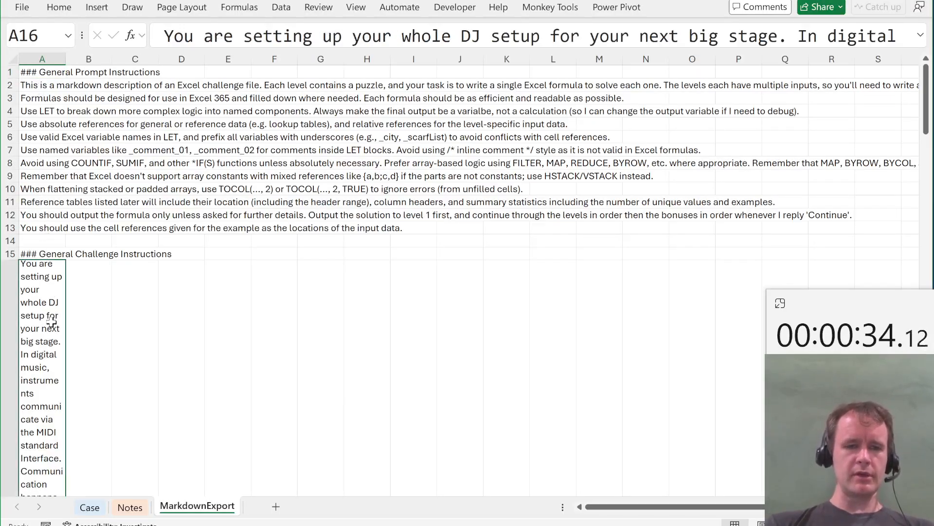
pyautogui.scroll(-3)
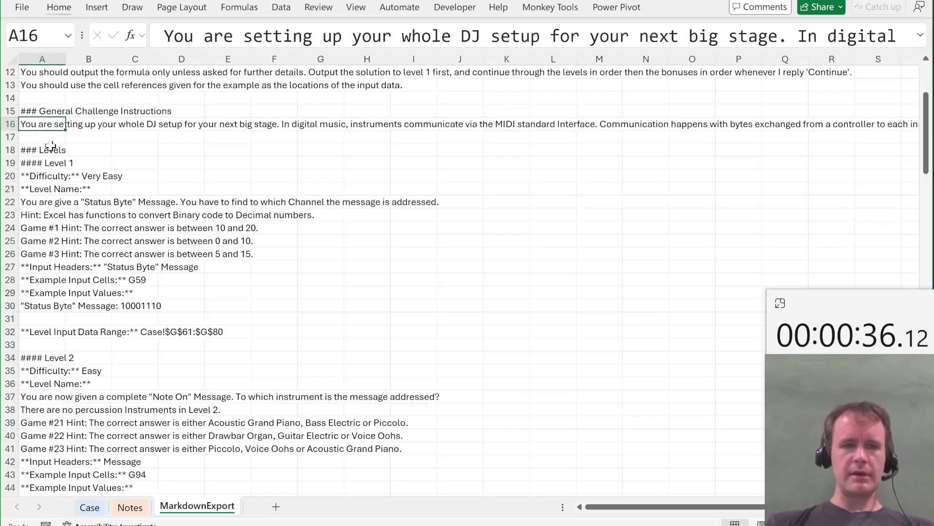
pyautogui.click(89, 507)
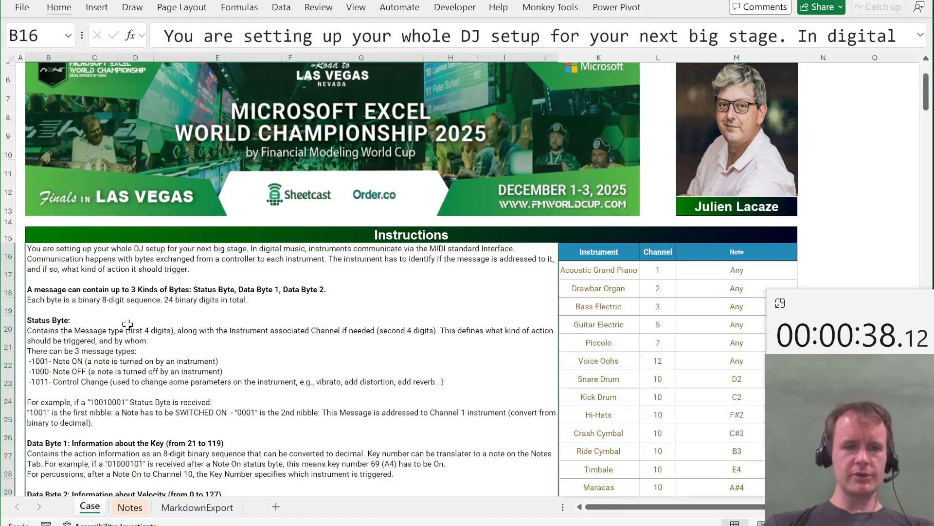
pyautogui.click(196, 507)
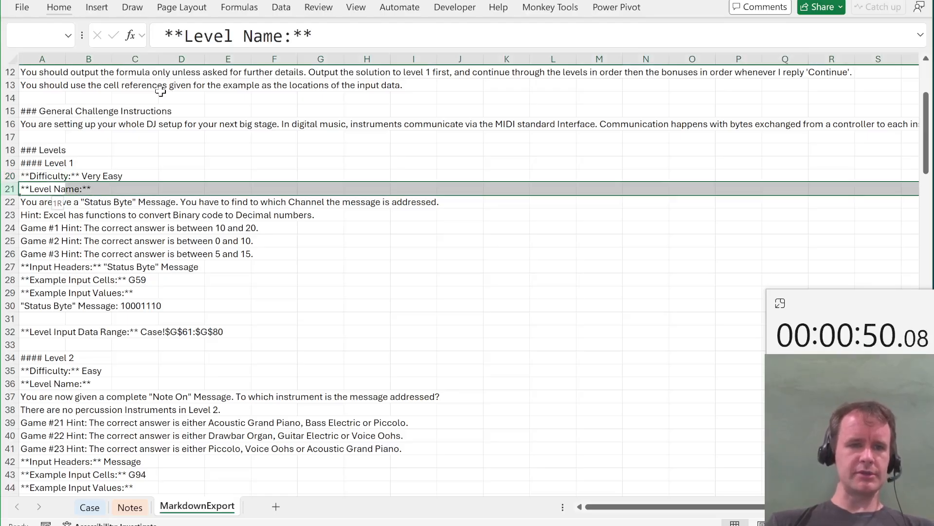
# Step: Inspect the Level 1 task, example values, data range and table summaries, then select column A to copy
pyautogui.click(42, 189)
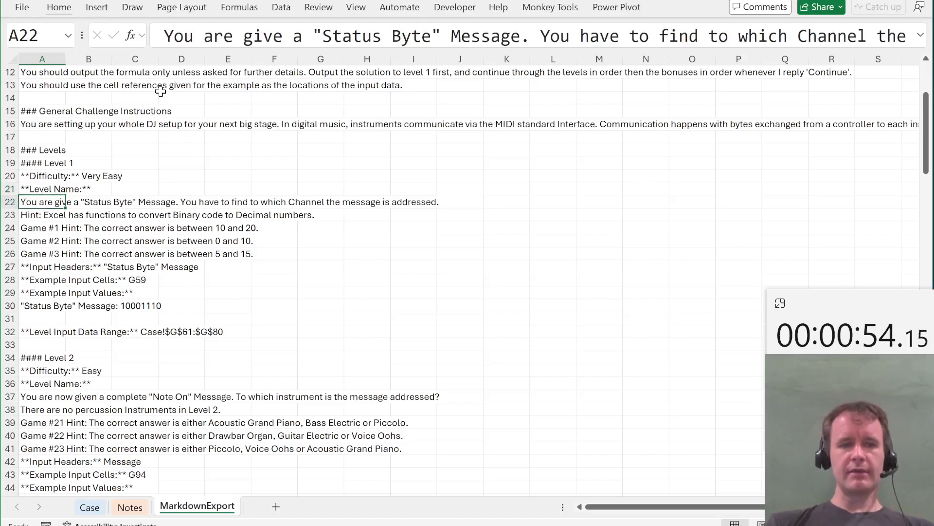
pyautogui.click(42, 266)
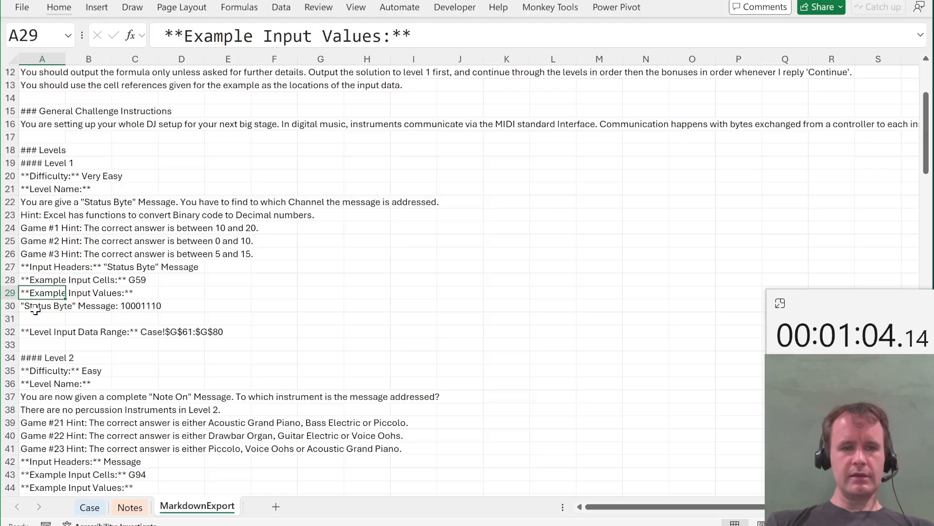
pyautogui.click(135, 305)
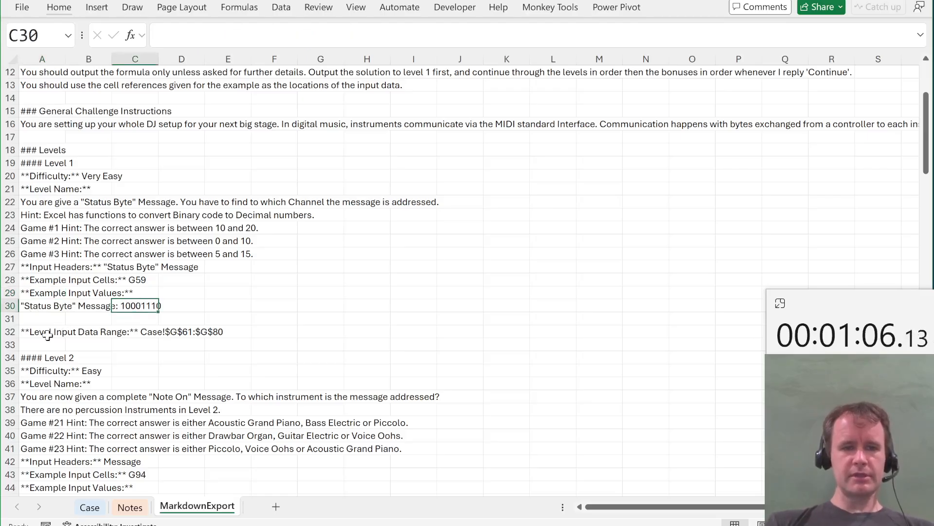
pyautogui.click(42, 331)
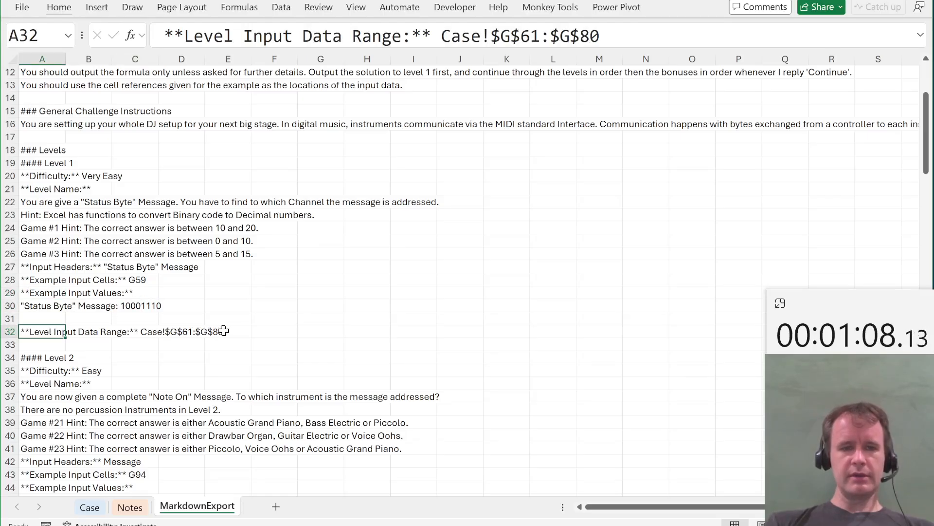
pyautogui.scroll(-3)
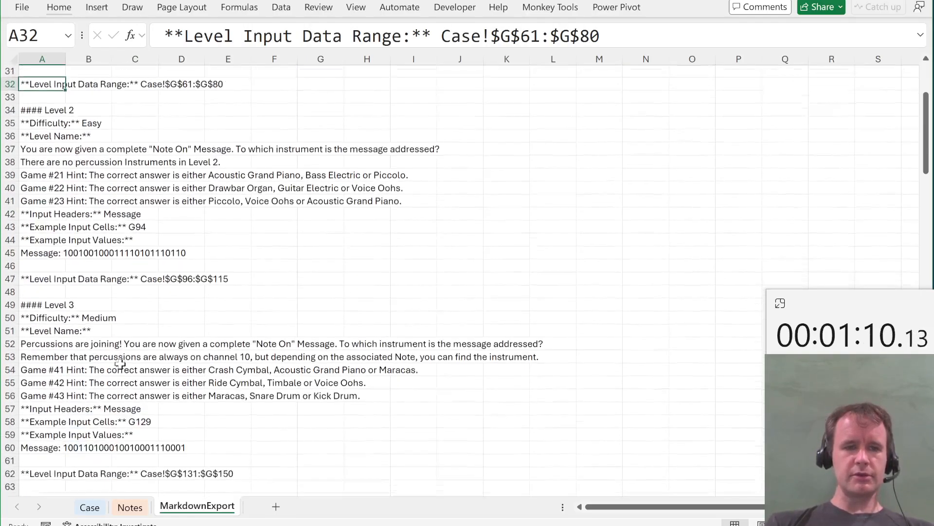
pyautogui.scroll(-3)
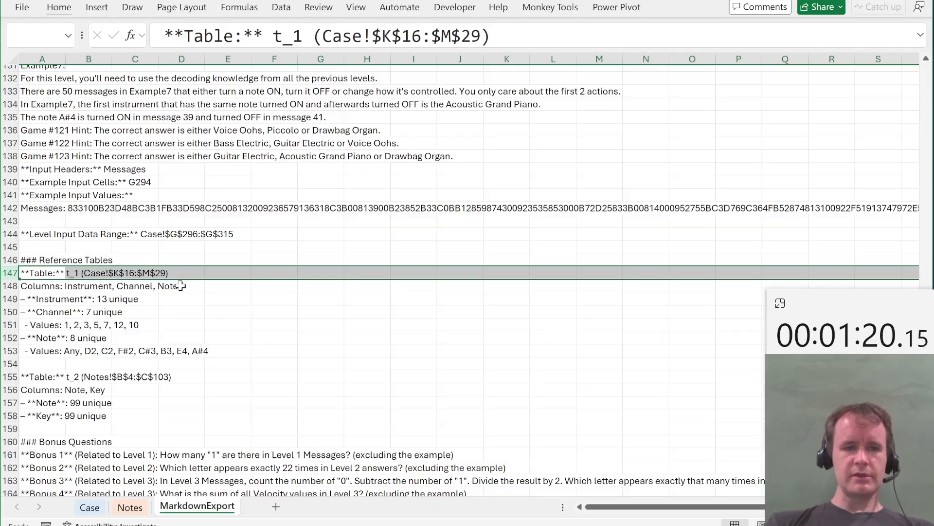
pyautogui.click(41, 298)
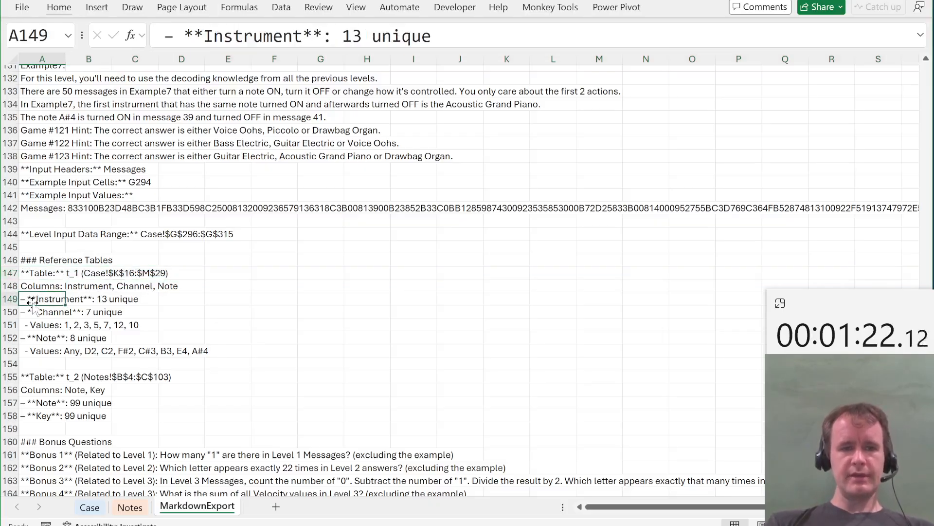
pyautogui.click(42, 324)
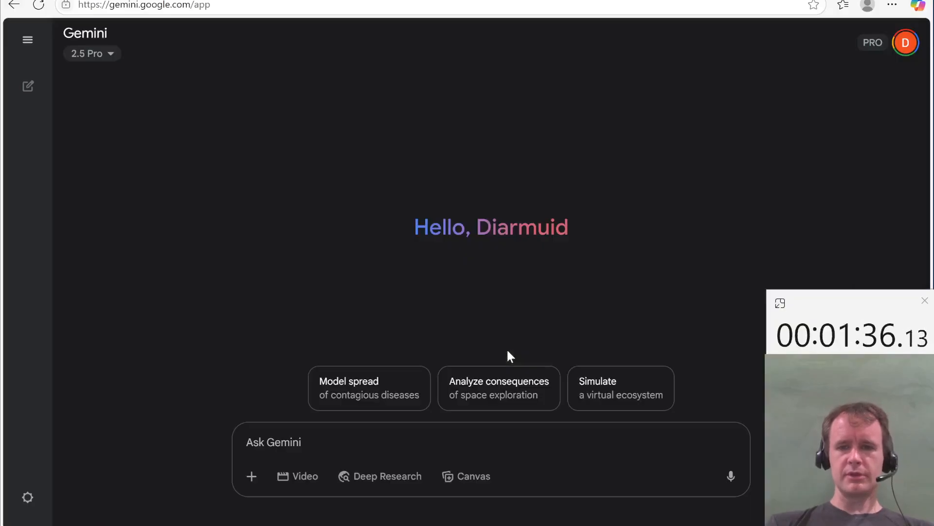
# Step: Paste the exported case markdown into Gemini's prompt and send it
pyautogui.click(274, 442)
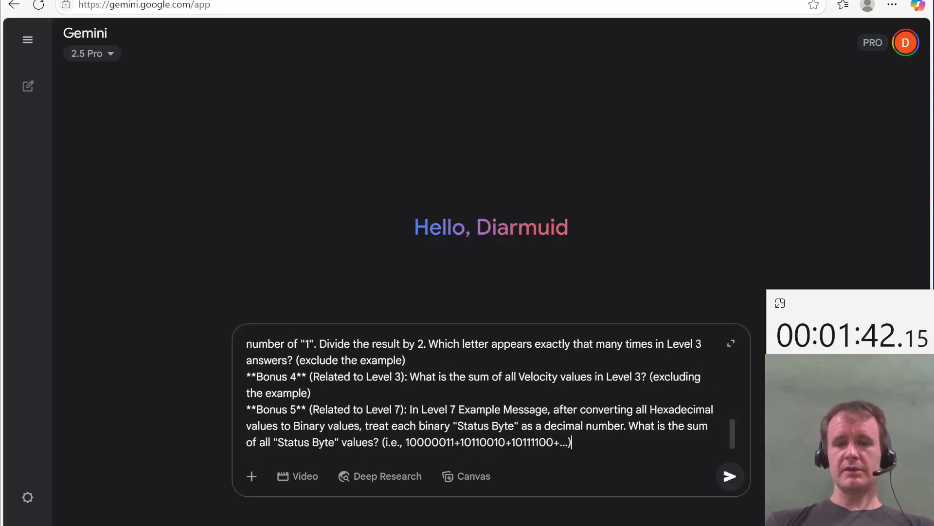
pyautogui.click(729, 475)
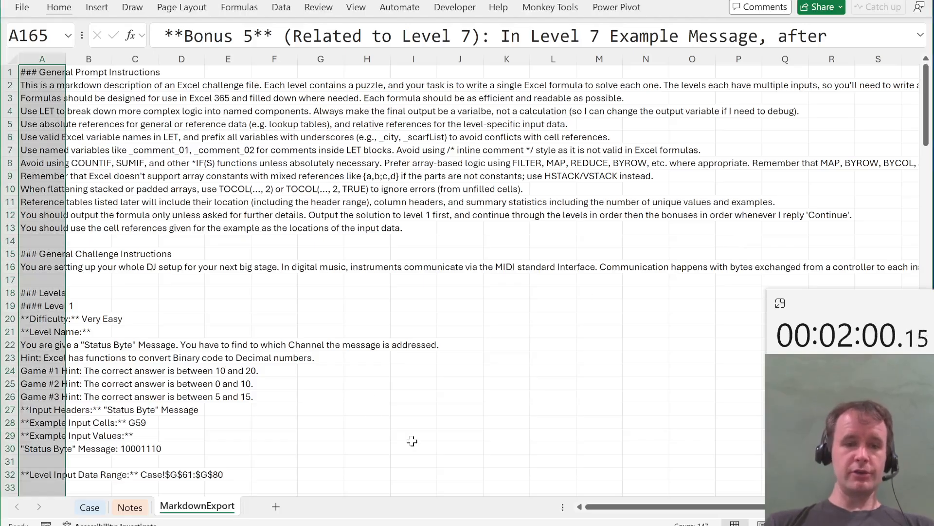
# Step: Look over the empty Level 1 answer column on the Case sheet, then return to Gemini
pyautogui.click(90, 507)
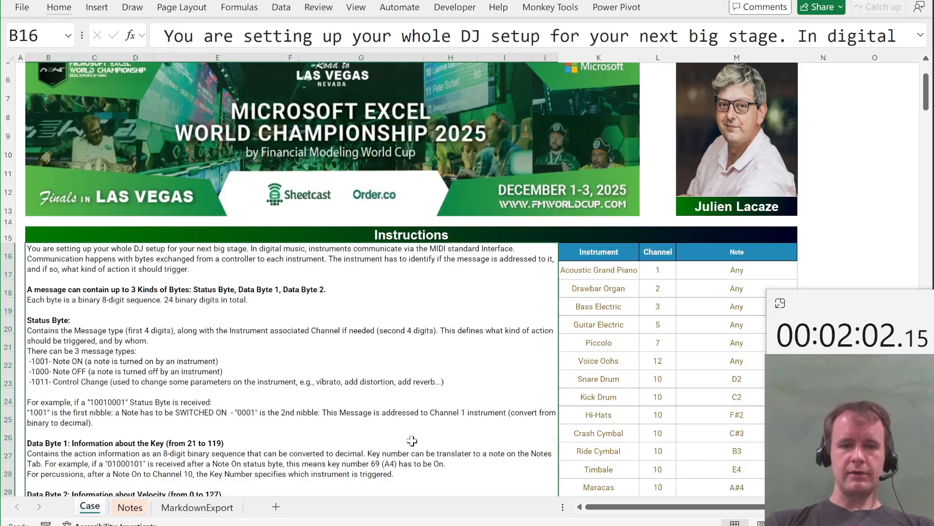
pyautogui.scroll(-3)
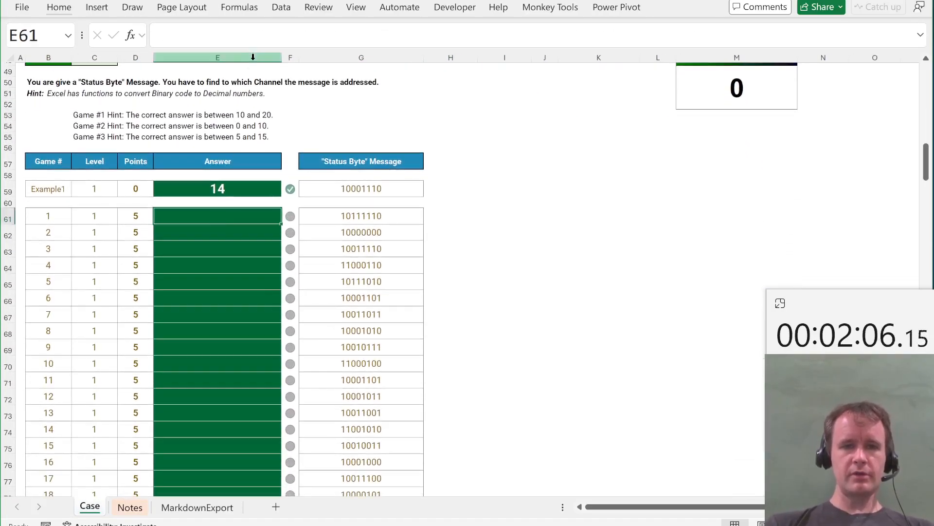
pyautogui.click(217, 203)
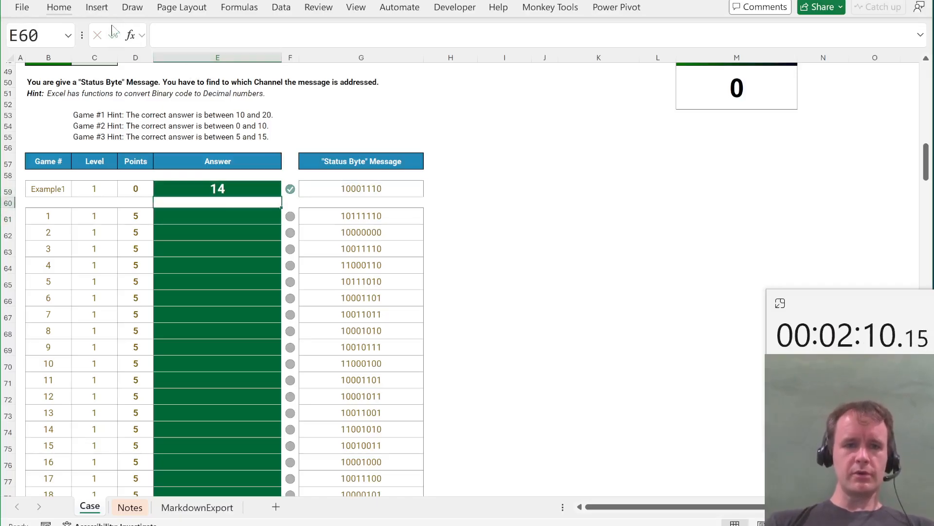
pyautogui.press('ctrl+v')
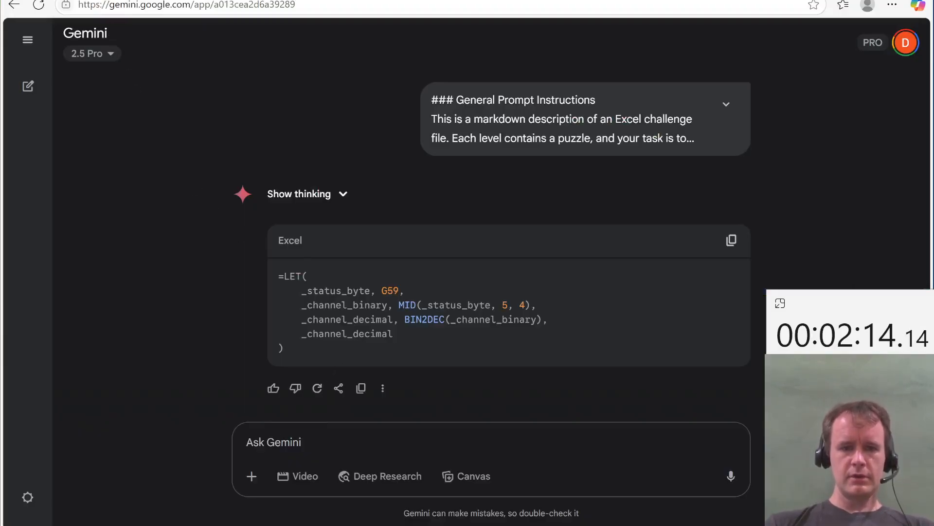
# Step: Send 'continue' to Gemini and review its XLOOKUP instrument formula for G94
pyautogui.write('continue')
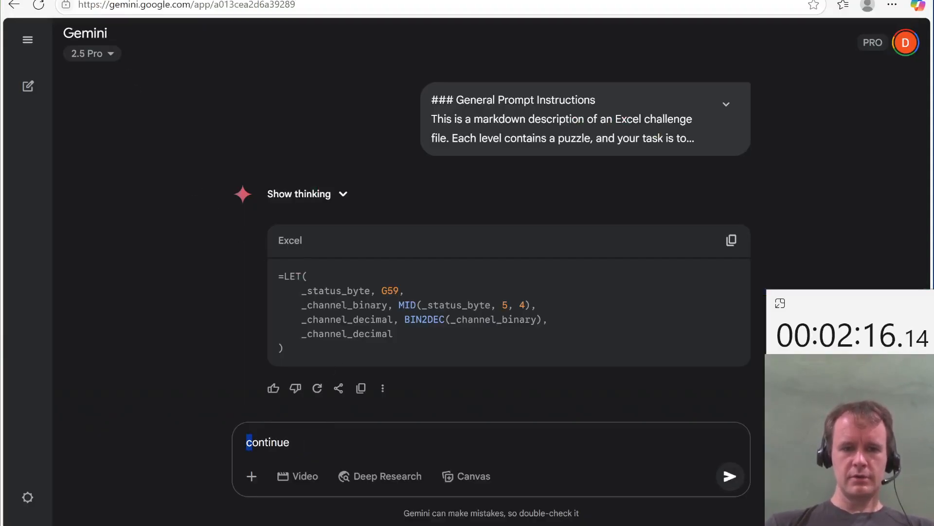
pyautogui.click(729, 475)
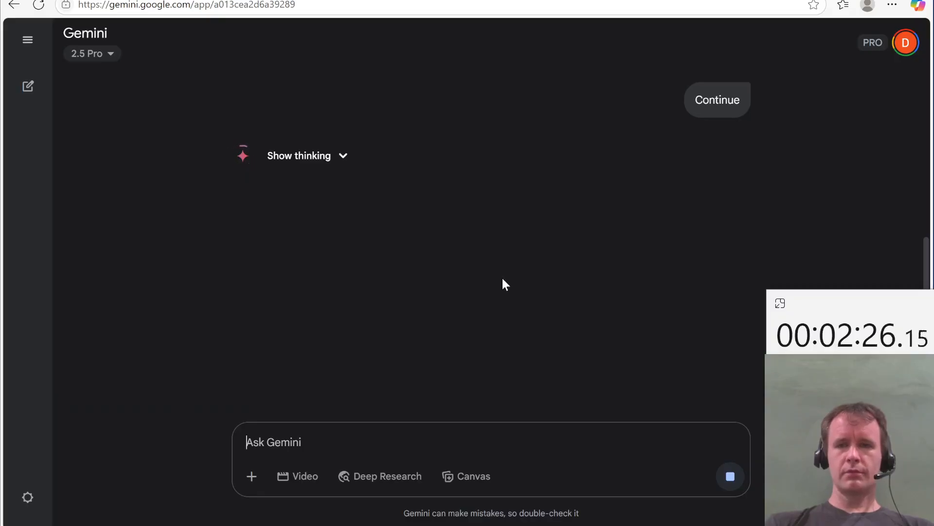
pyautogui.scroll(-3)
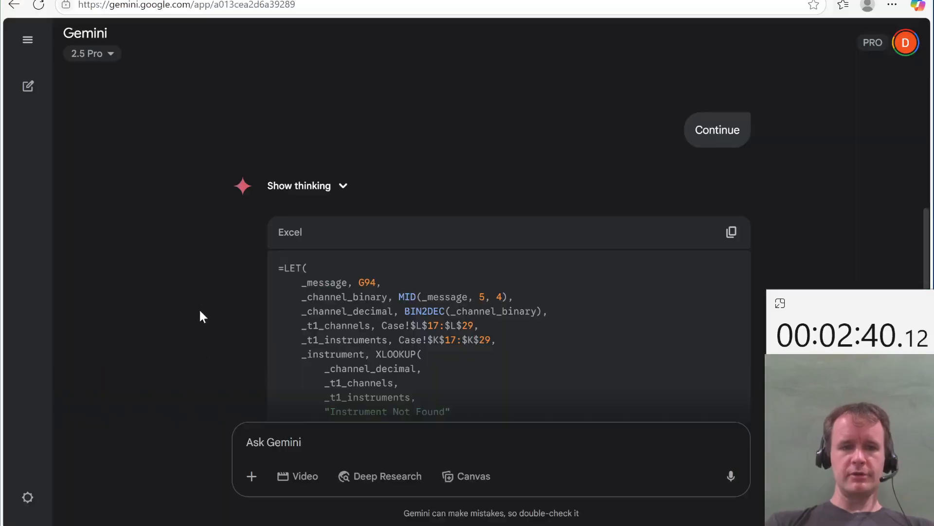
pyautogui.write('Conti')
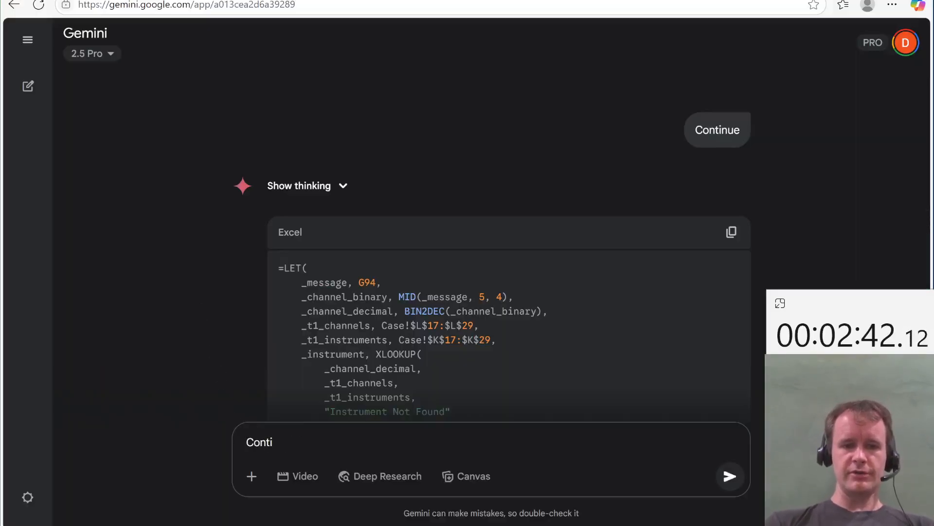
pyautogui.click(729, 476)
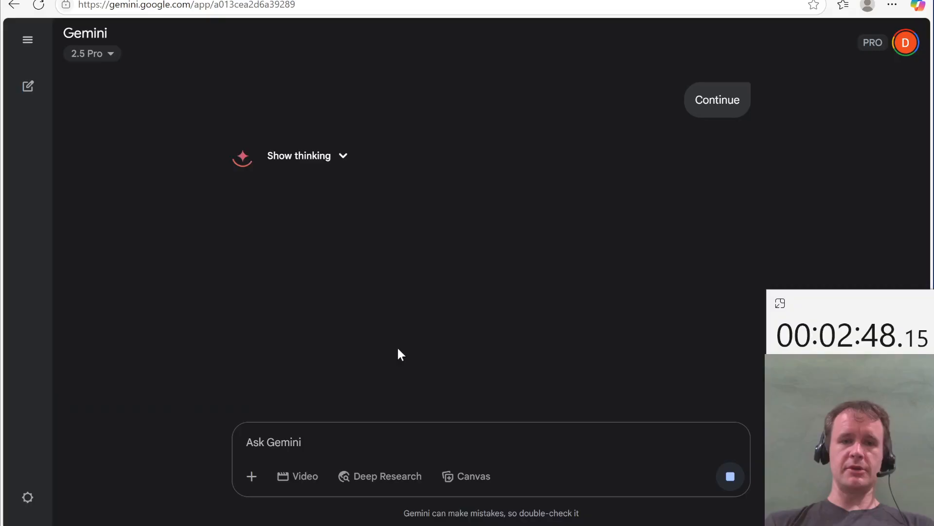
pyautogui.moveTo(470, 282)
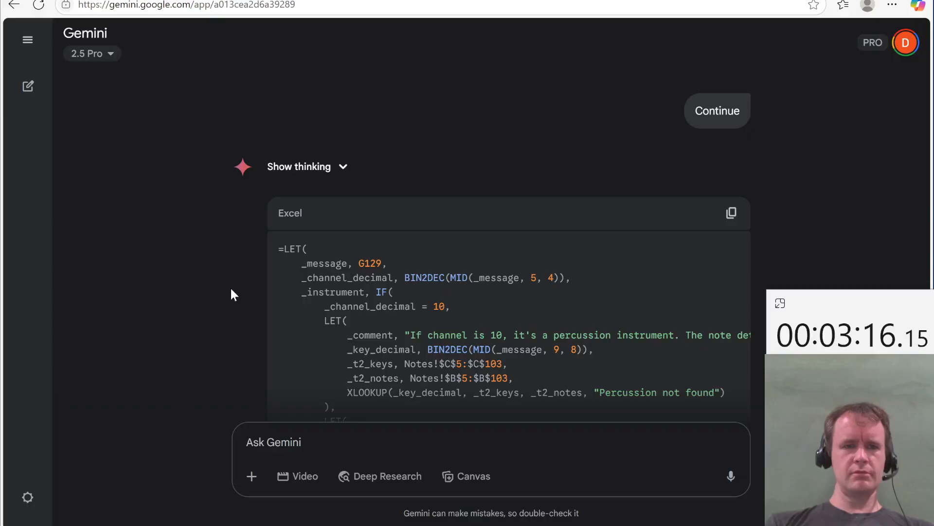
pyautogui.scroll(-3)
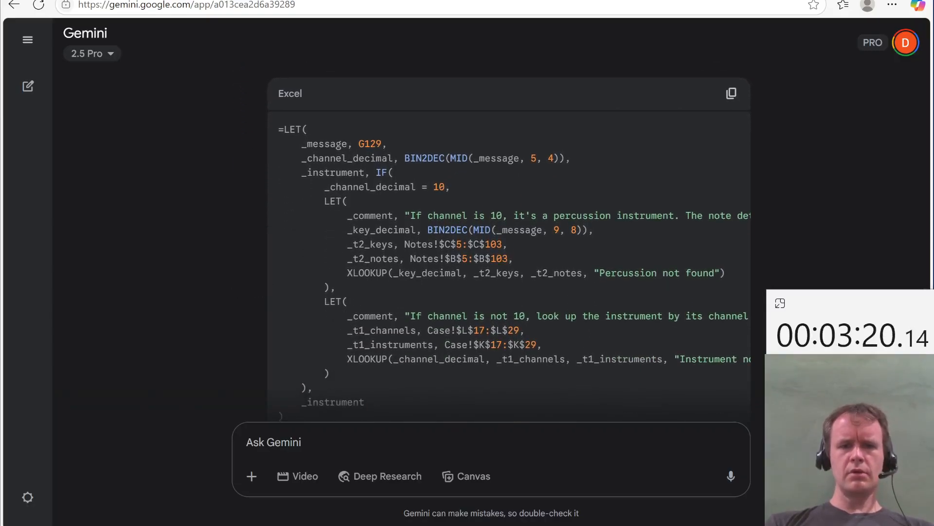
pyautogui.scroll(3)
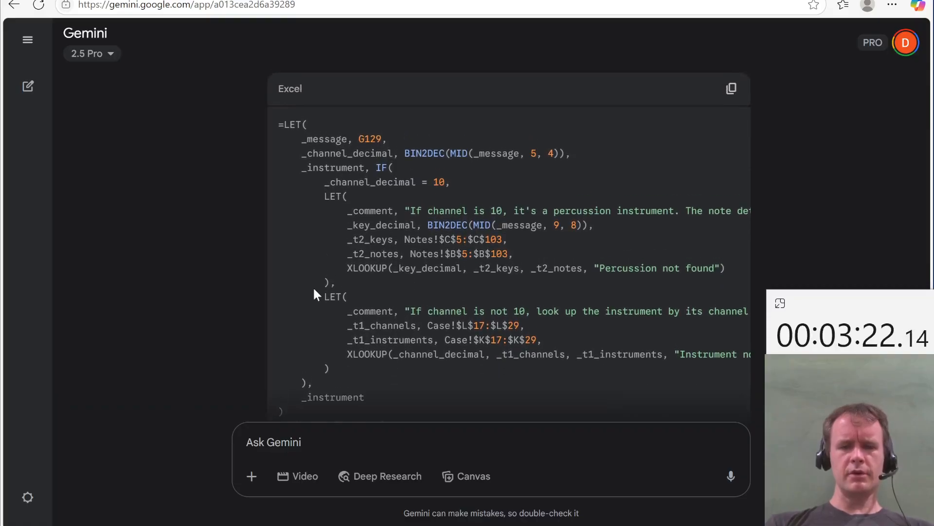
pyautogui.scroll(3)
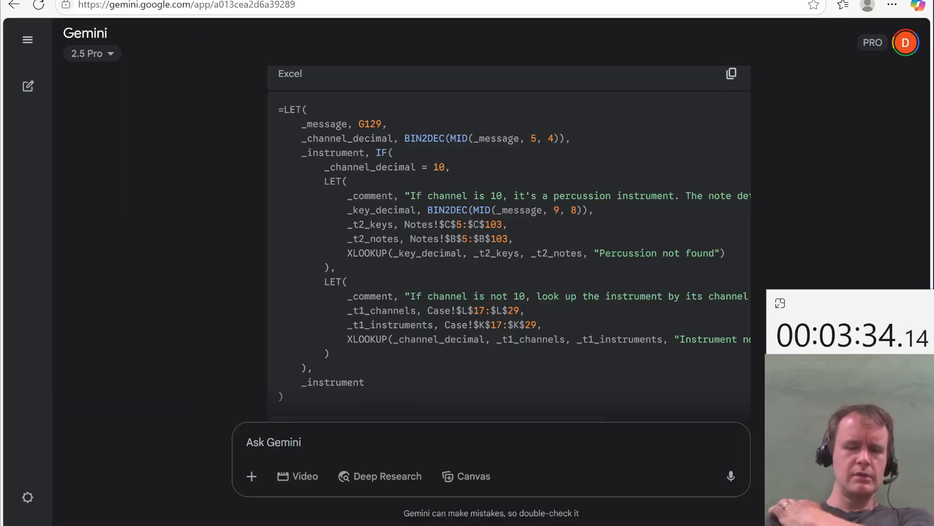
pyautogui.moveTo(434, 252)
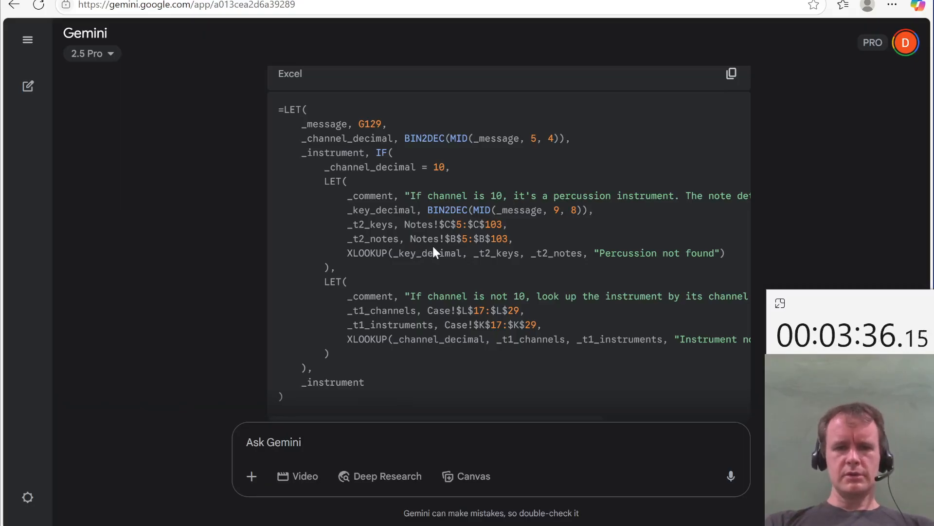
pyautogui.moveTo(480, 268)
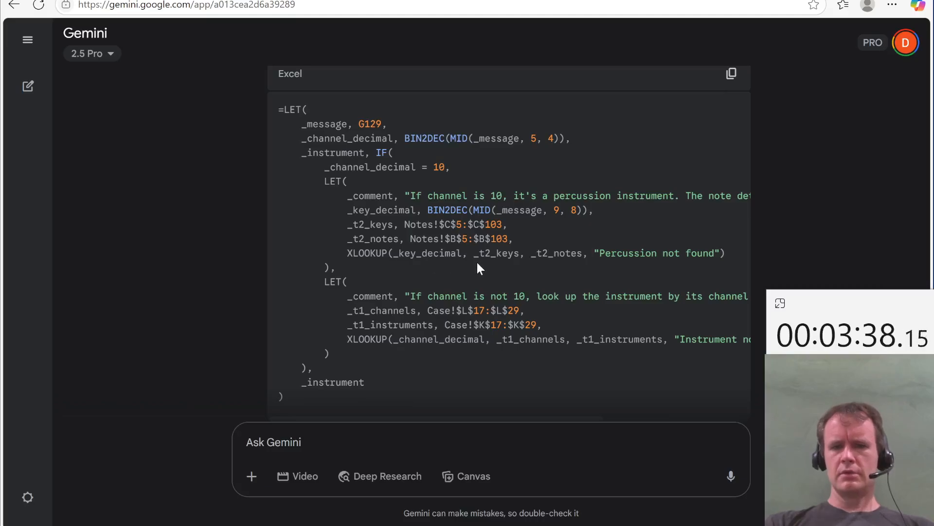
pyautogui.hscroll(3)
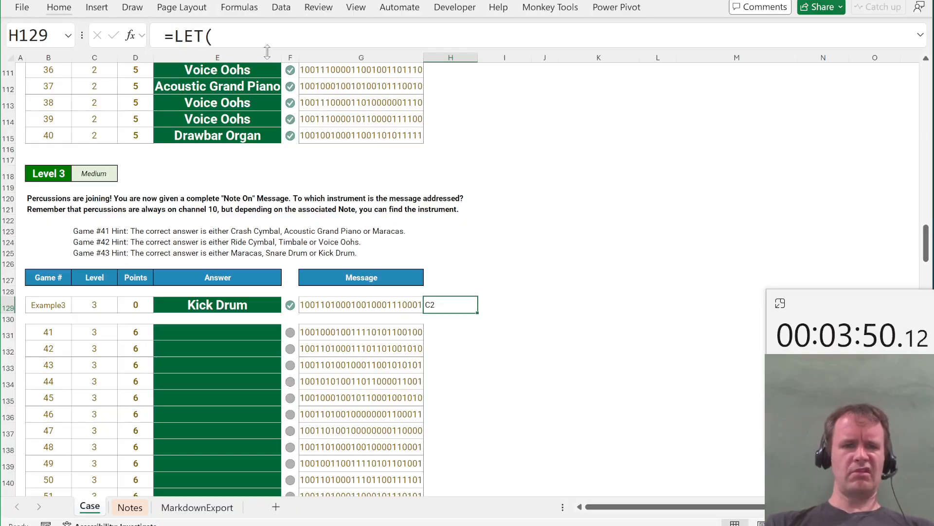
# Step: Enter Gemini's LET formula in H129 and check its _instrument result, which gives C2
pyautogui.click(921, 34)
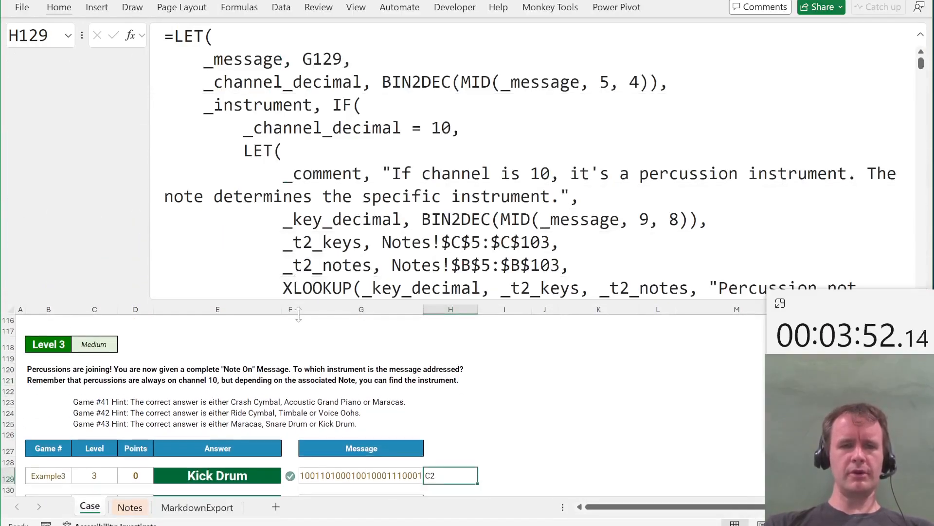
pyautogui.scroll(-3)
pyautogui.write(',')
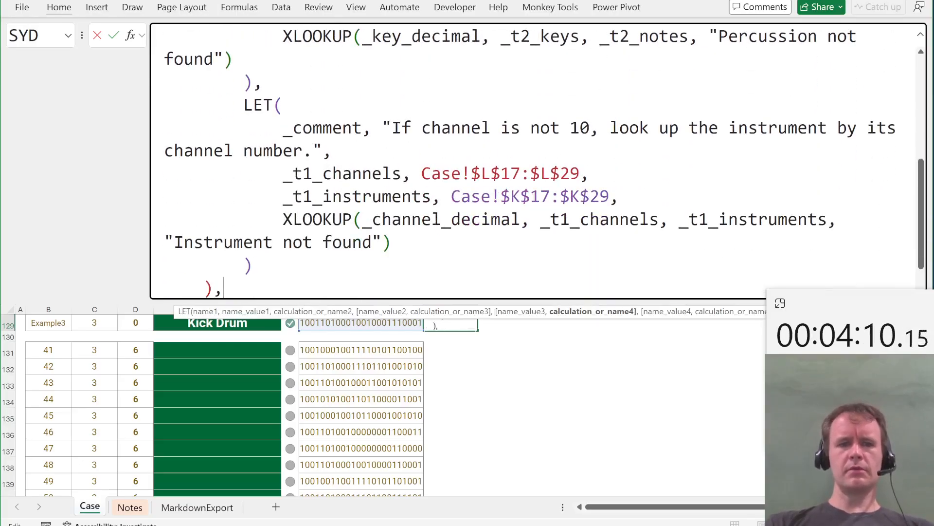
pyautogui.write('_instrument, IF(')
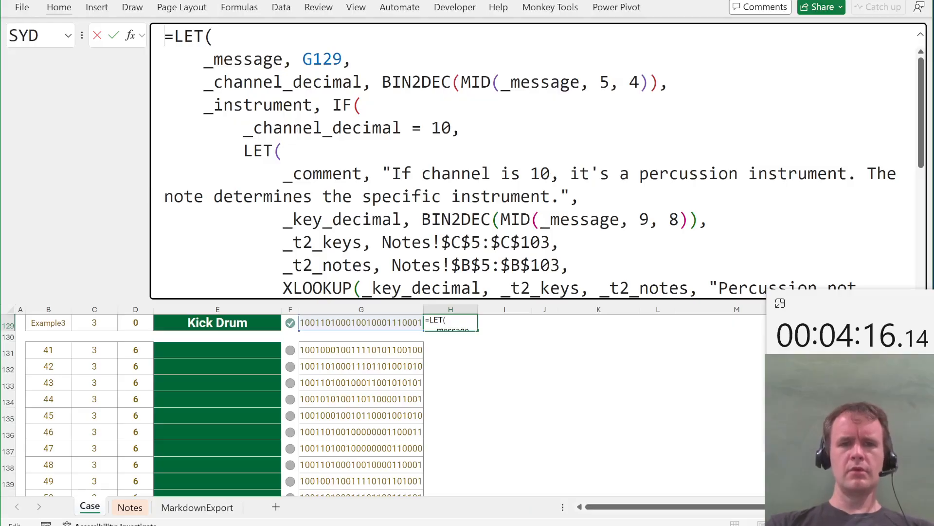
pyautogui.scroll(-3)
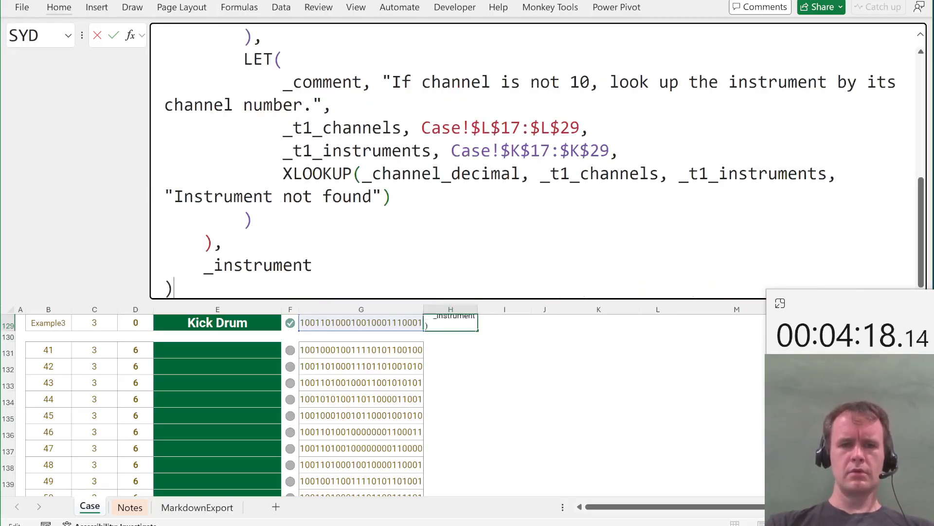
pyautogui.click(450, 323)
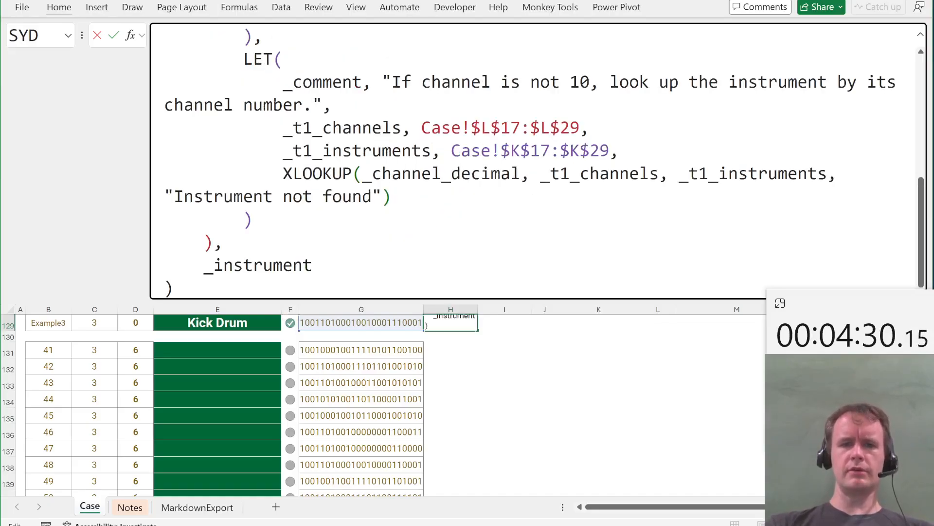
pyautogui.scroll(3)
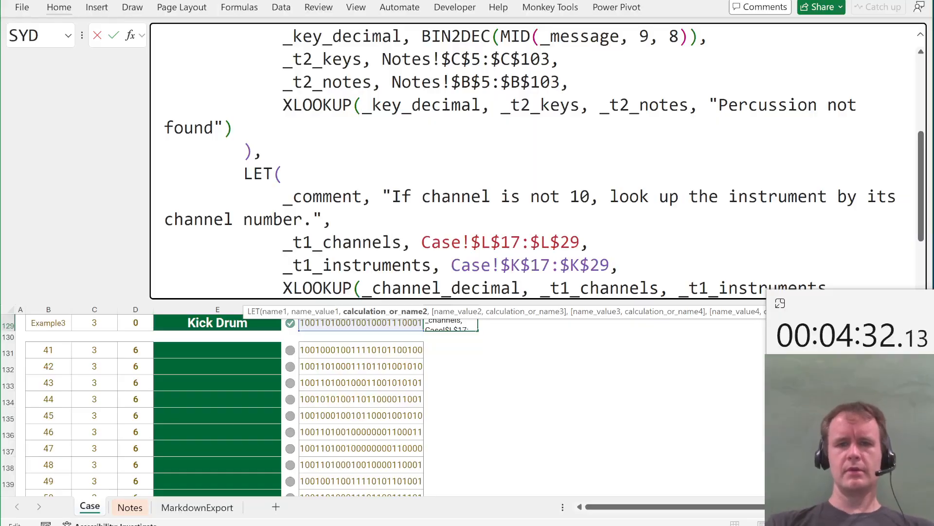
pyautogui.click(450, 322)
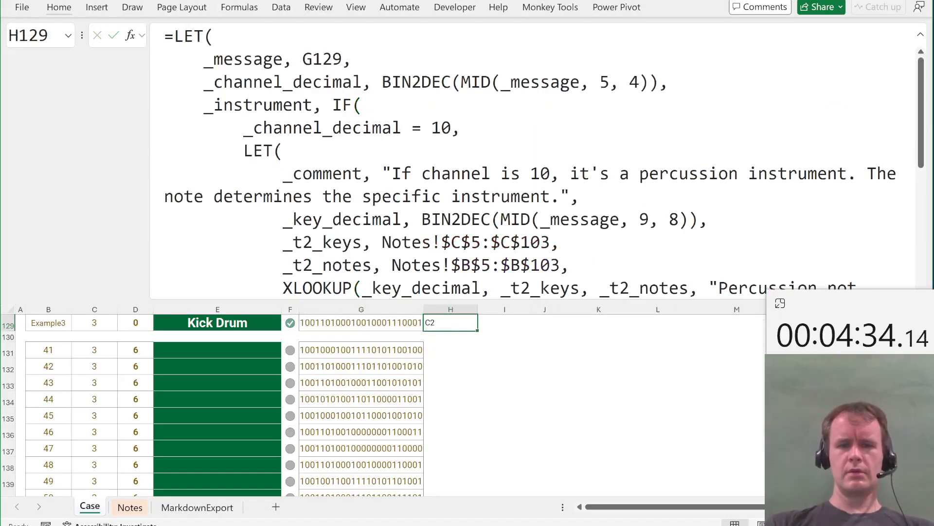
pyautogui.scroll(3)
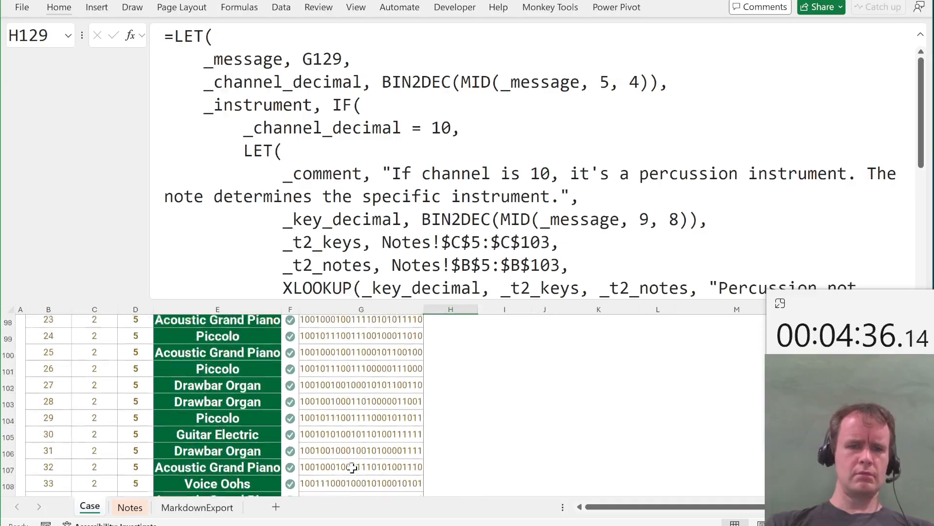
pyautogui.scroll(-3)
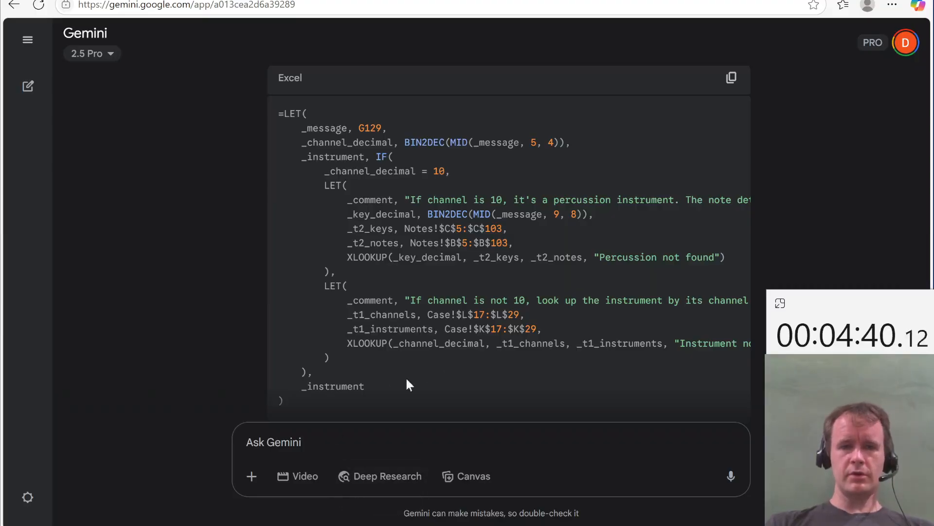
# Step: Ask Gemini to retry that level and review its new single-XLOOKUP percussion formula
pyautogui.scroll(-3)
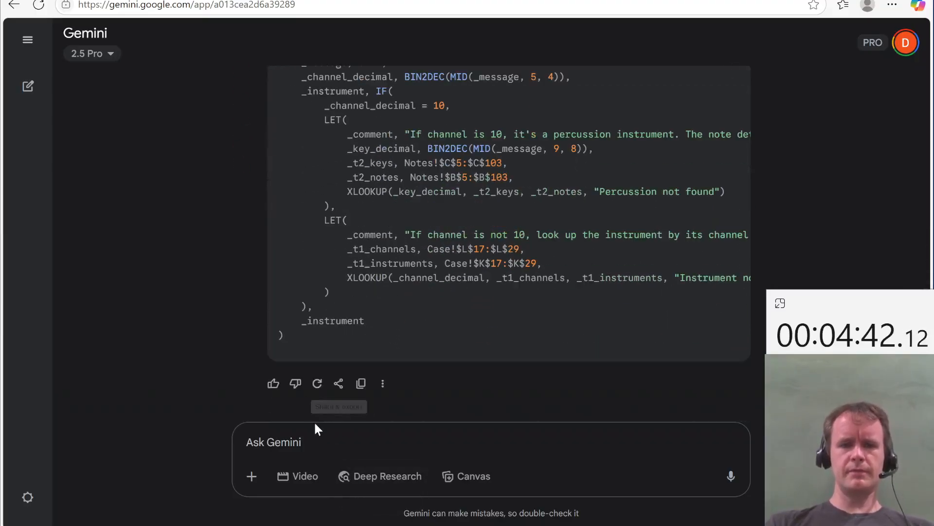
pyautogui.write('Try that leve')
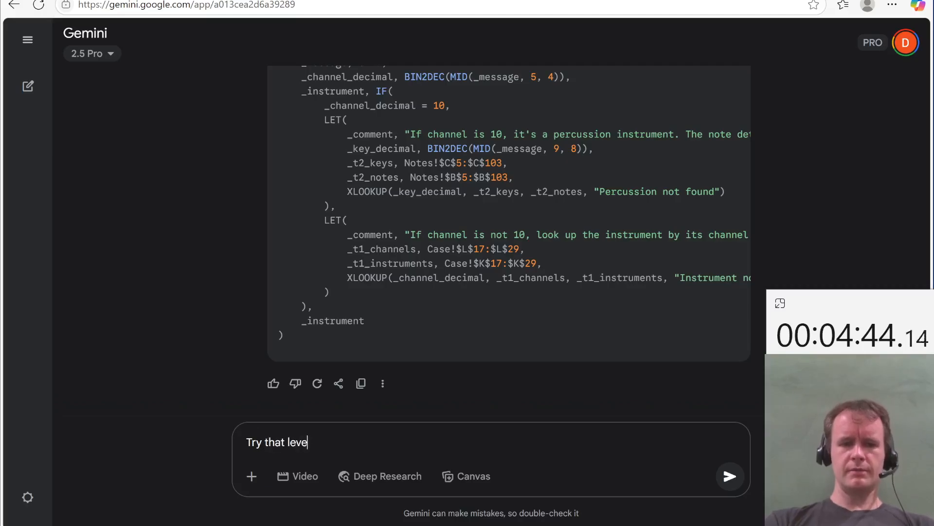
pyautogui.click(729, 475)
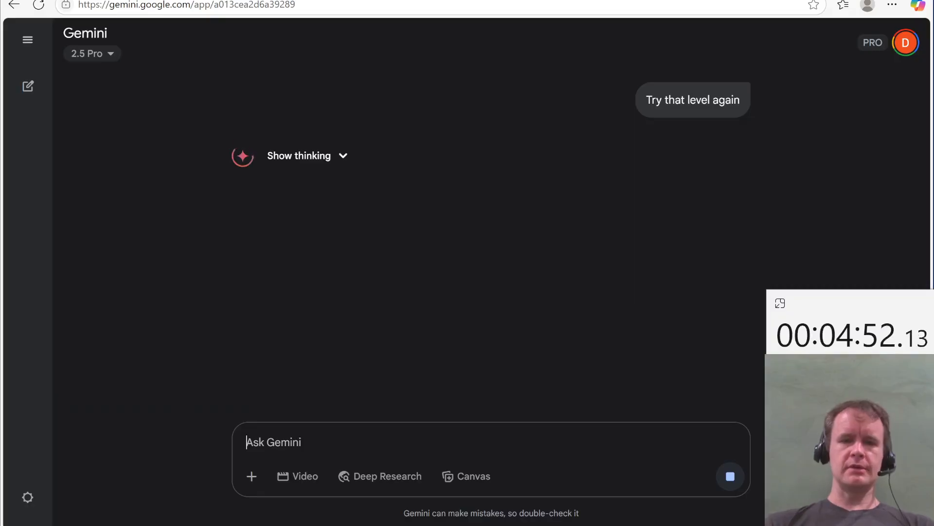
pyautogui.moveTo(514, 279)
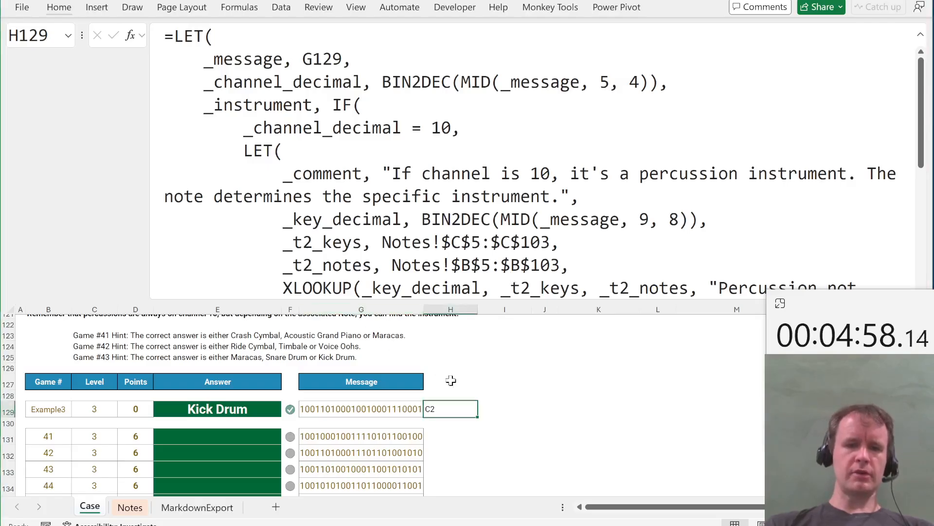
pyautogui.click(217, 409)
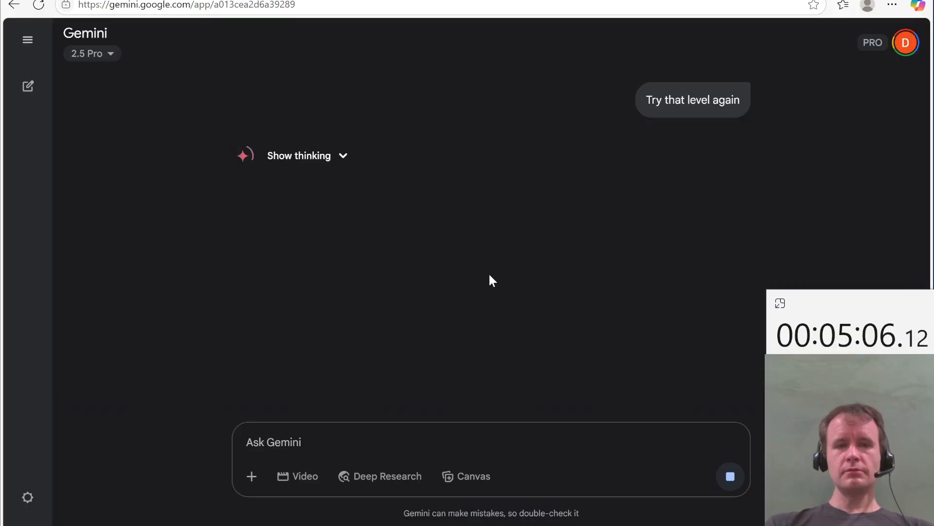
pyautogui.click(274, 441)
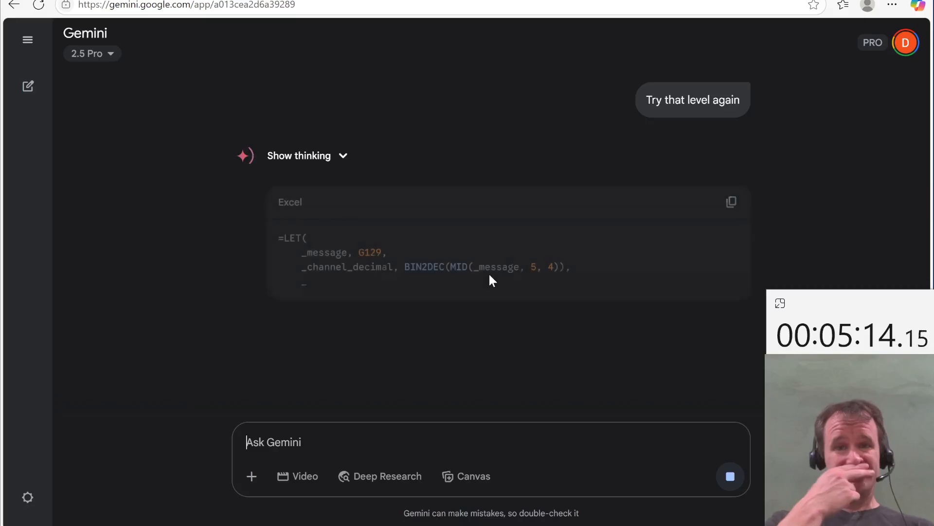
pyautogui.scroll(-3)
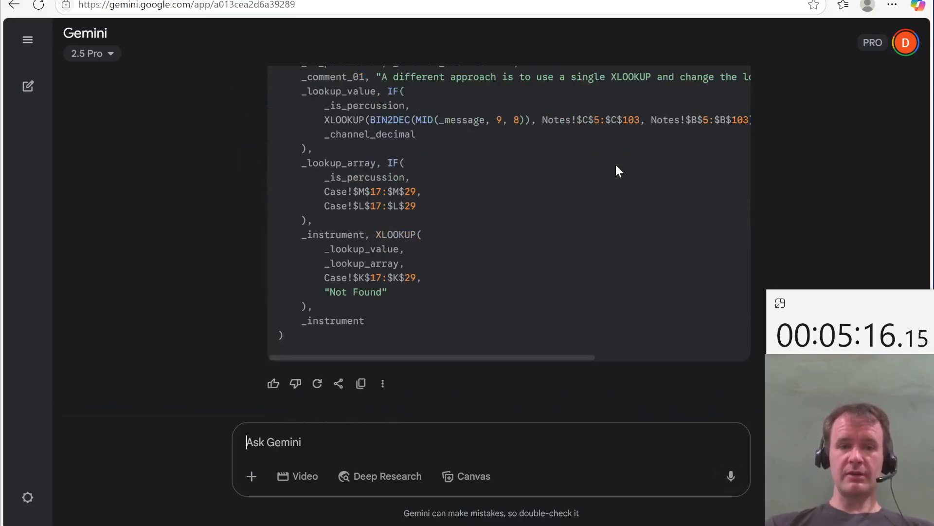
pyautogui.scroll(3)
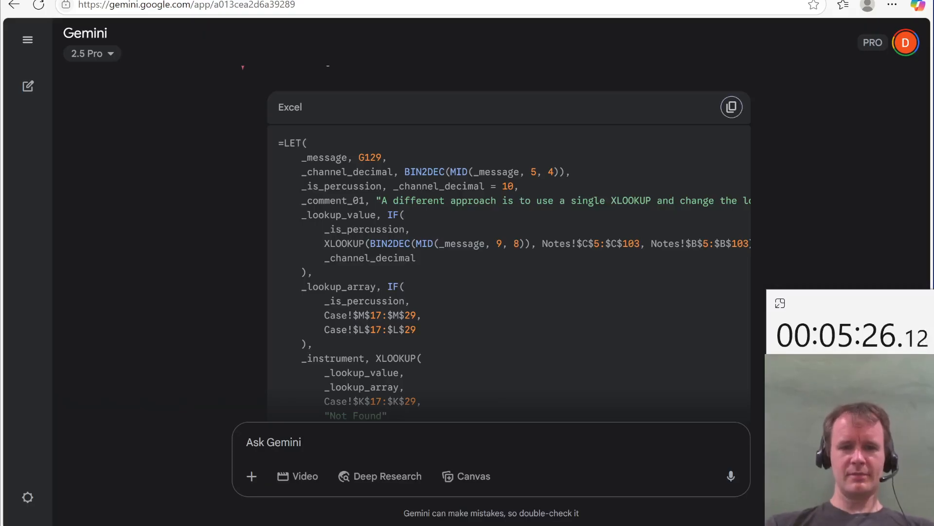
# Step: Request the next formula and fill Level 4 with the average-velocity LET formula, Example4 giving 49
pyautogui.write('Co')
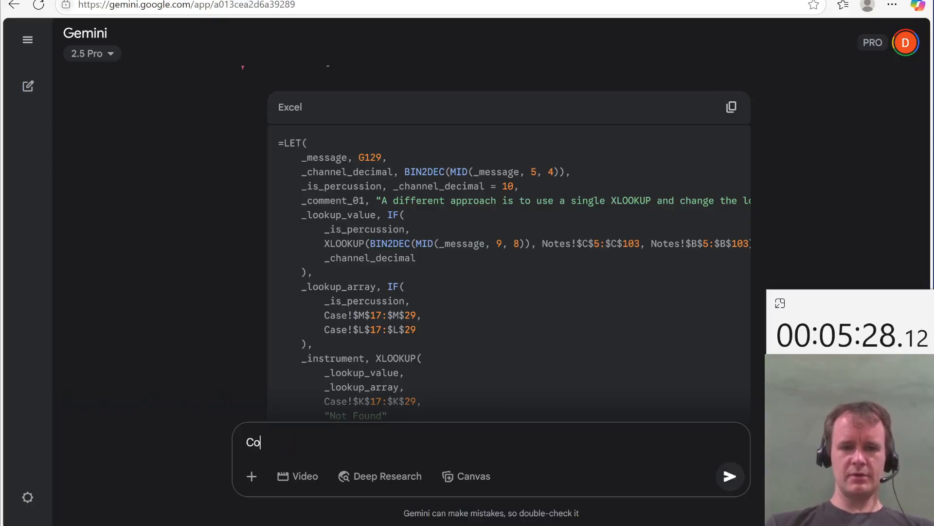
pyautogui.click(730, 476)
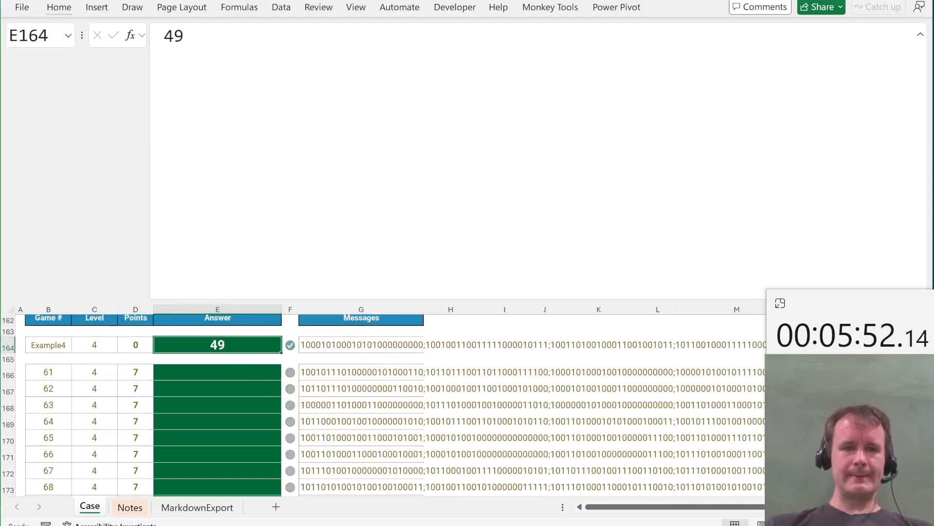
pyautogui.click(919, 34)
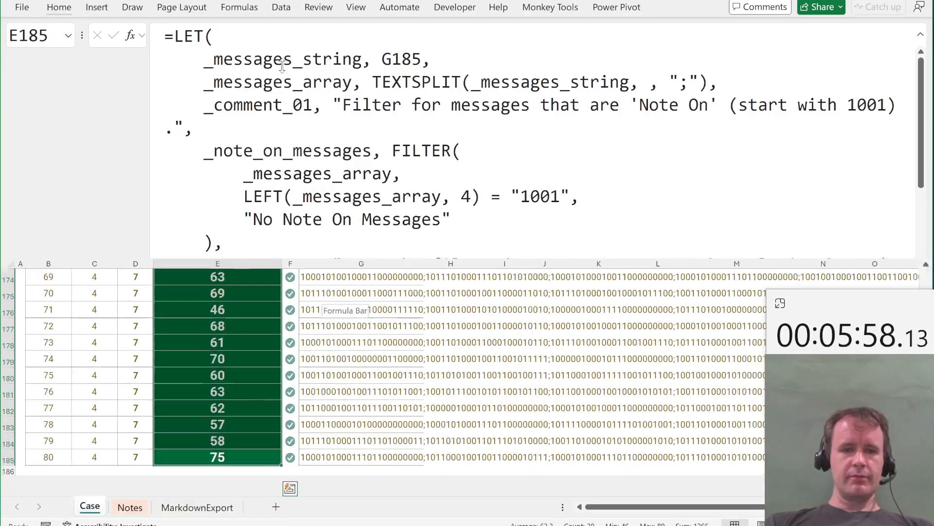
pyautogui.scroll(-3)
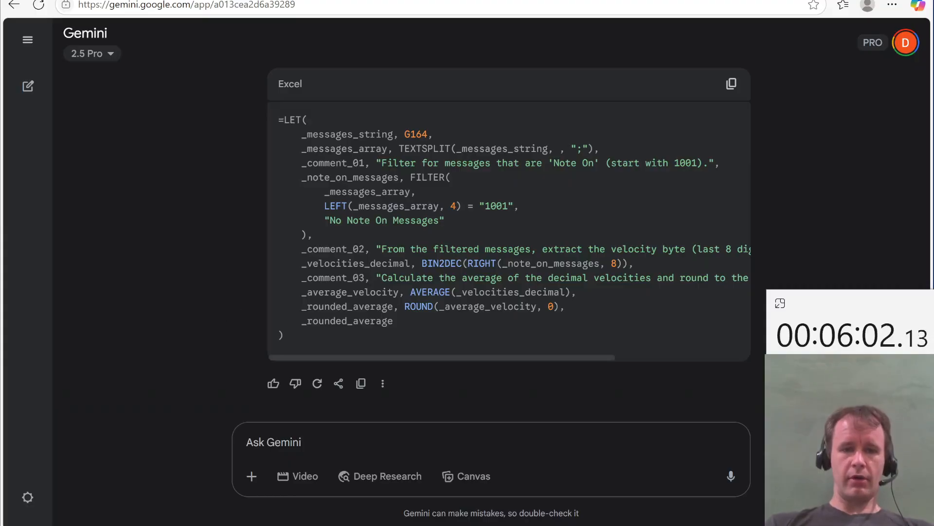
# Step: Ask Gemini to continue with the formula for the next level
pyautogui.write('Contin')
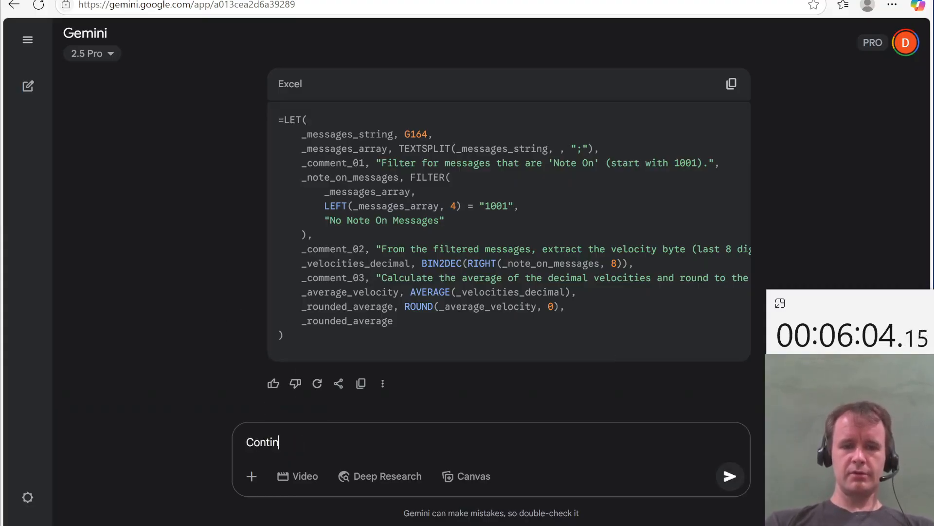
pyautogui.click(729, 476)
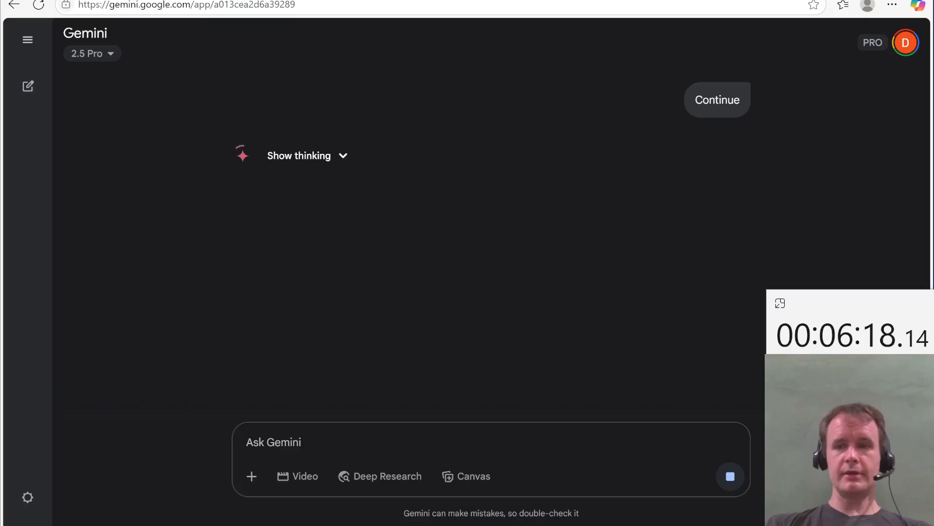
pyautogui.moveTo(331, 265)
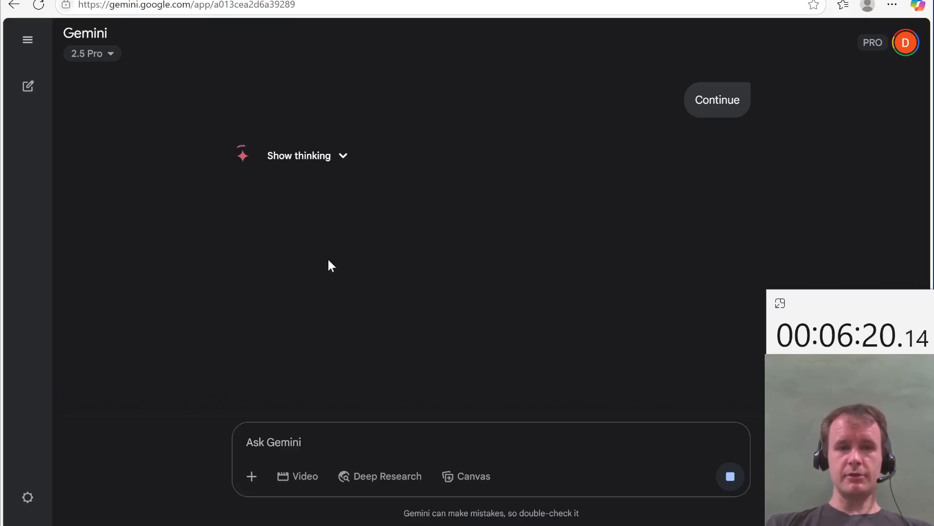
pyautogui.moveTo(398, 228)
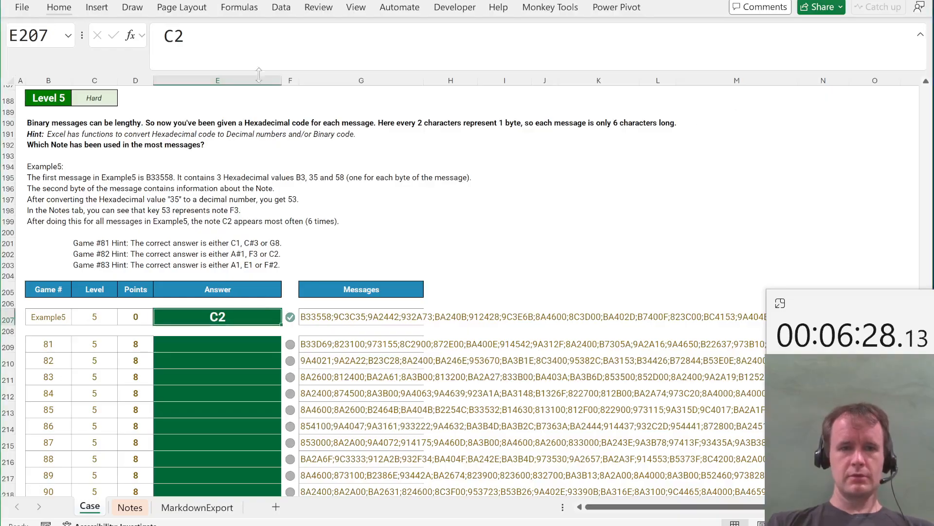
# Step: Return to Gemini and scroll through the new Level 6 LET formula for G251's unused instrument
pyautogui.click(218, 316)
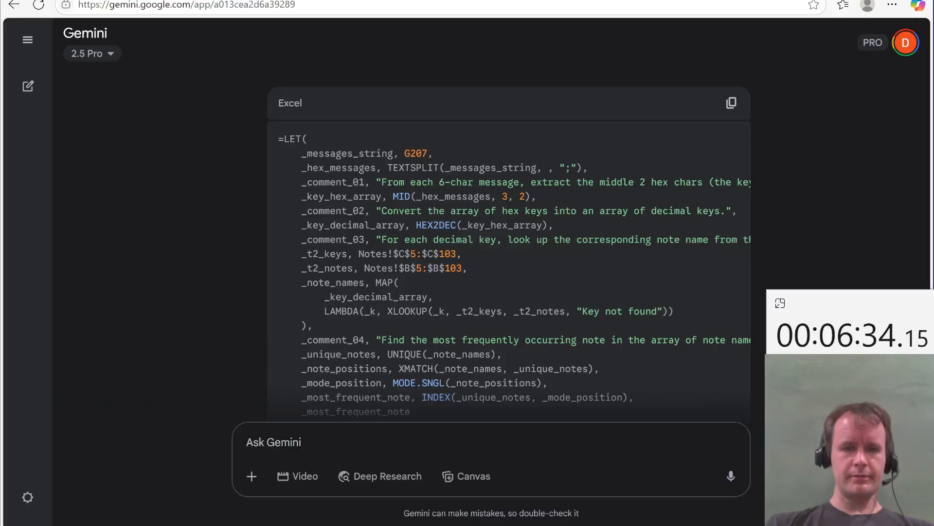
pyautogui.scroll(-3)
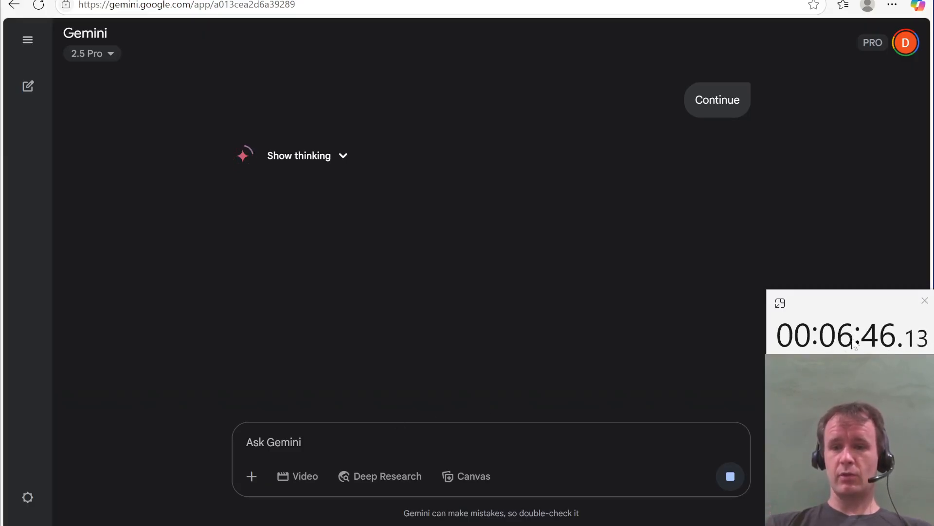
pyautogui.moveTo(559, 256)
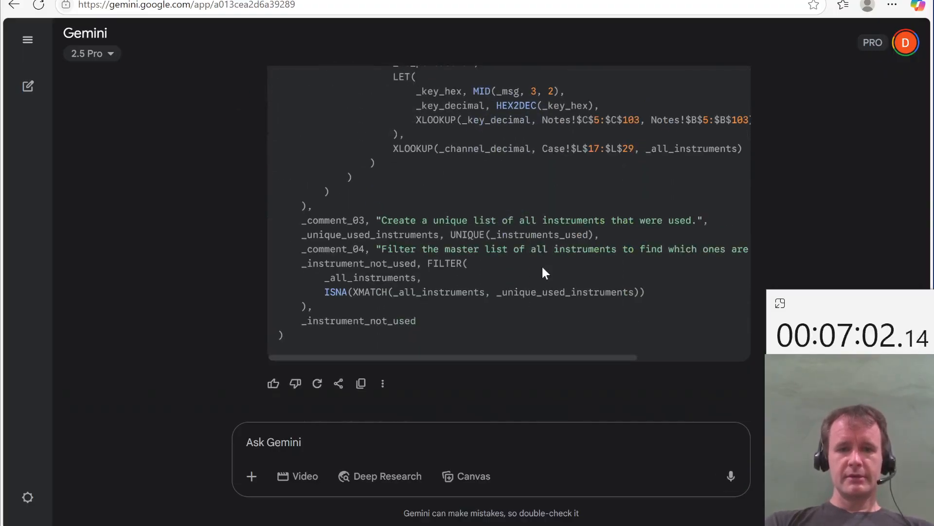
pyautogui.scroll(3)
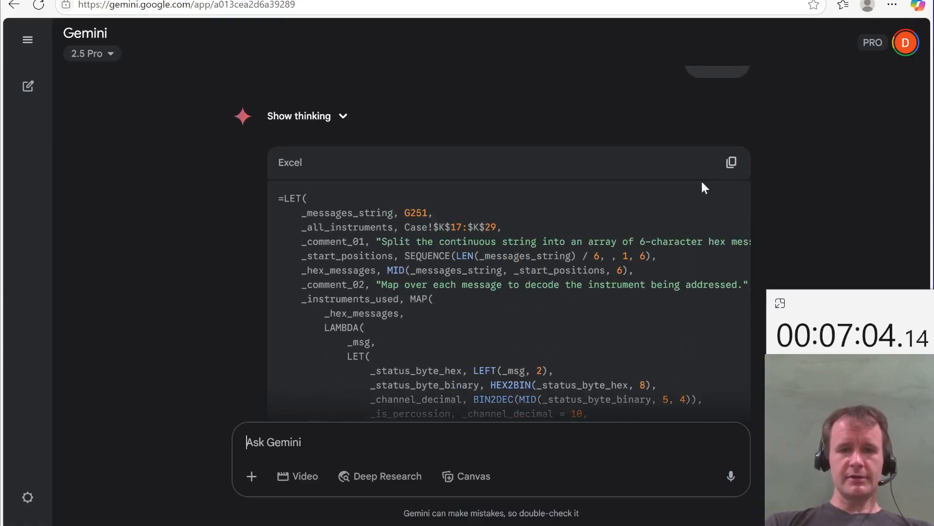
# Step: Copy Gemini's instrument-not-used formula and paste it into the Example6 answer cell
pyautogui.click(731, 162)
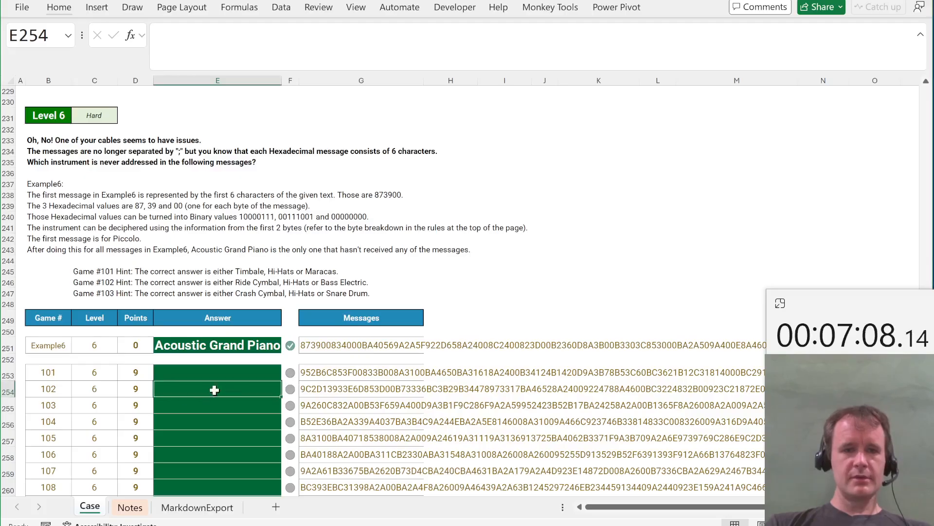
pyautogui.click(217, 345)
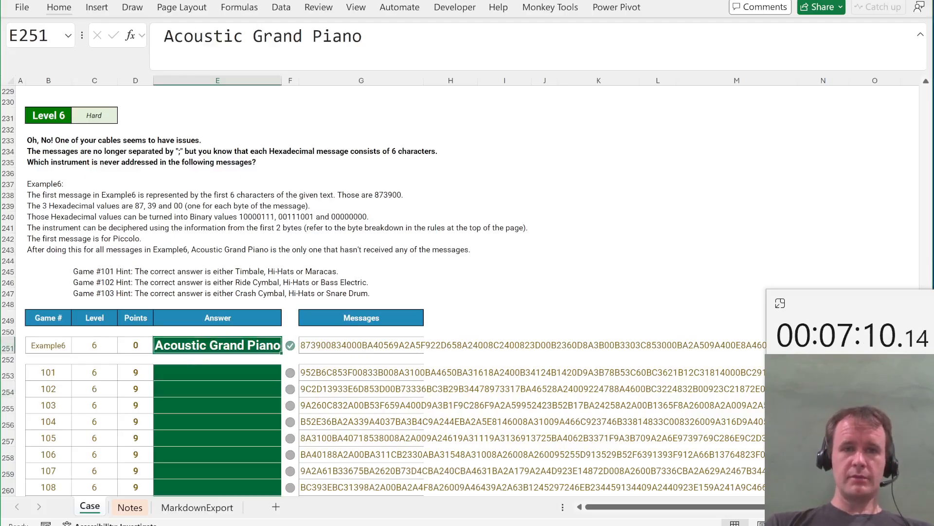
pyautogui.click(218, 359)
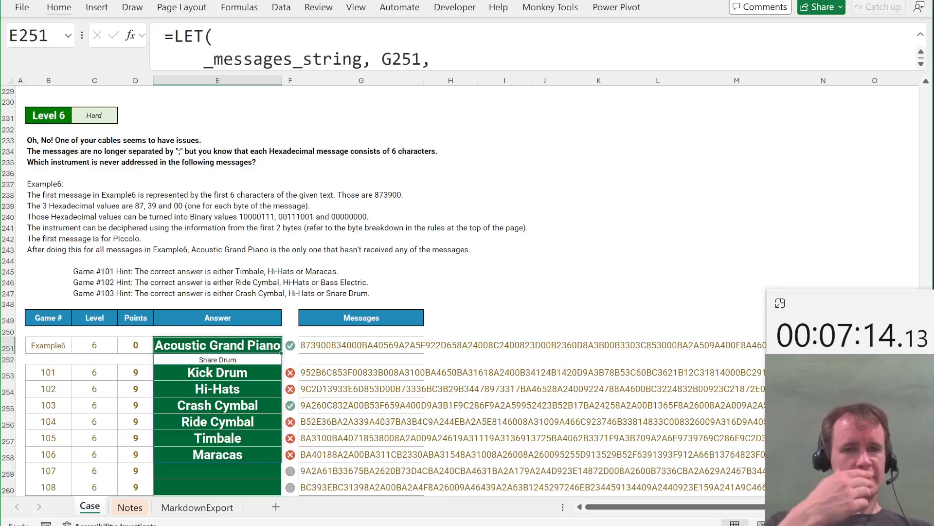
pyautogui.moveTo(255, 311)
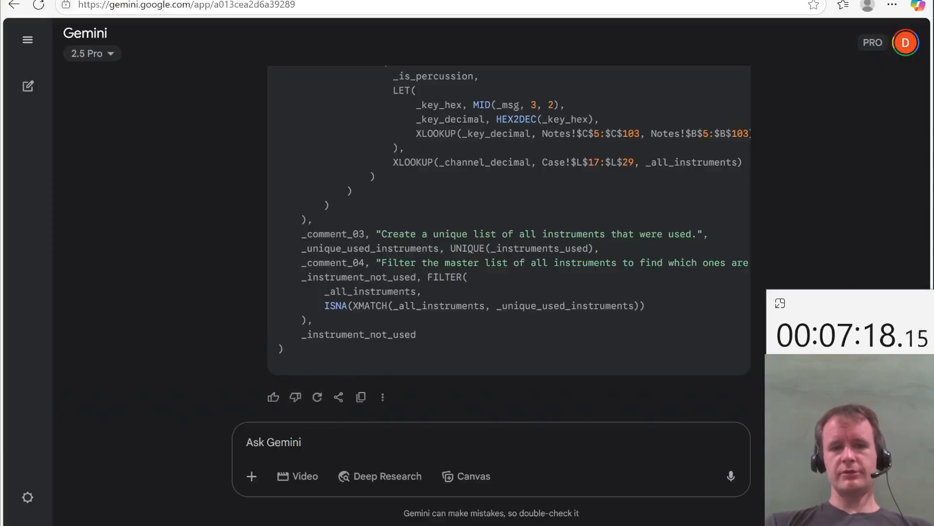
# Step: Tell Gemini the formula gave multiple instruments on the example instead of one, asking for another go
pyautogui.write('That')
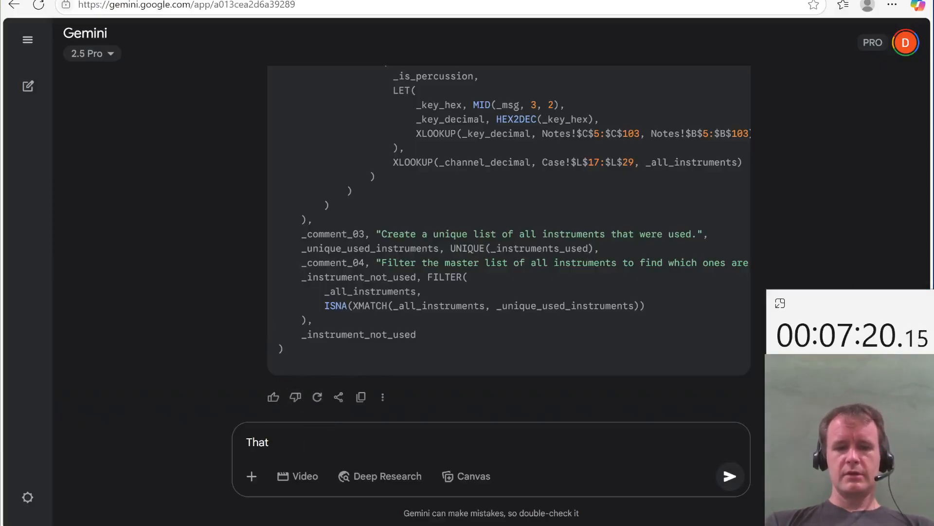
pyautogui.write('gave multiple')
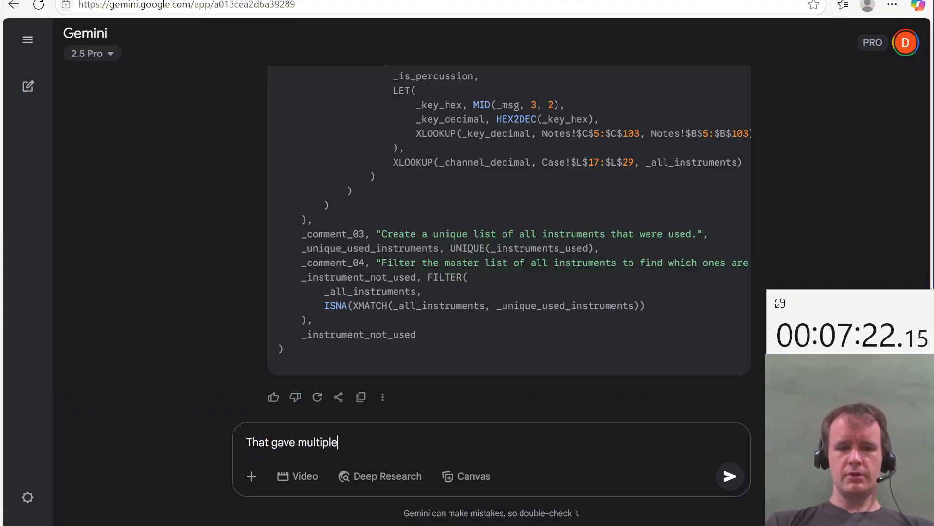
pyautogui.write('instrument')
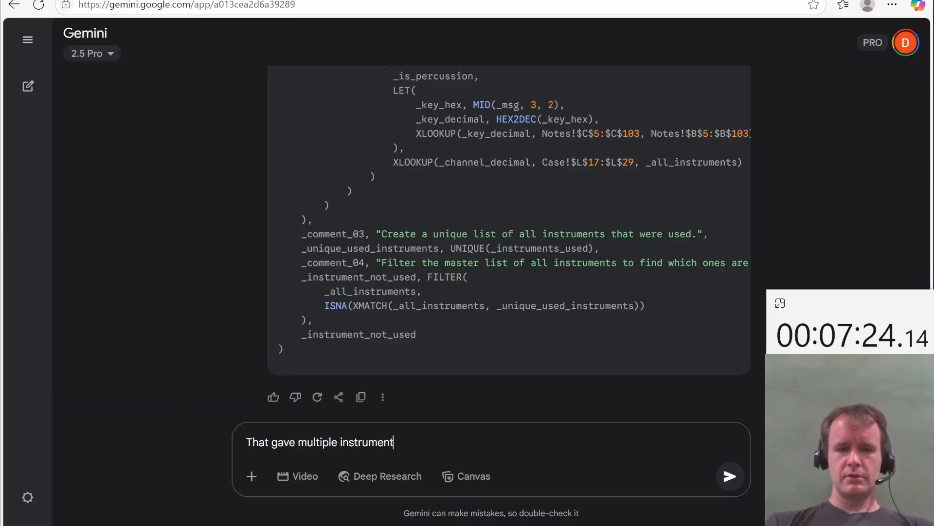
pyautogui.write('s on the example')
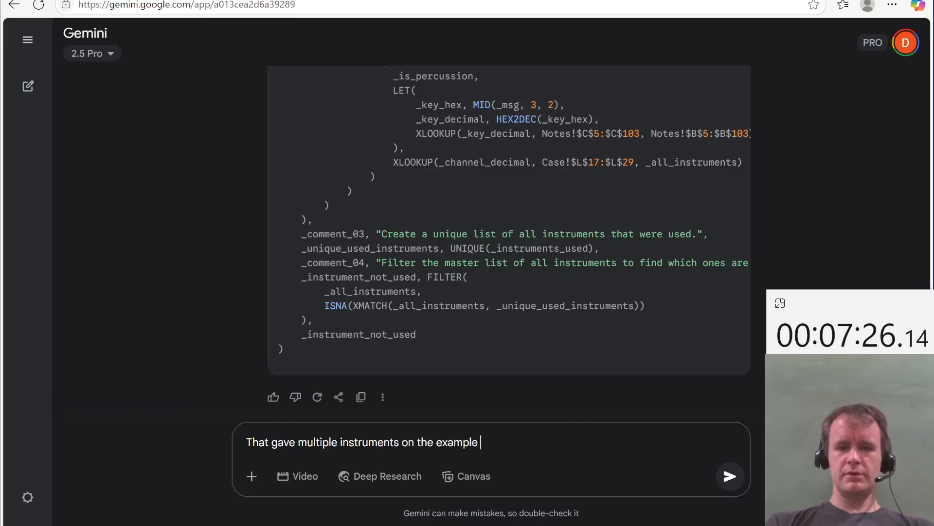
pyautogui.write('instead of just one.')
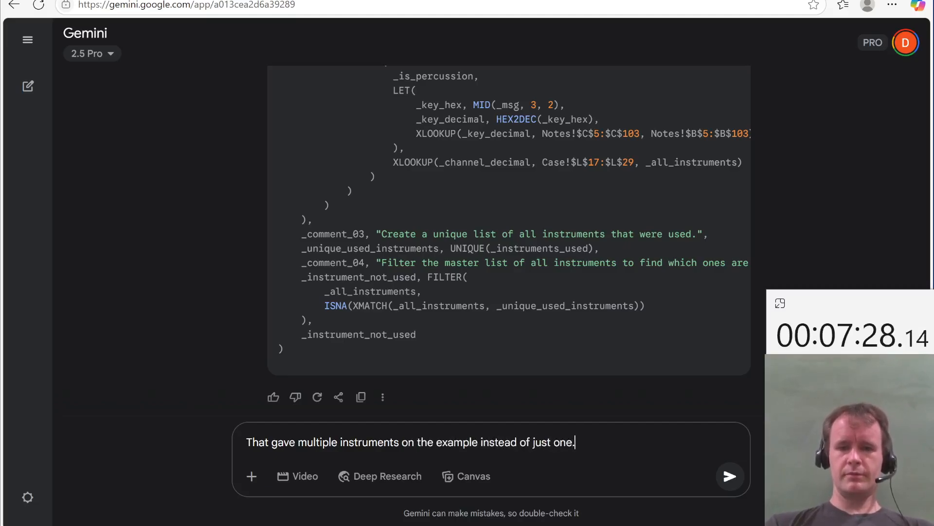
pyautogui.write('Give it and')
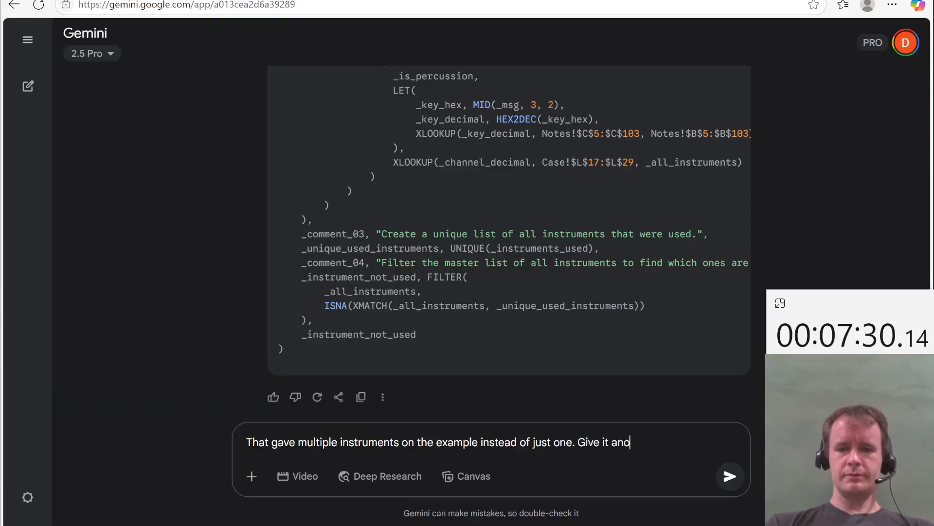
pyautogui.click(730, 475)
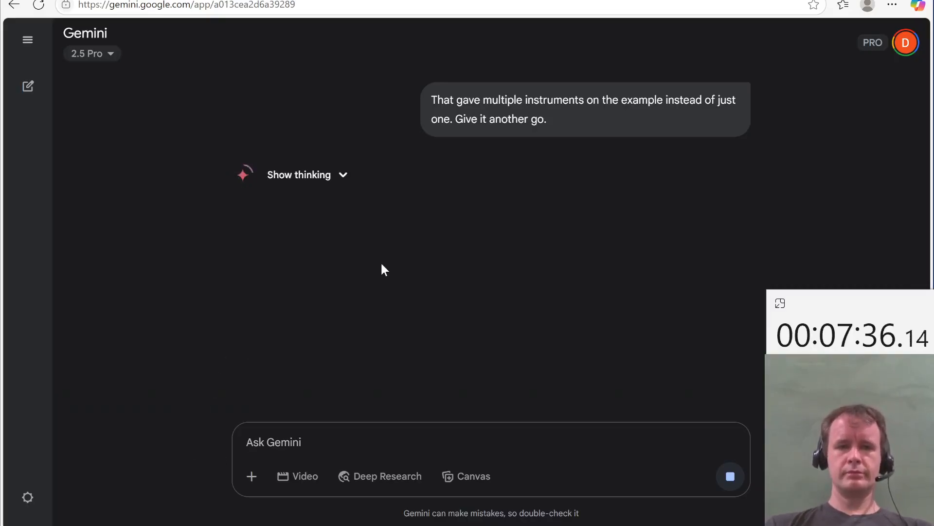
pyautogui.press('alt+tab')
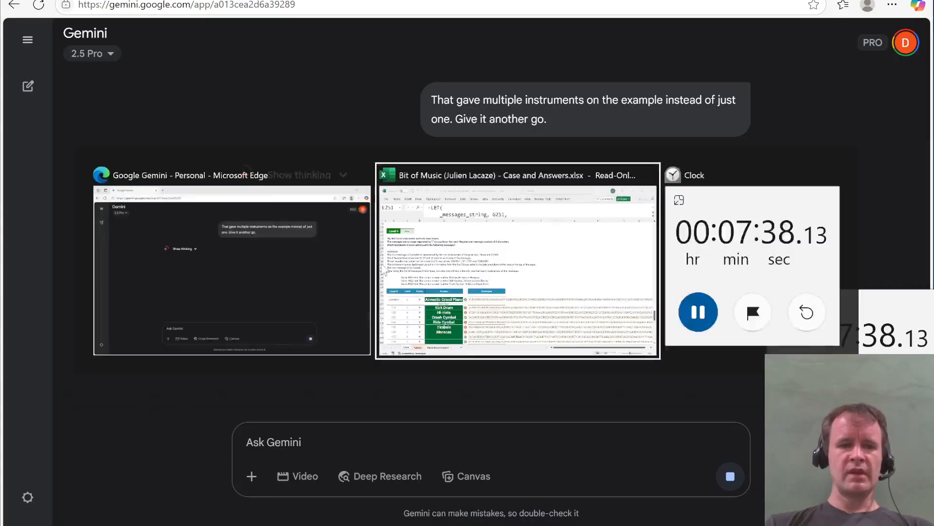
pyautogui.click(518, 268)
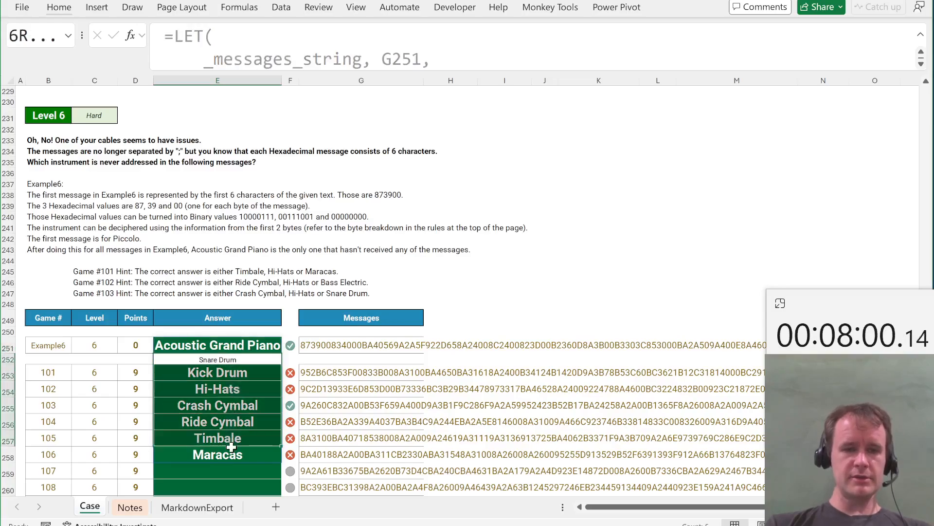
pyautogui.click(217, 345)
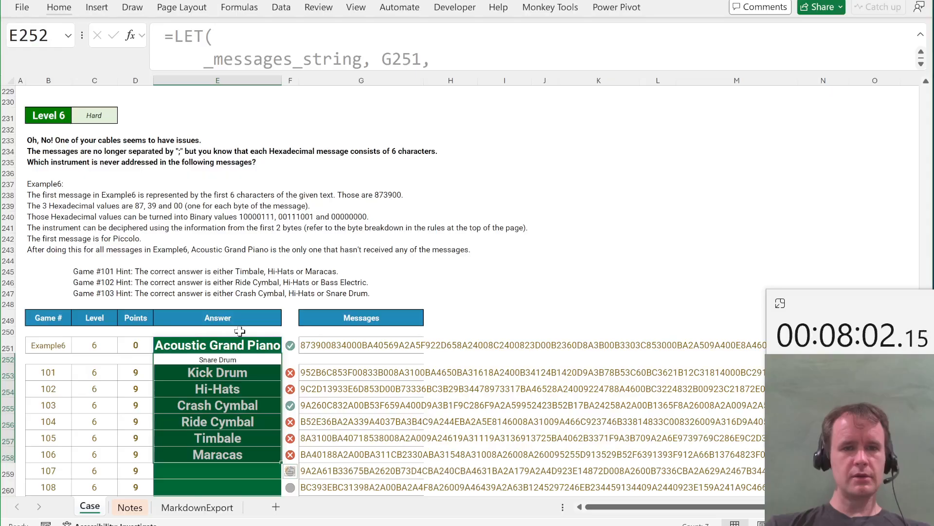
pyautogui.moveTo(170, 268)
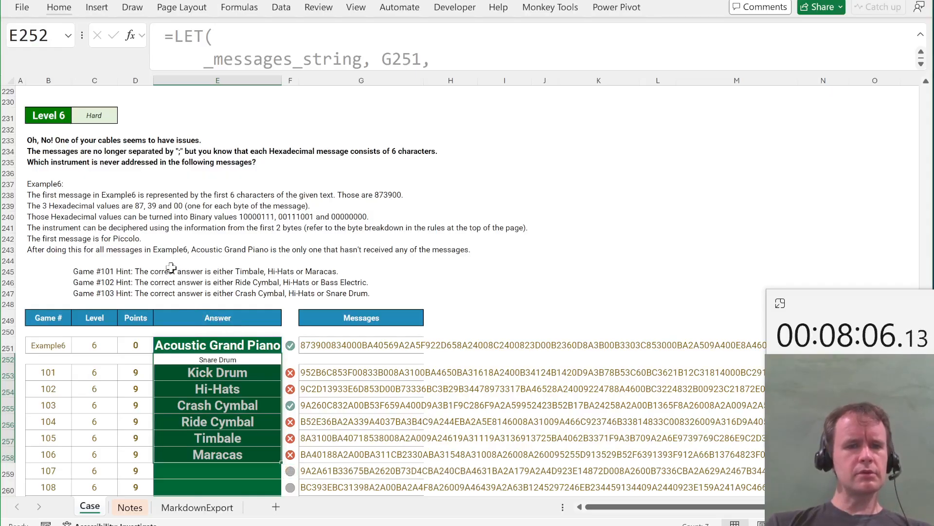
pyautogui.moveTo(161, 244)
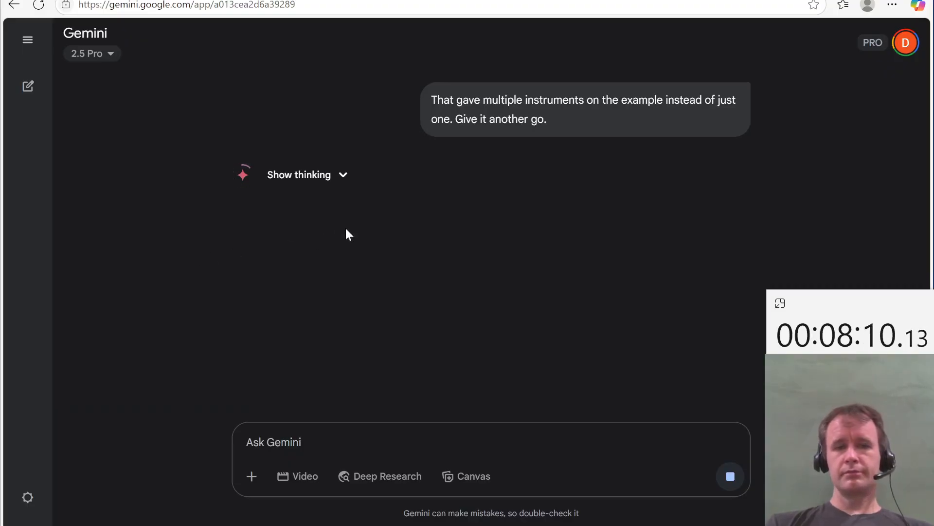
pyautogui.click(307, 175)
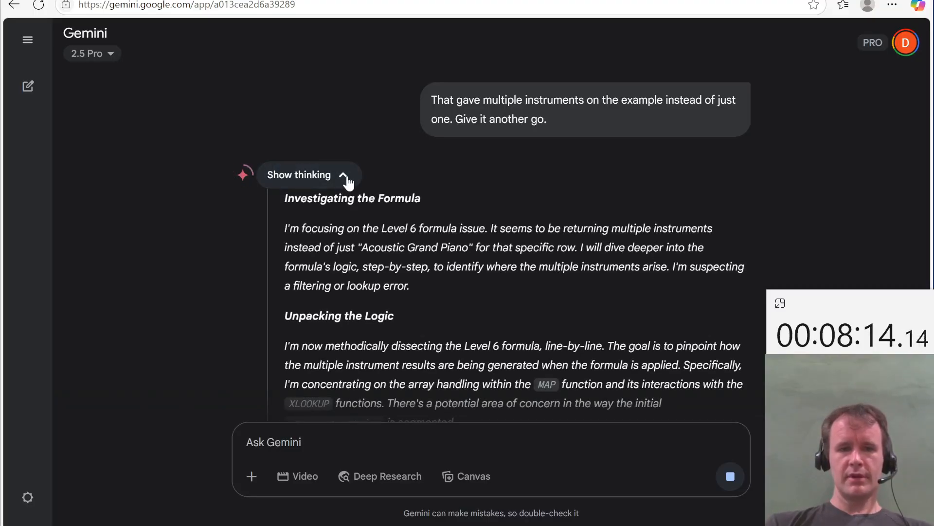
# Step: Read Gemini's apology and the revised LET formula that decodes all messages at once
pyautogui.scroll(-3)
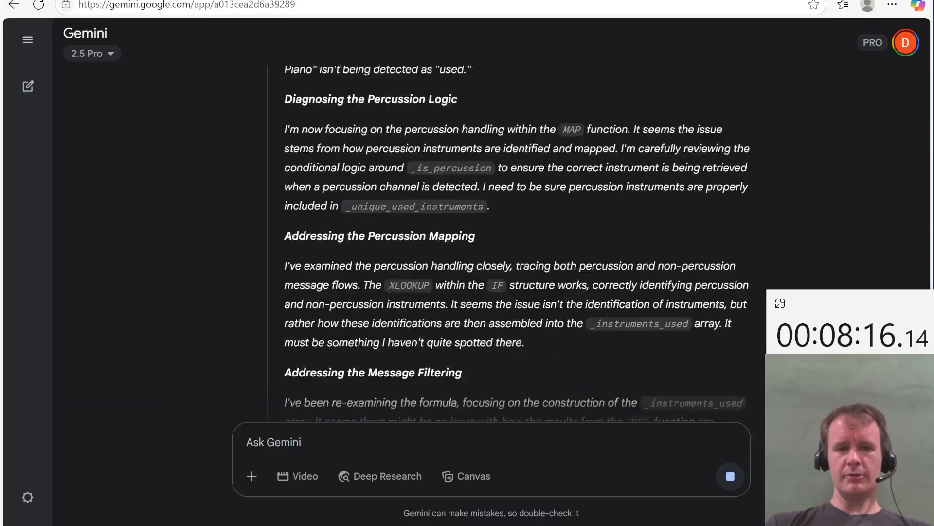
pyautogui.scroll(-3)
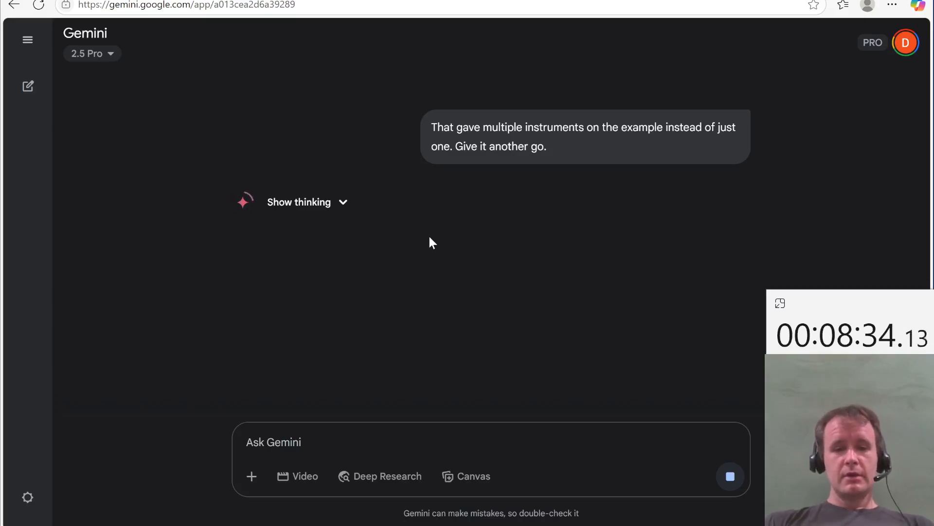
pyautogui.moveTo(450, 240)
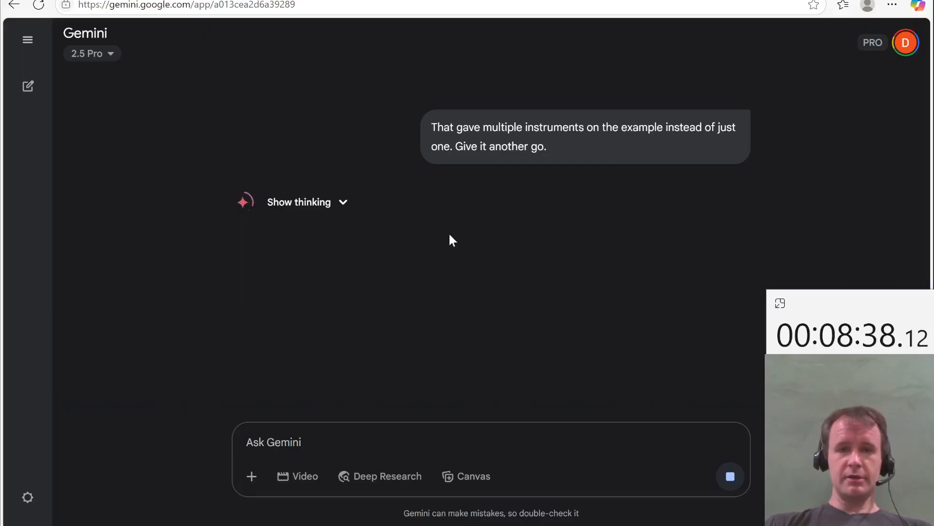
pyautogui.press('alt+tab')
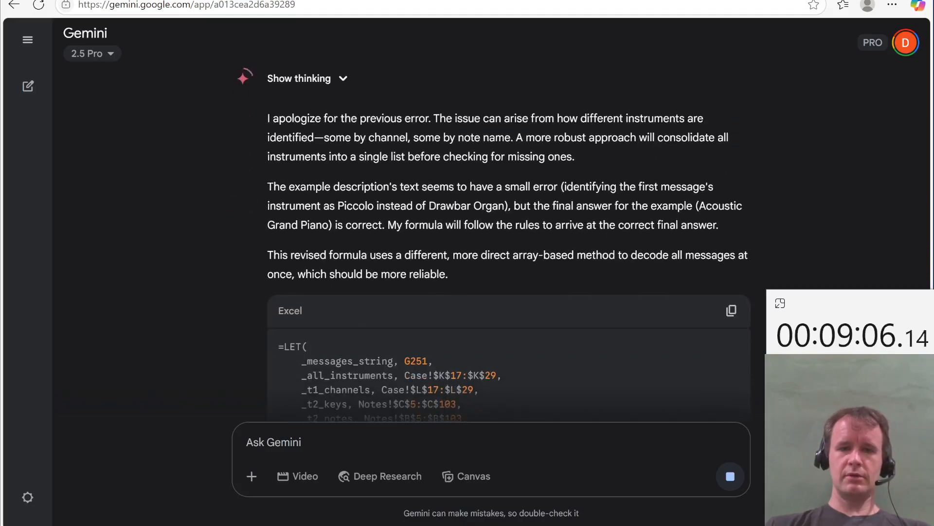
# Step: Paste the revised LET formula into the Example6 answer cell and commit it
pyautogui.scroll(-3)
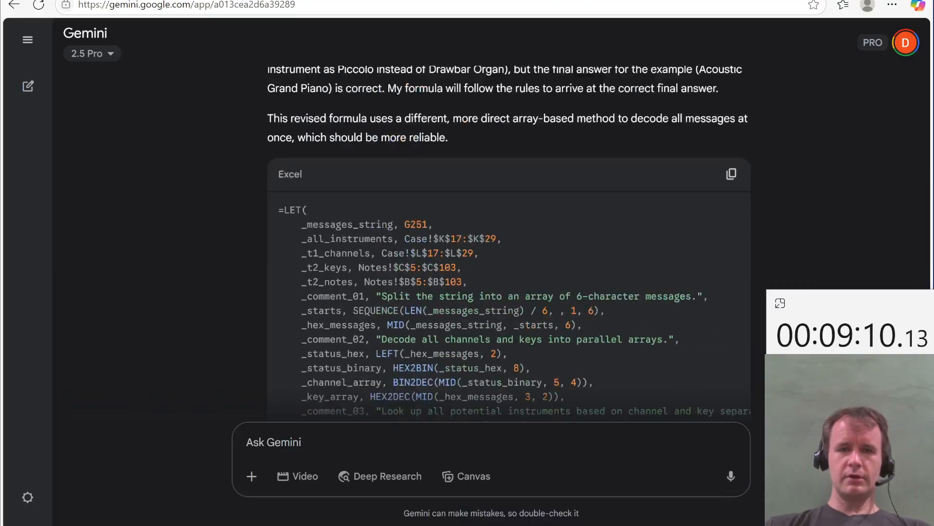
pyautogui.scroll(3)
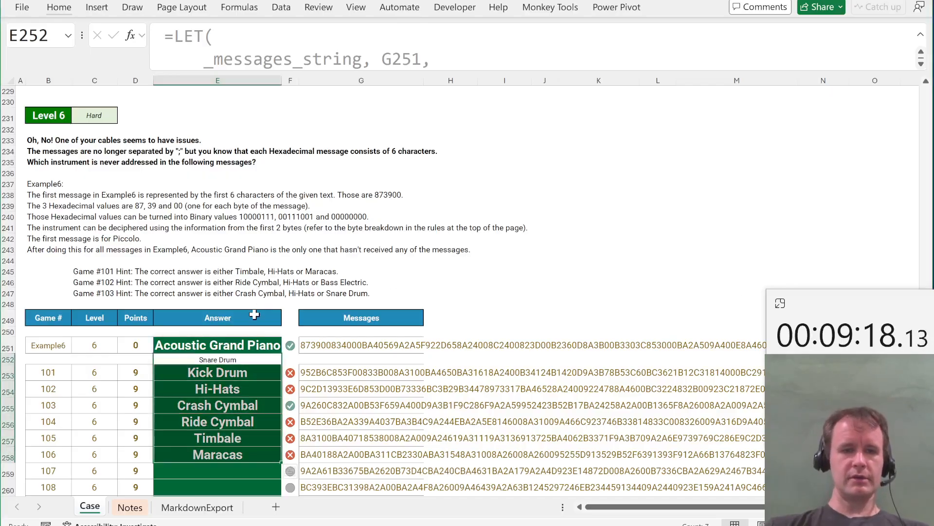
pyautogui.moveTo(290, 135)
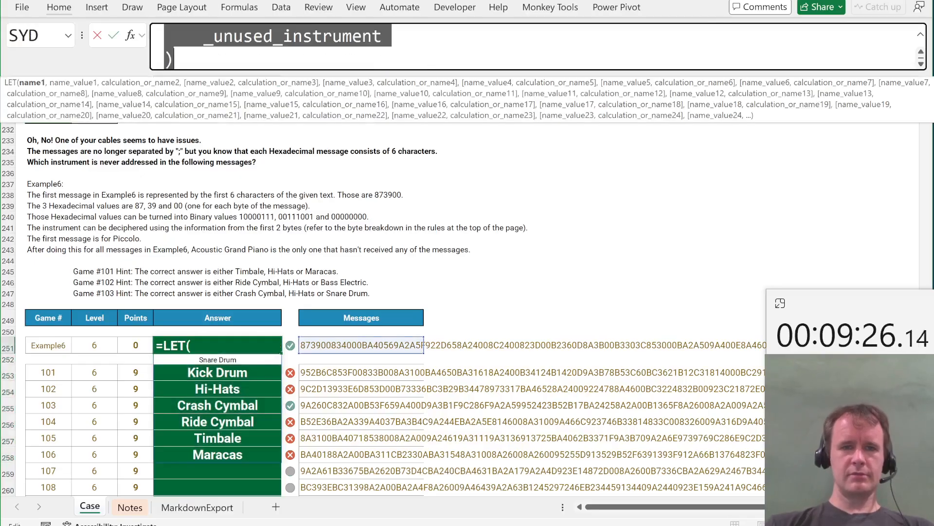
pyautogui.press('Return')
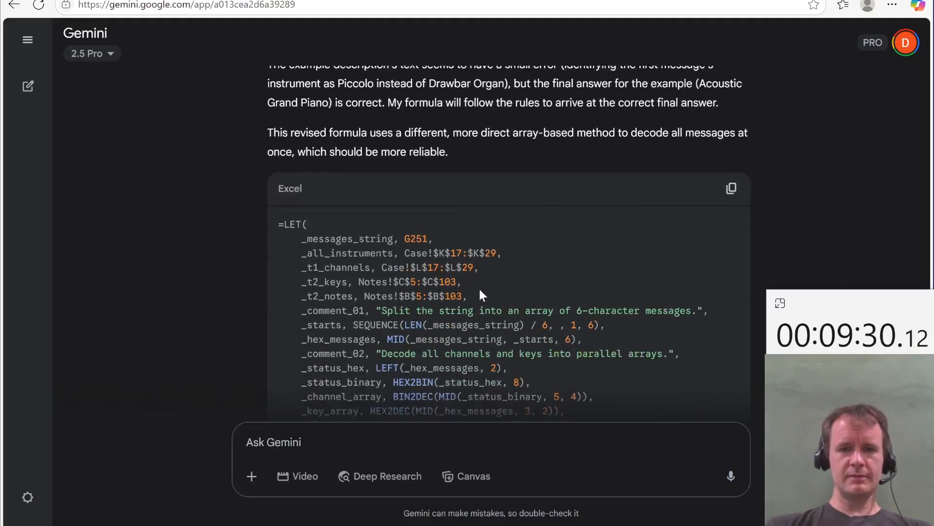
# Step: Review the revised formula in Gemini, then check its result back in the workbook
pyautogui.scroll(-3)
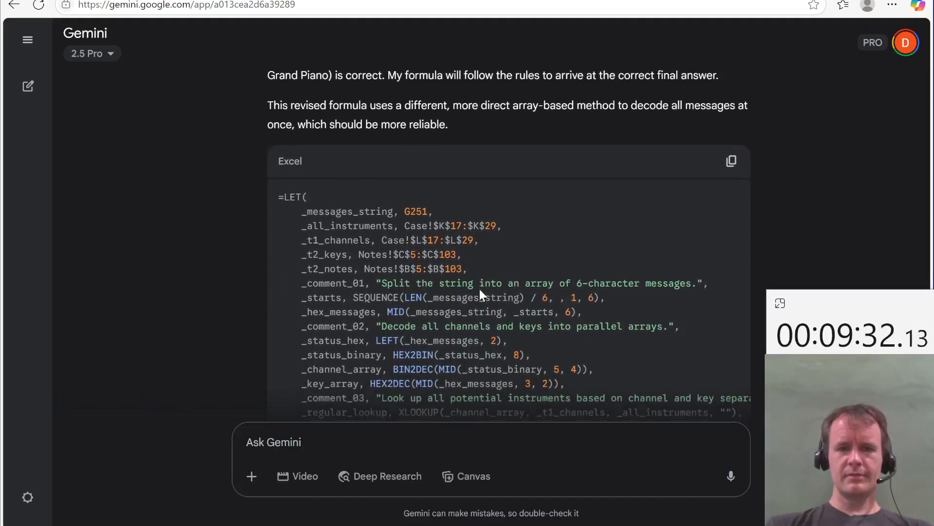
pyautogui.scroll(-3)
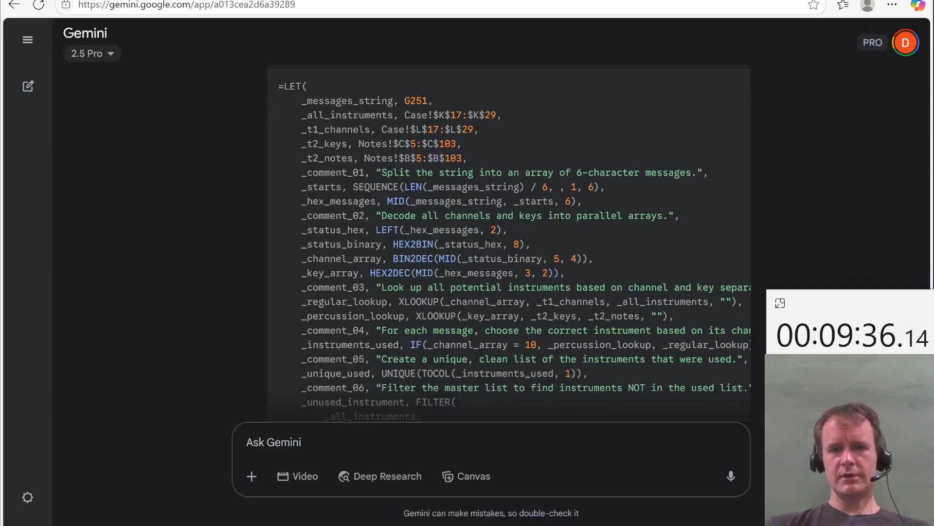
pyautogui.scroll(-3)
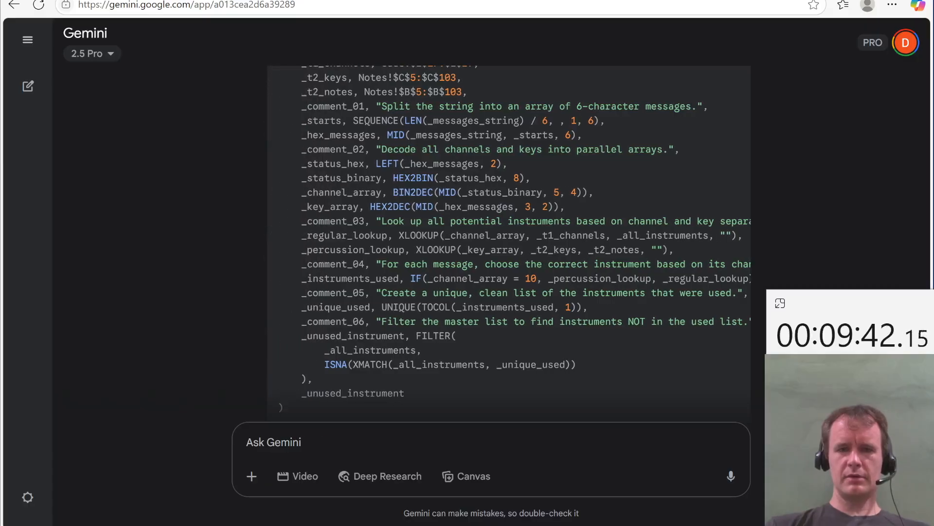
pyautogui.moveTo(453, 277)
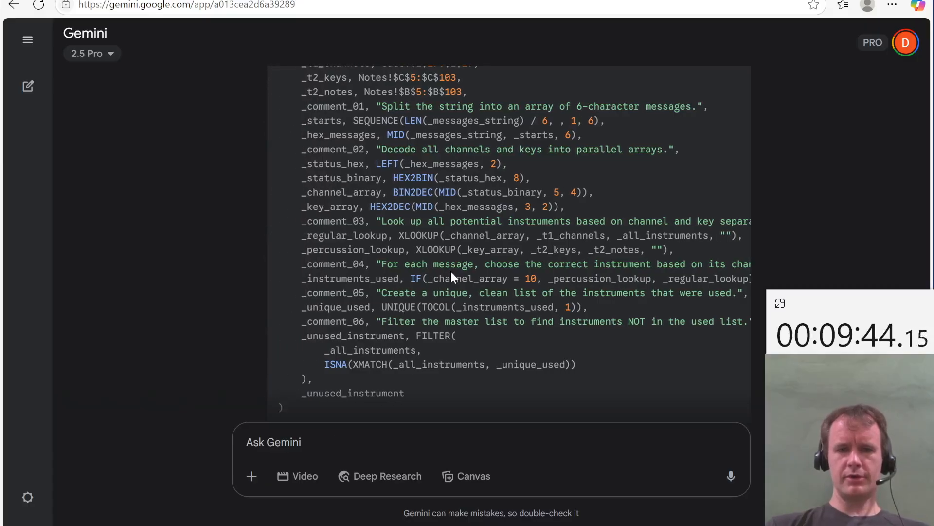
pyautogui.moveTo(509, 292)
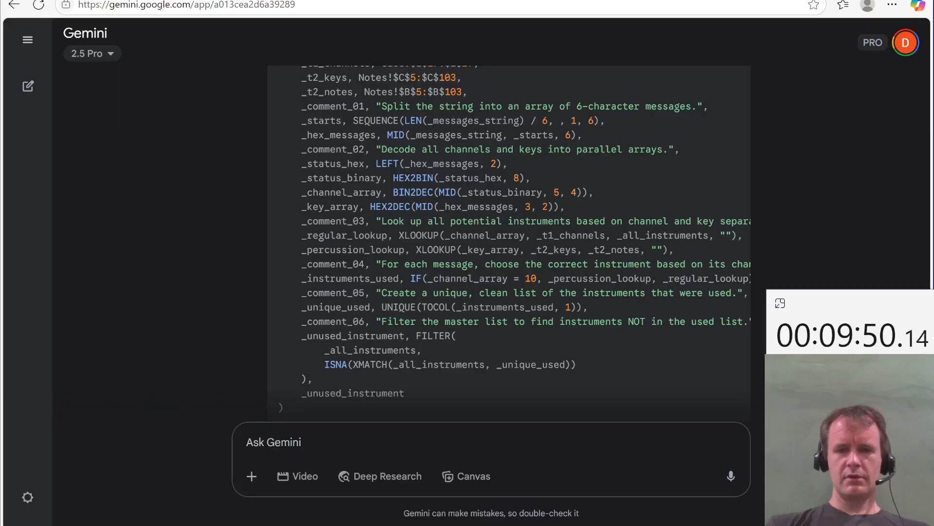
pyautogui.moveTo(468, 321)
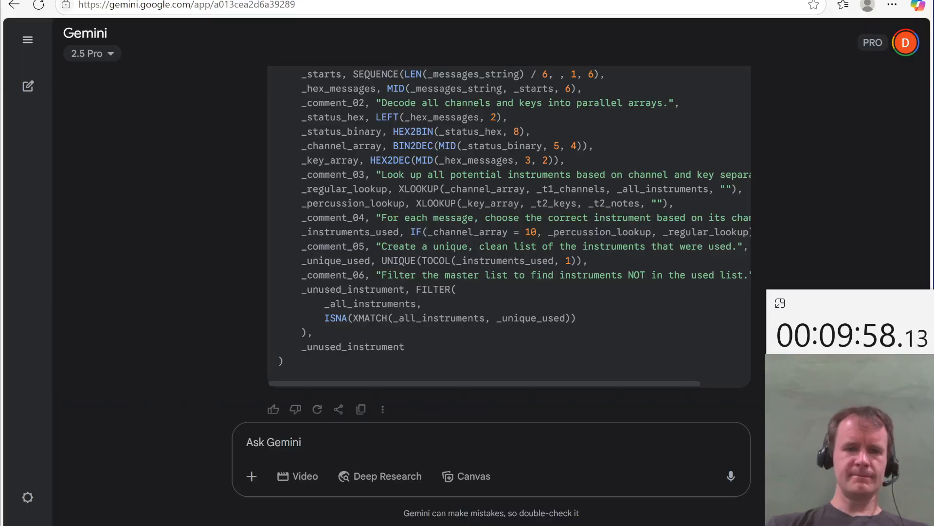
pyautogui.scroll(3)
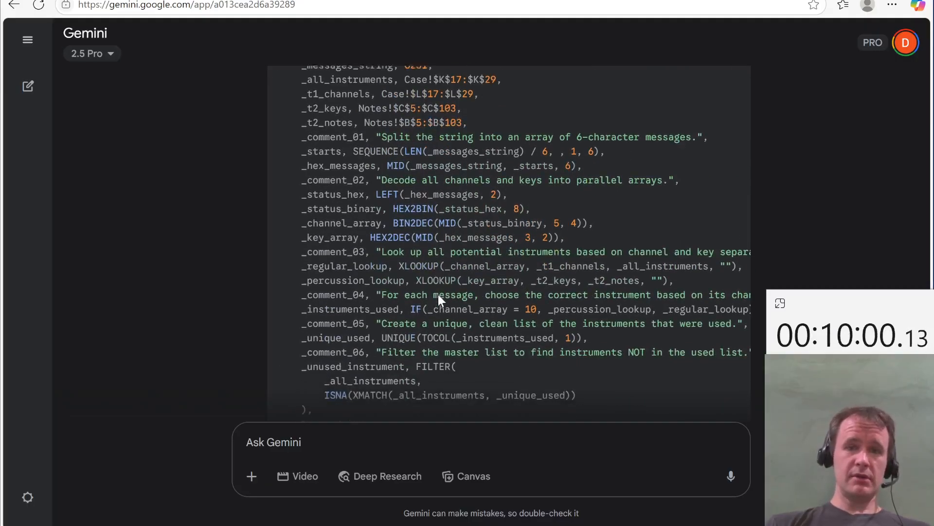
pyautogui.scroll(-3)
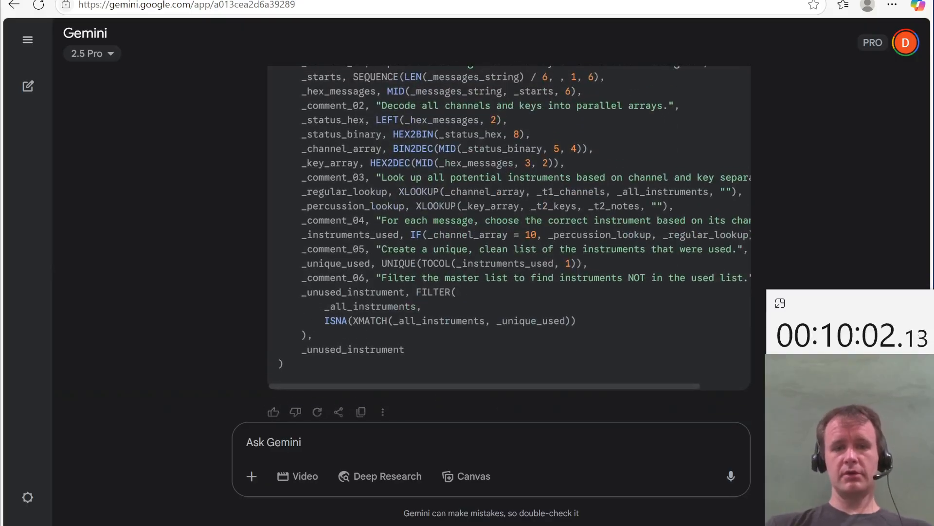
pyautogui.scroll(3)
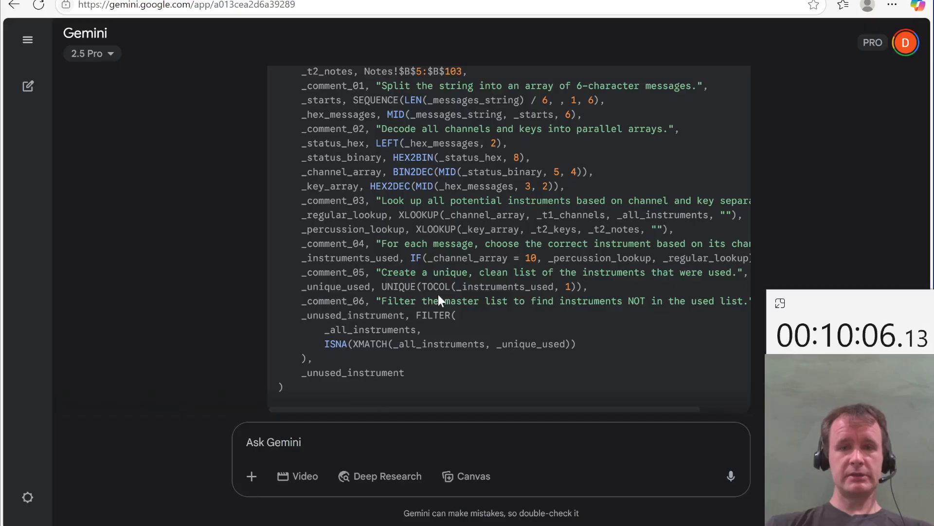
pyautogui.click(273, 441)
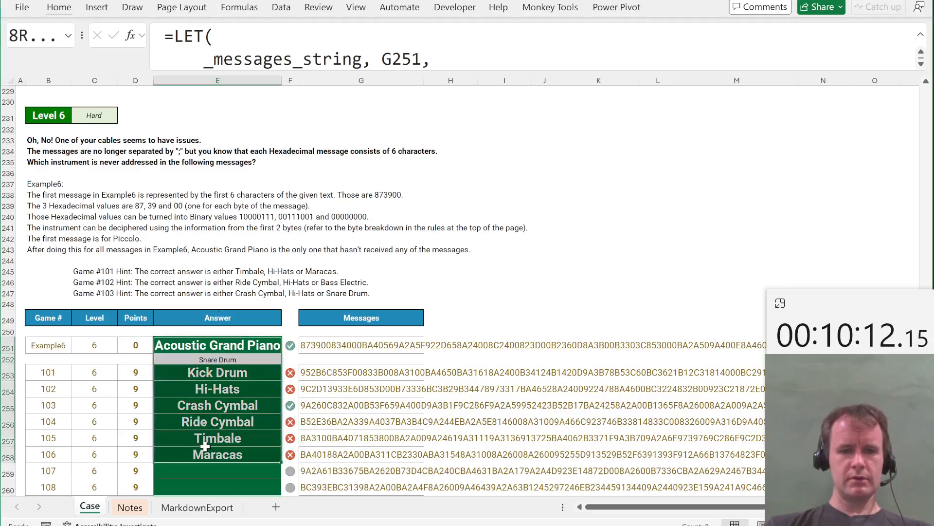
# Step: Report to Gemini that the formula returns several instruments instead of just Acoustic Grand Piano
pyautogui.click(218, 345)
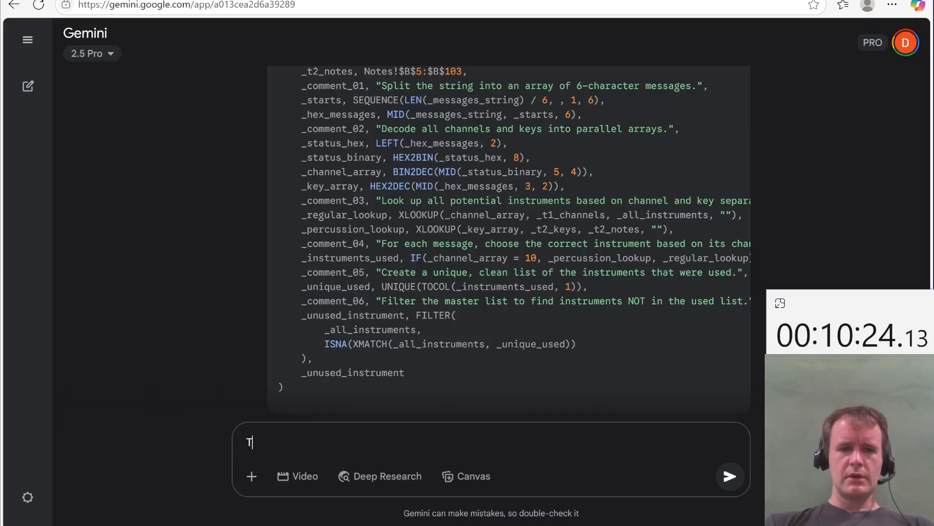
pyautogui.write('his is returning')
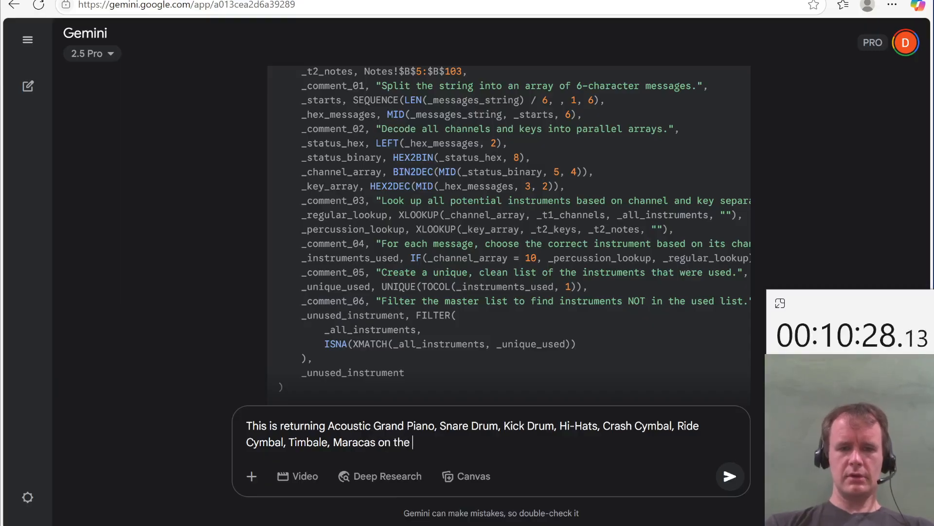
pyautogui.write('example instead of')
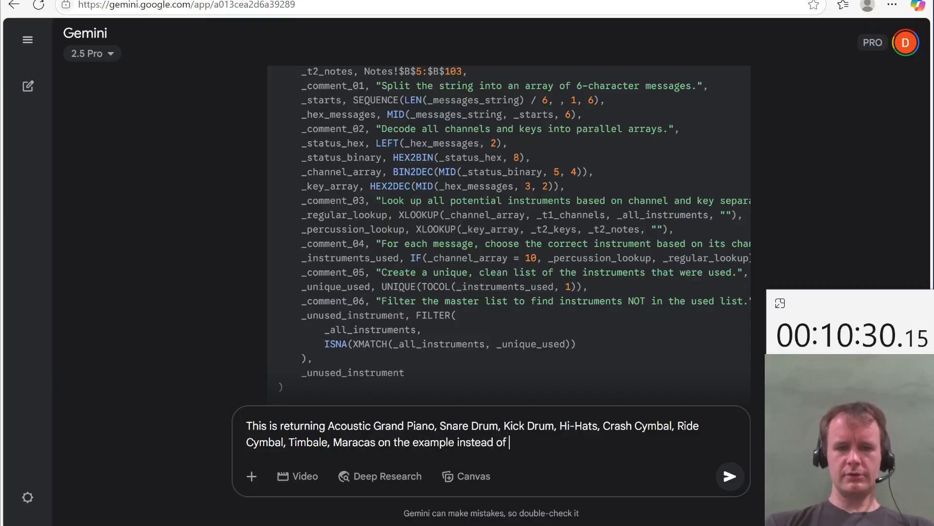
pyautogui.write('just Acoust')
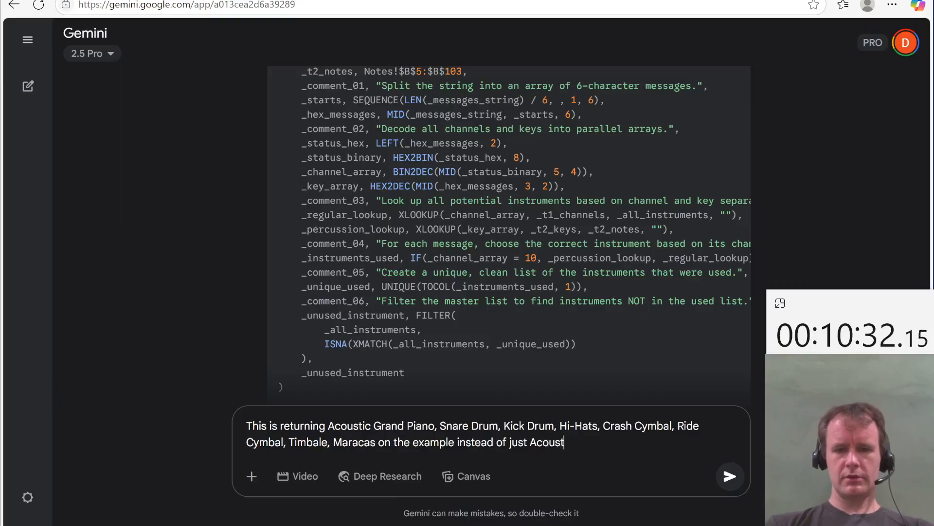
pyautogui.write('ic Grand Pi')
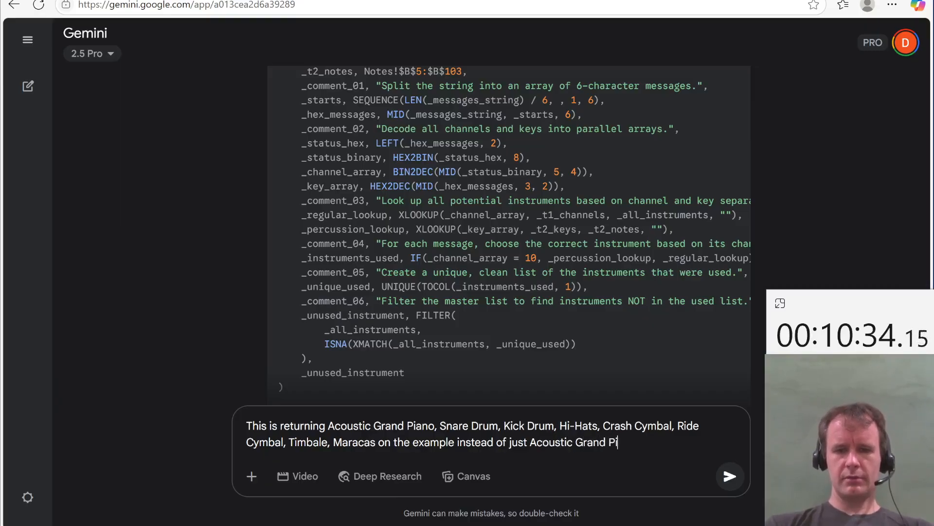
pyautogui.click(729, 475)
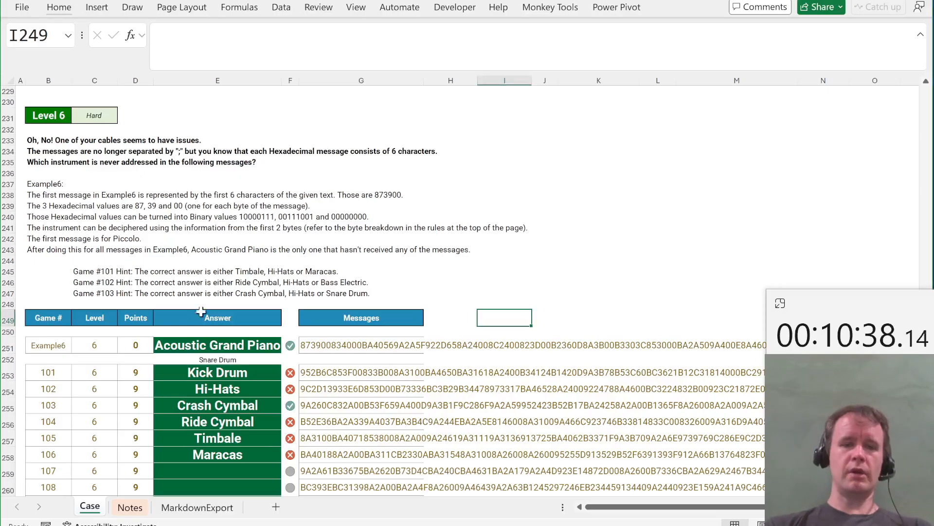
# Step: Select E251 in Excel and expand the formula bar to read the Example6 formula
pyautogui.click(217, 344)
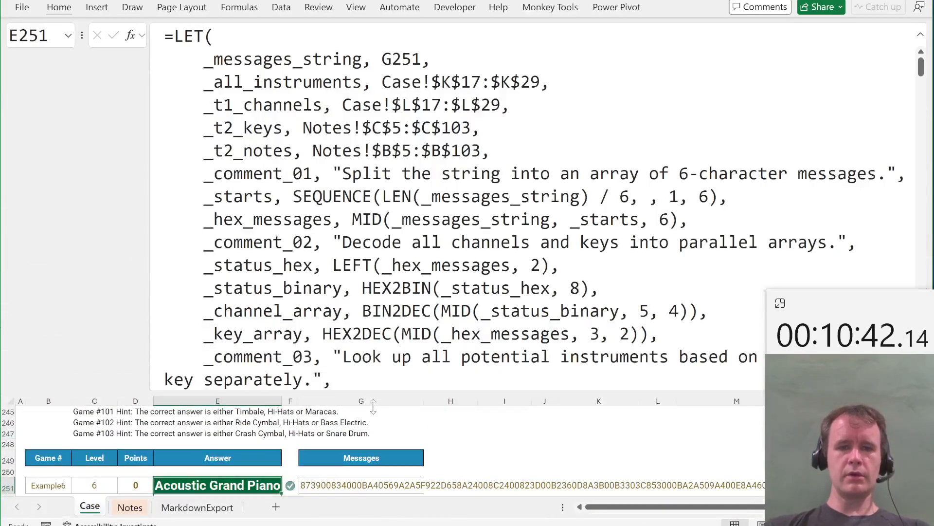
pyautogui.click(920, 34)
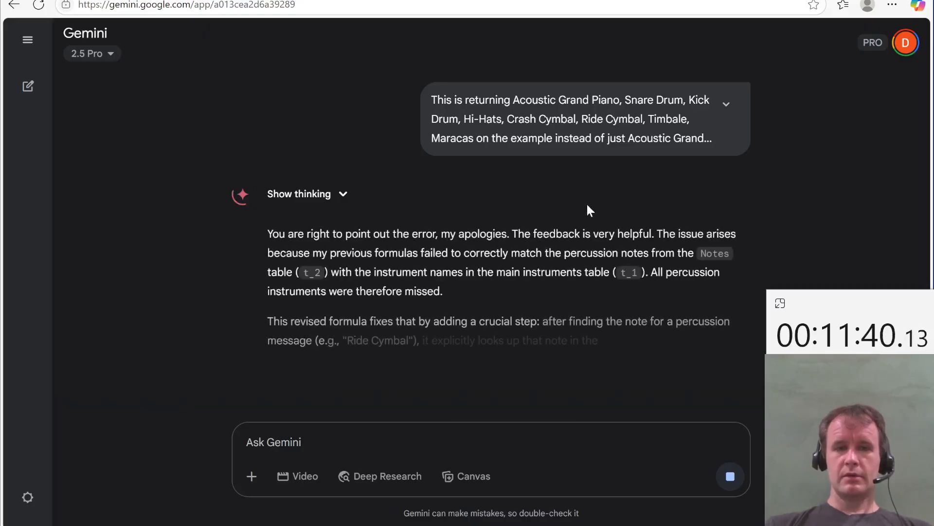
# Step: Review Gemini's revised MAP/LAMBDA formula with its percussion branch, then send a Continue request
pyautogui.scroll(-3)
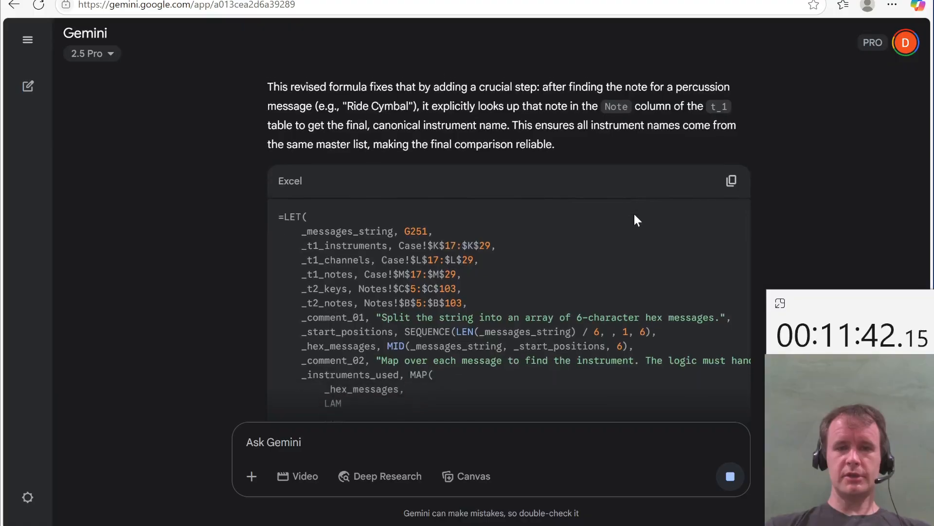
pyautogui.scroll(-3)
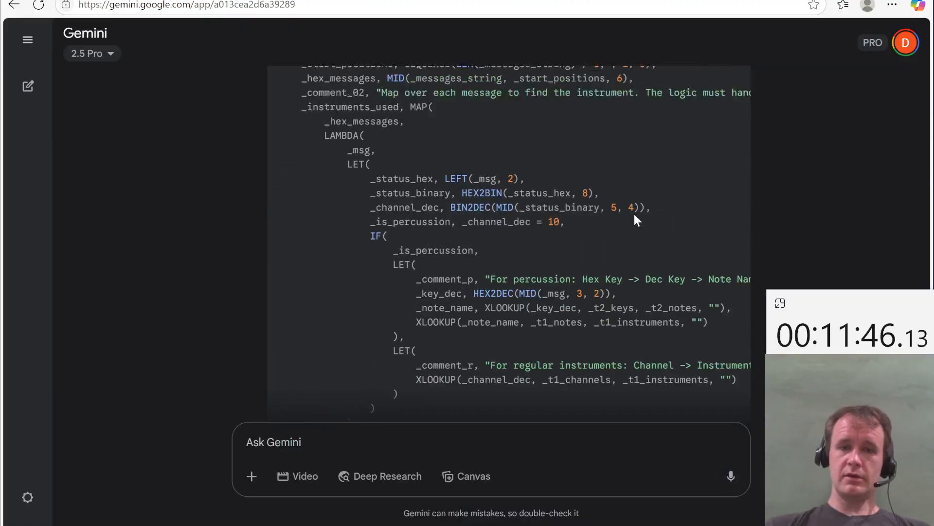
pyautogui.click(731, 236)
pyautogui.write('Cont')
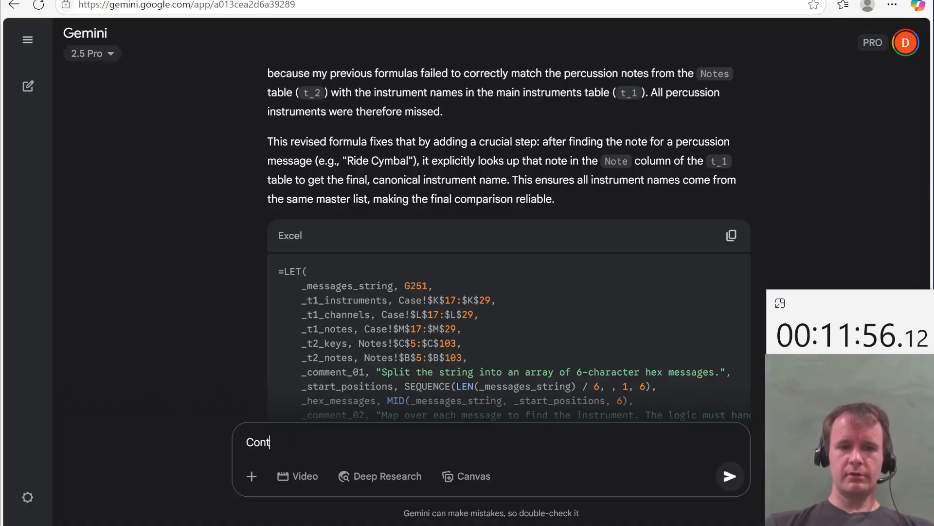
pyautogui.click(730, 475)
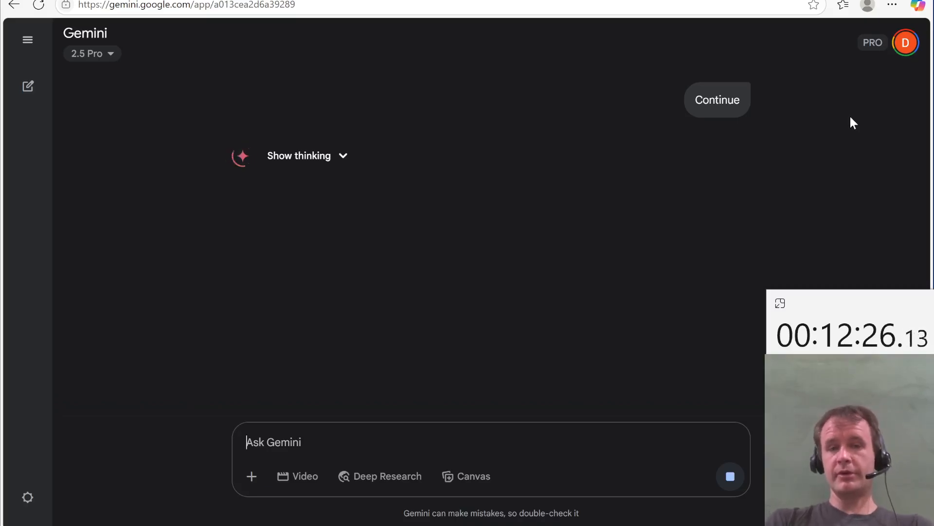
pyautogui.moveTo(700, 181)
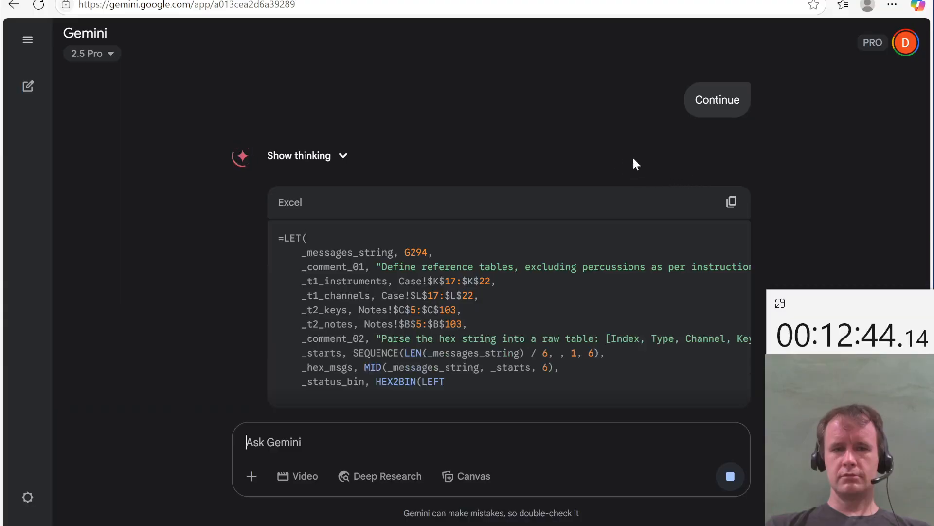
# Step: Scroll through Gemini's G294 LET formula parsing the hex message string, and begin a new prompt
pyautogui.scroll(-3)
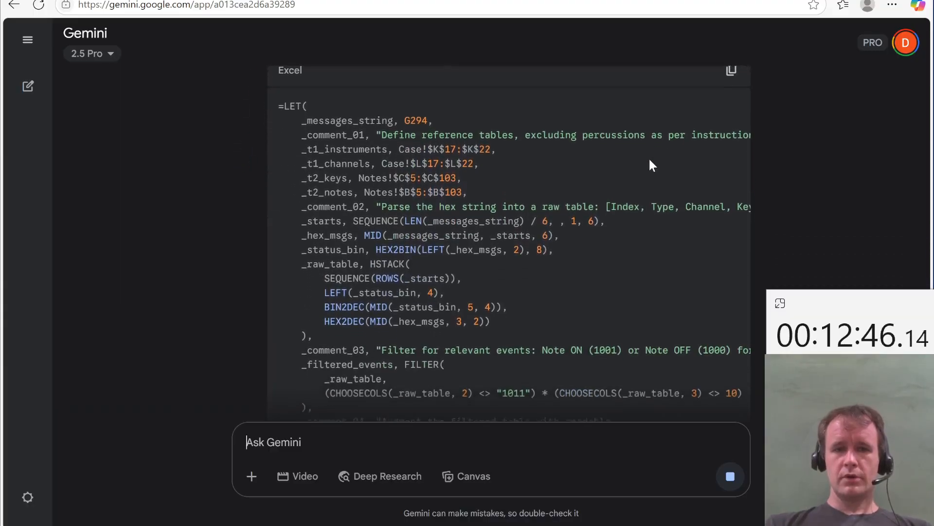
pyautogui.scroll(-3)
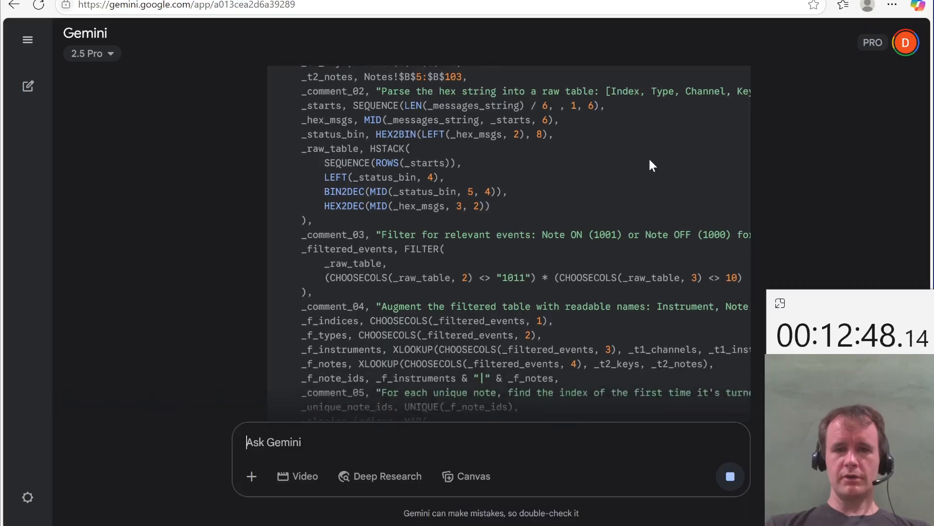
pyautogui.scroll(-3)
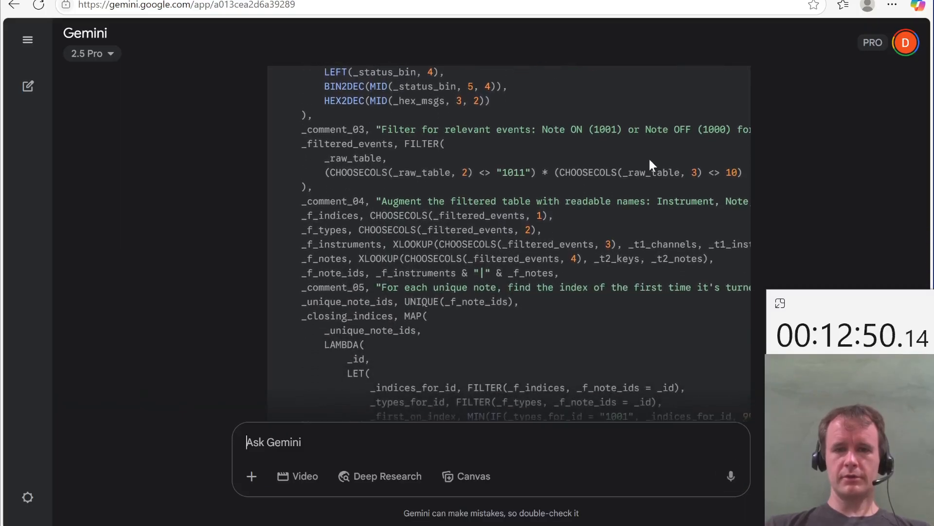
pyautogui.scroll(-3)
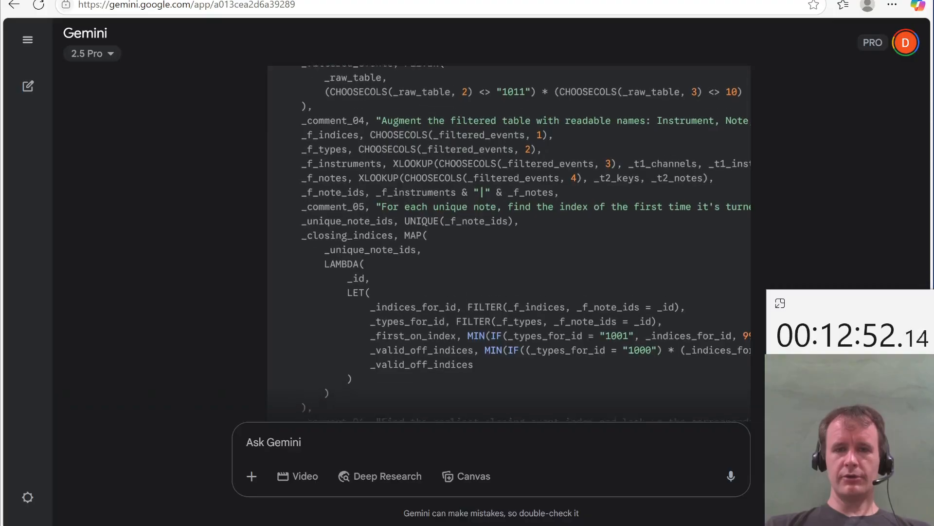
pyautogui.scroll(-3)
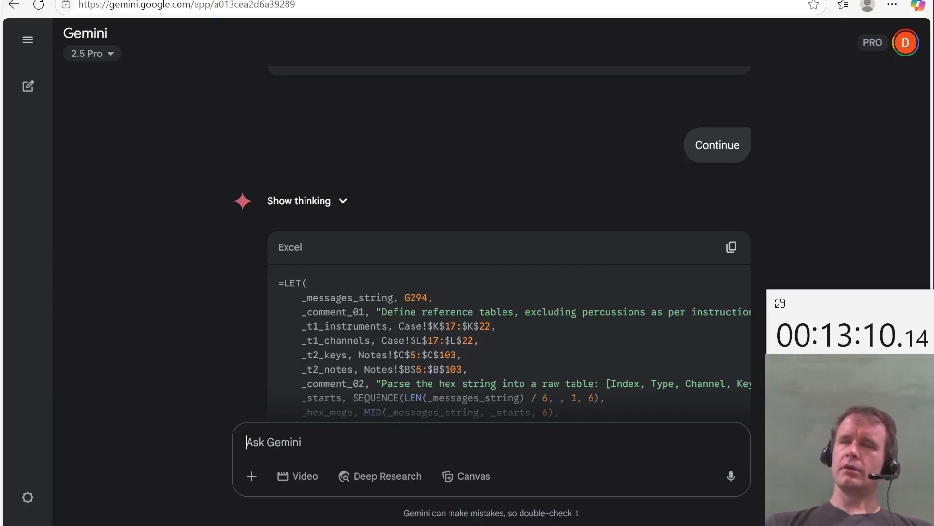
pyautogui.write('Cont')
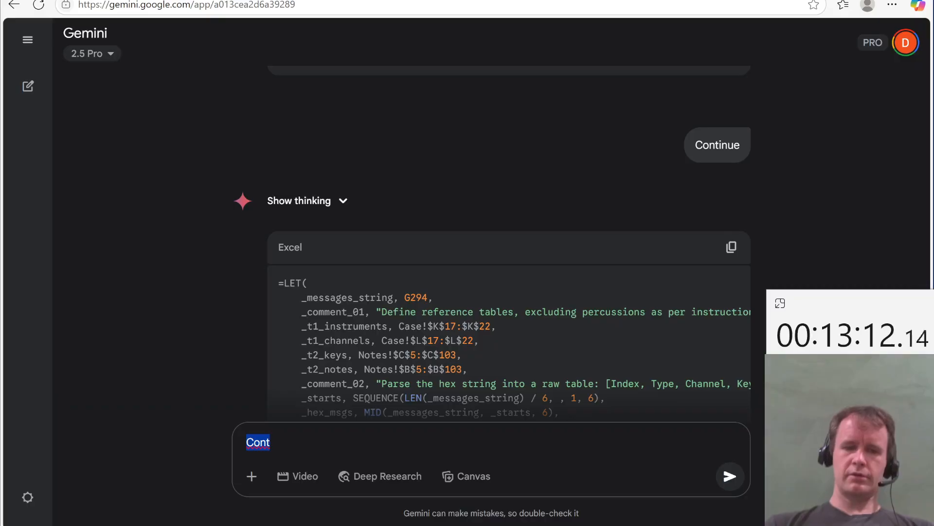
# Step: Ask Gemini to start on the bonus questions
pyautogui.write("Now let's")
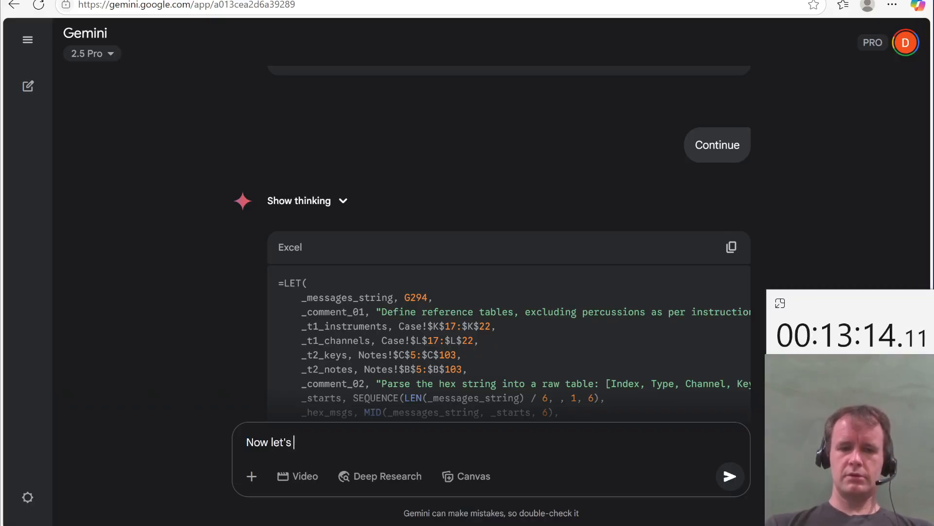
pyautogui.write('do the bon')
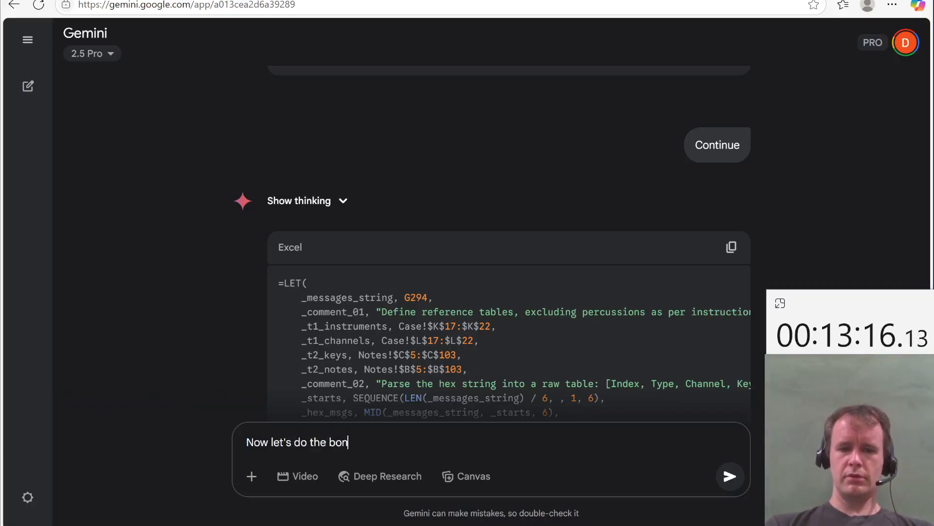
pyautogui.click(729, 475)
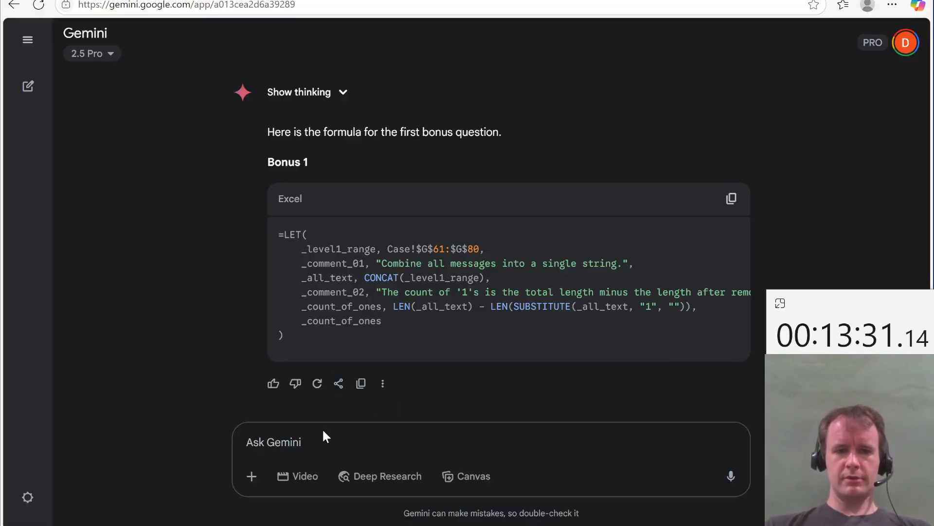
# Step: Send Continue for the next bonus formula and scroll through the reply
pyautogui.write('Con')
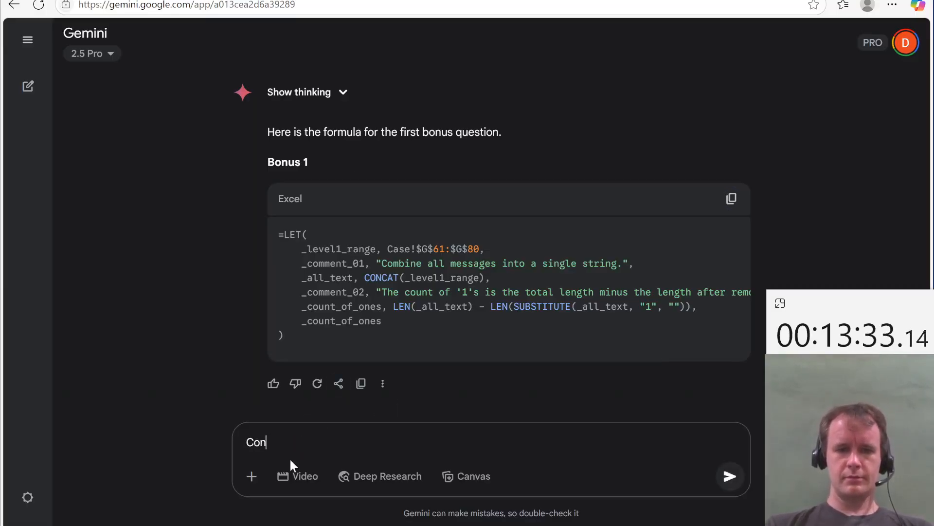
pyautogui.click(729, 475)
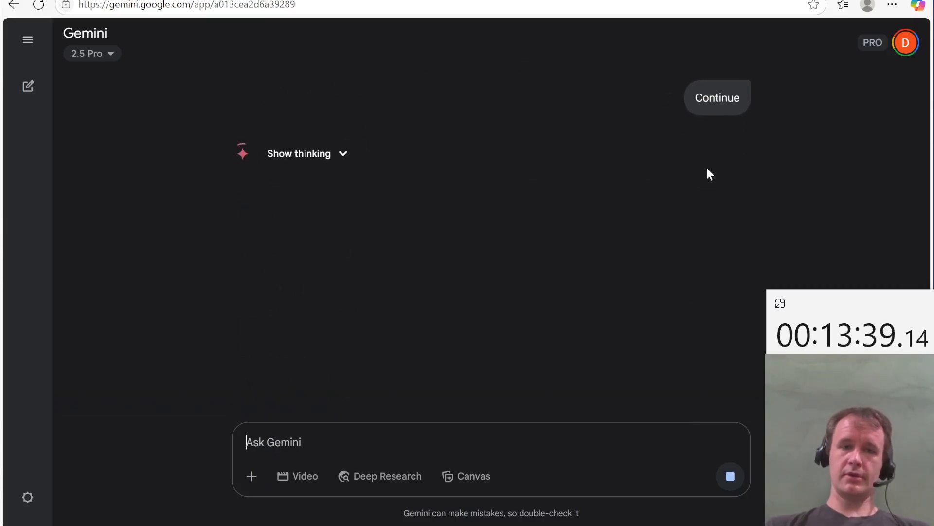
pyautogui.moveTo(491, 274)
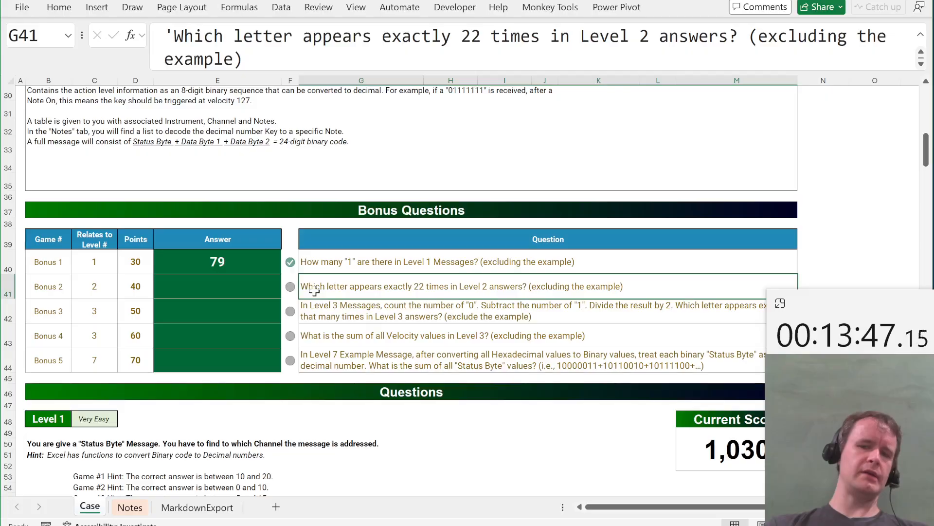
pyautogui.scroll(-3)
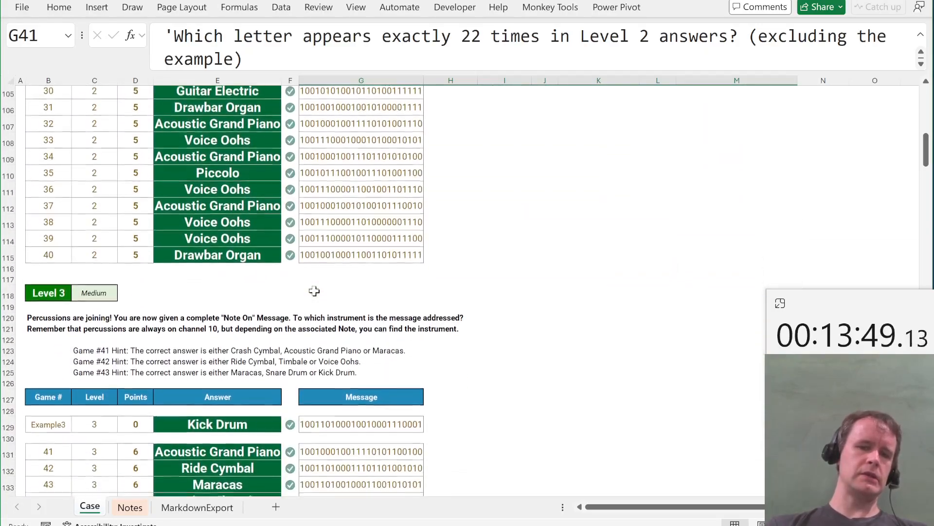
pyautogui.scroll(3)
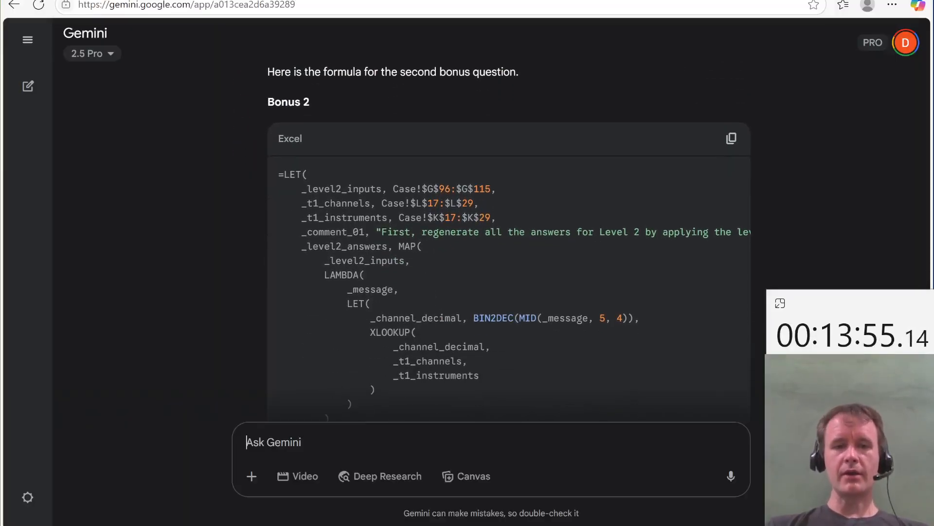
# Step: Paste Gemini's Bonus 2 LET formula into E41, answering I for a 1,070 score
pyautogui.doubleClick(453, 231)
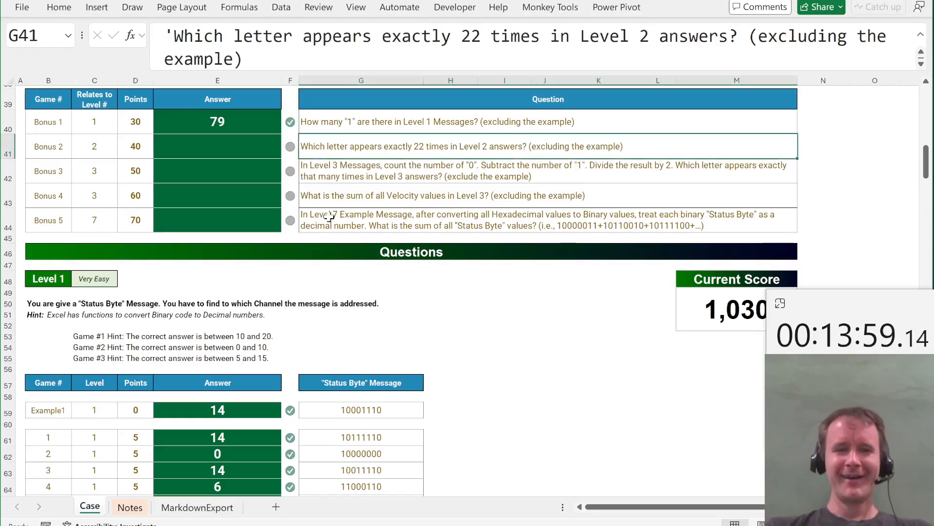
pyautogui.click(217, 146)
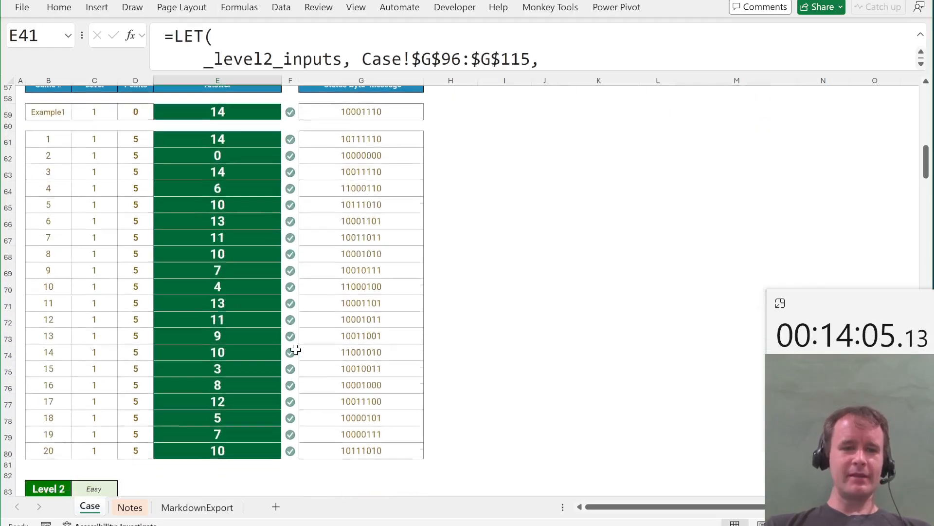
pyautogui.scroll(-3)
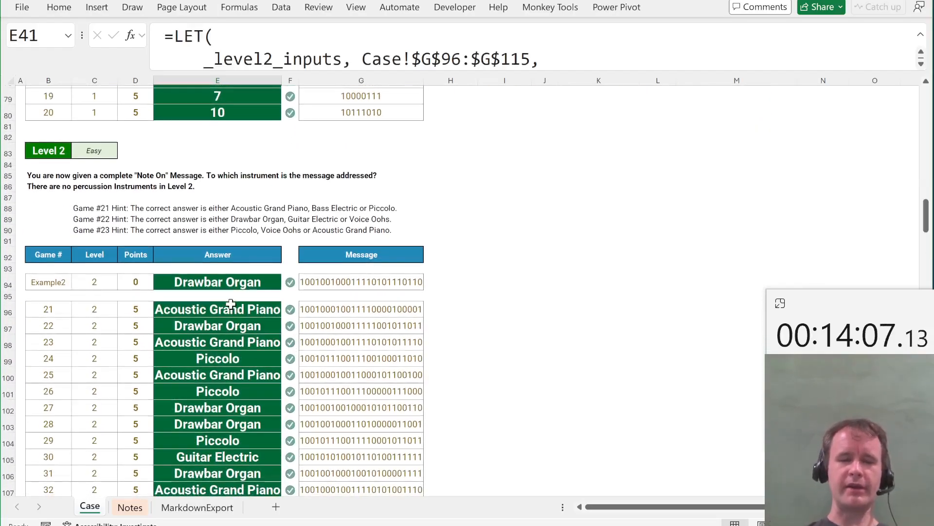
pyautogui.scroll(3)
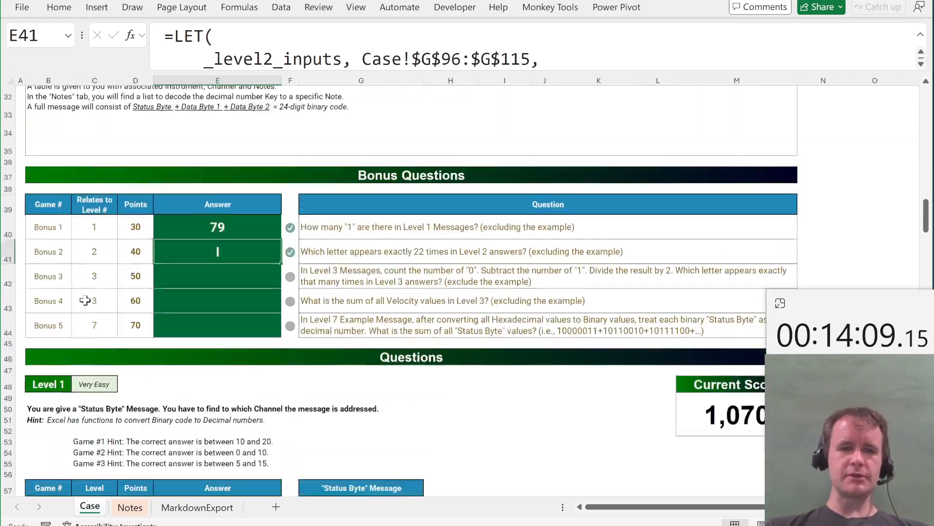
pyautogui.scroll(-3)
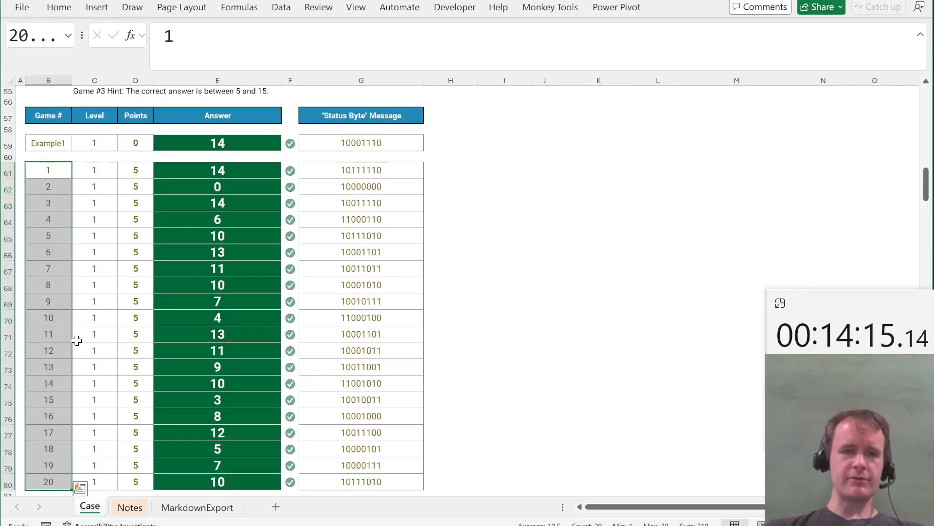
pyautogui.scroll(3)
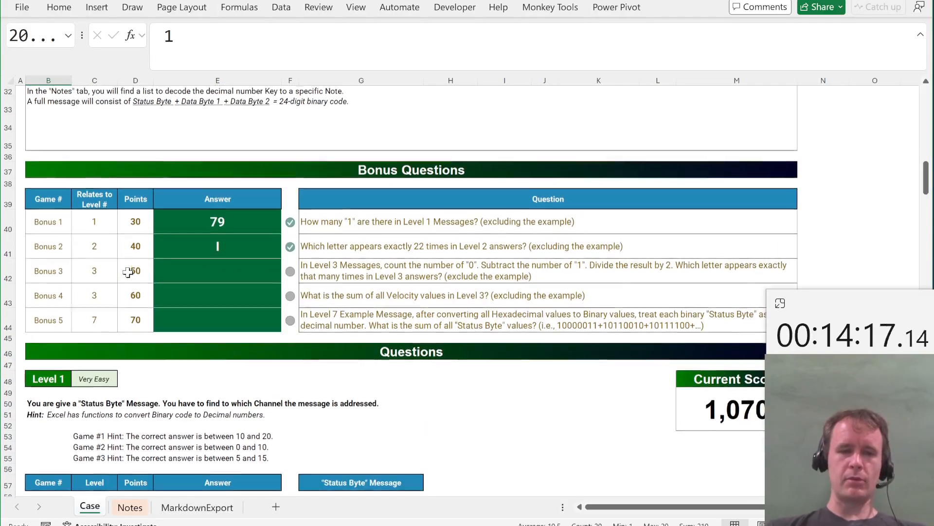
pyautogui.click(217, 271)
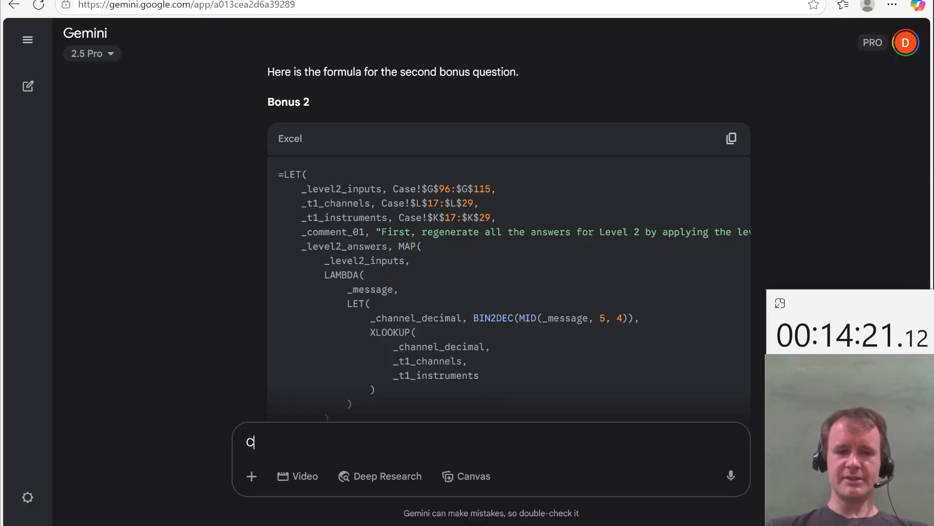
# Step: Ask Gemini to continue, then review bonus points and answer cells E42 and E43
pyautogui.press('Return')
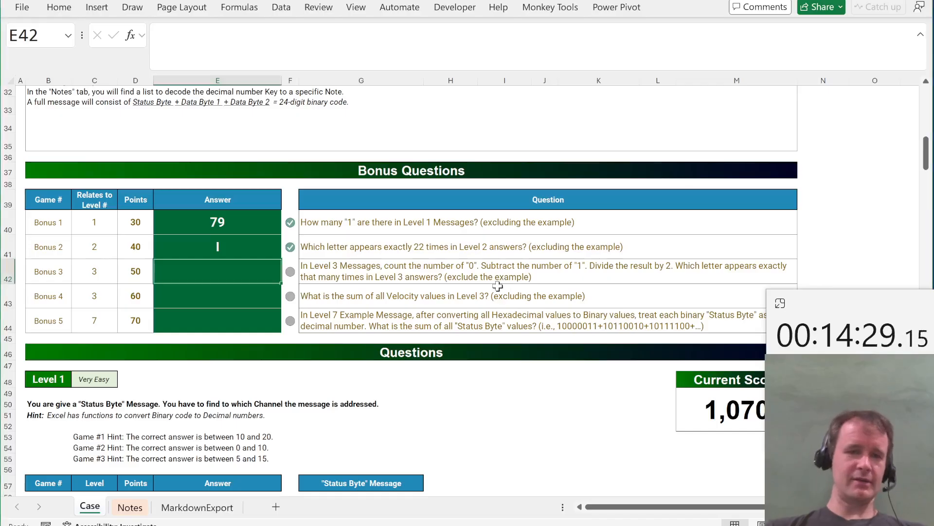
pyautogui.moveTo(362, 334)
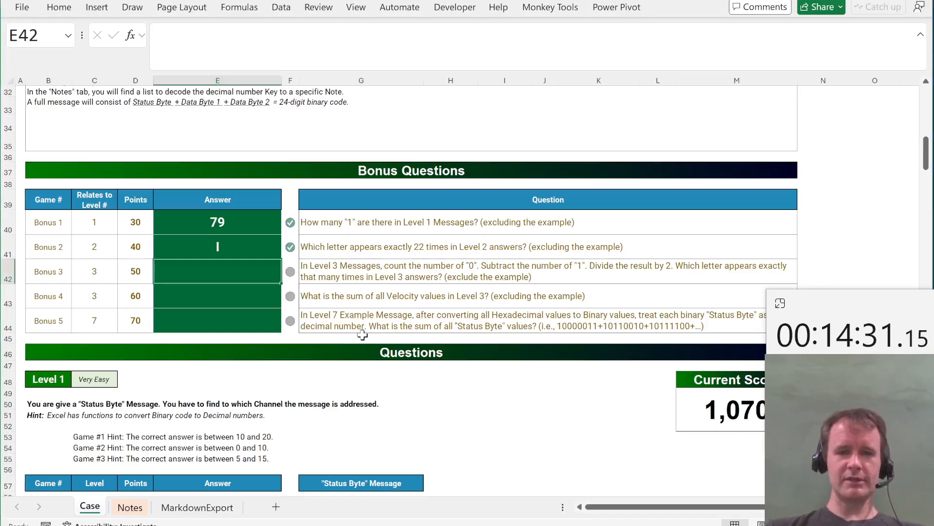
pyautogui.click(290, 223)
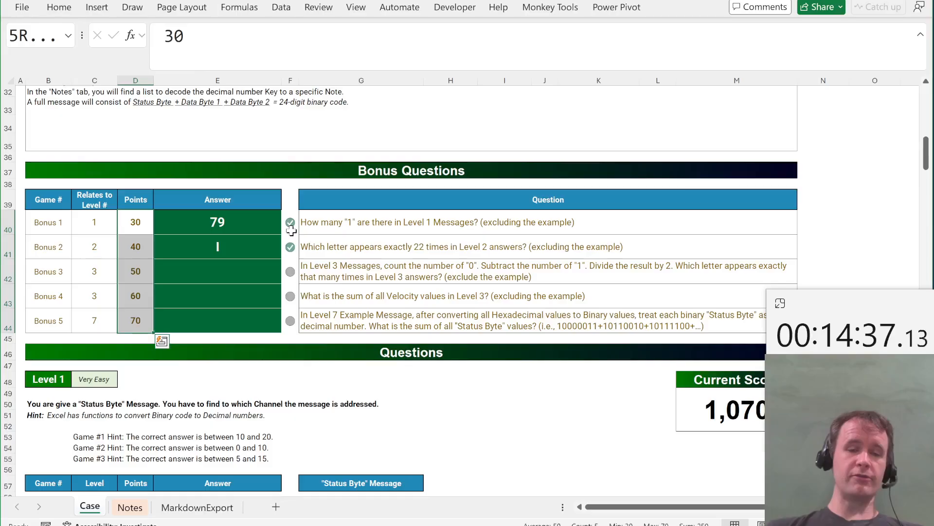
pyautogui.click(217, 296)
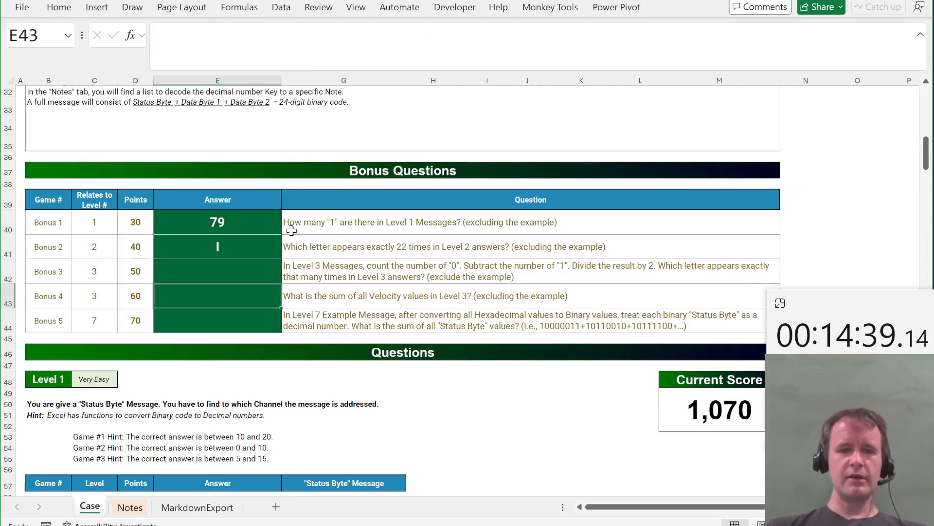
pyautogui.click(217, 271)
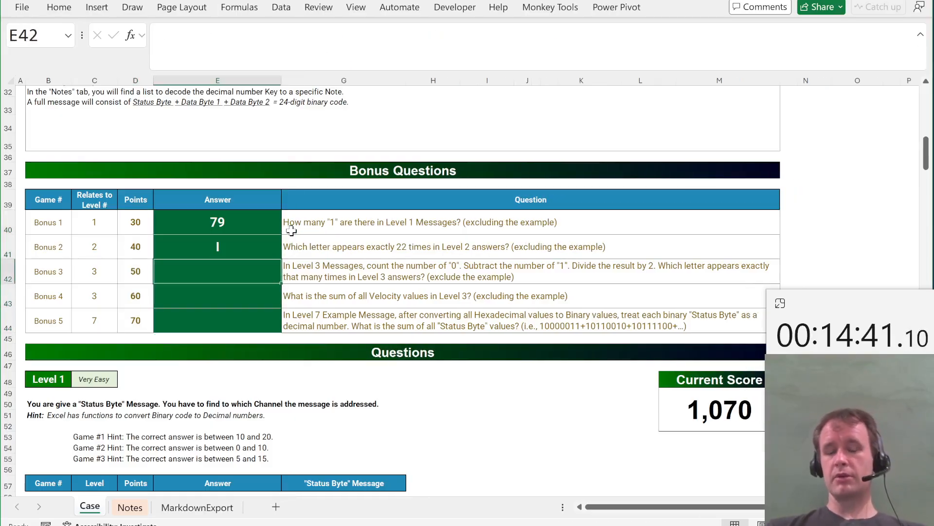
pyautogui.scroll(3)
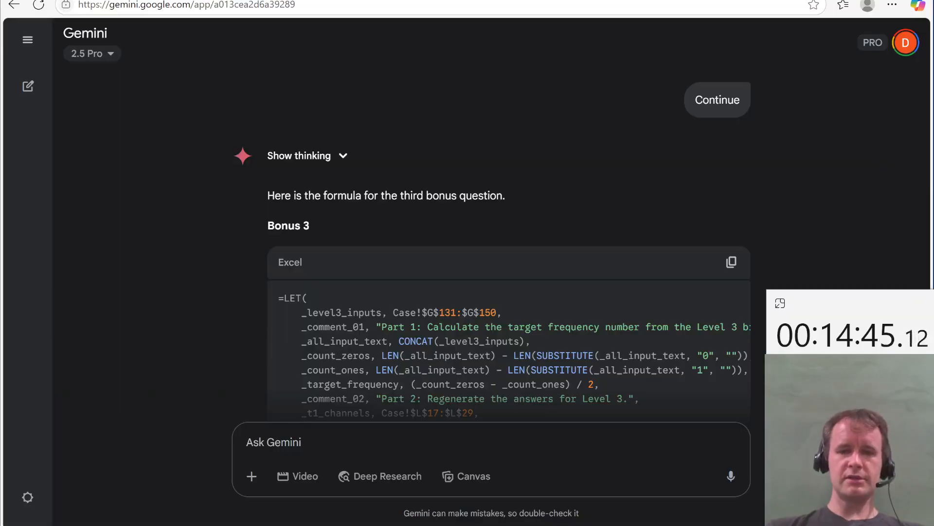
# Step: Tell Gemini the Bonus 3 formula gives 'That gives an empty array'
pyautogui.scroll(-3)
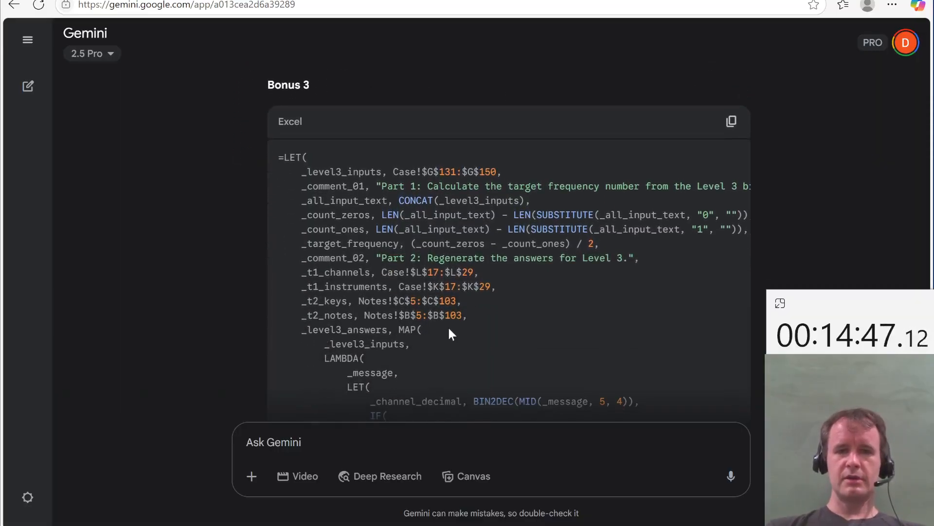
pyautogui.scroll(-3)
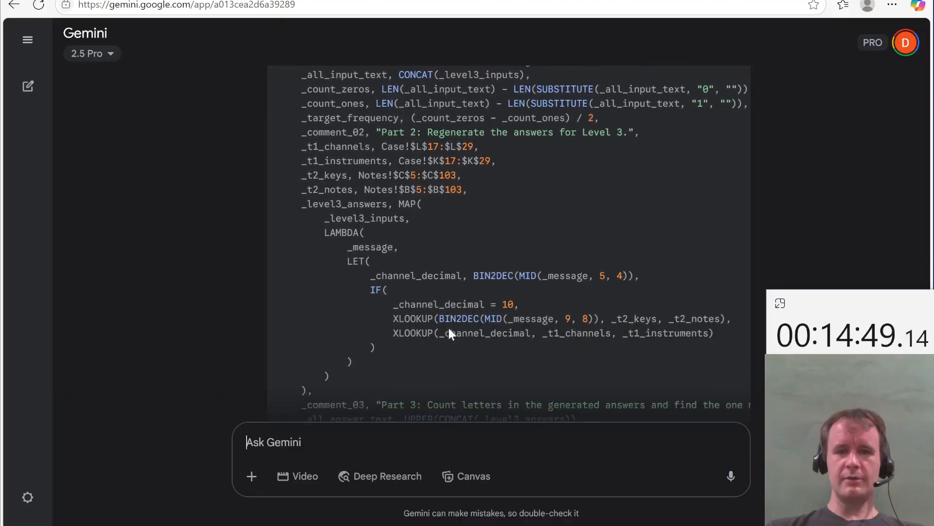
pyautogui.scroll(3)
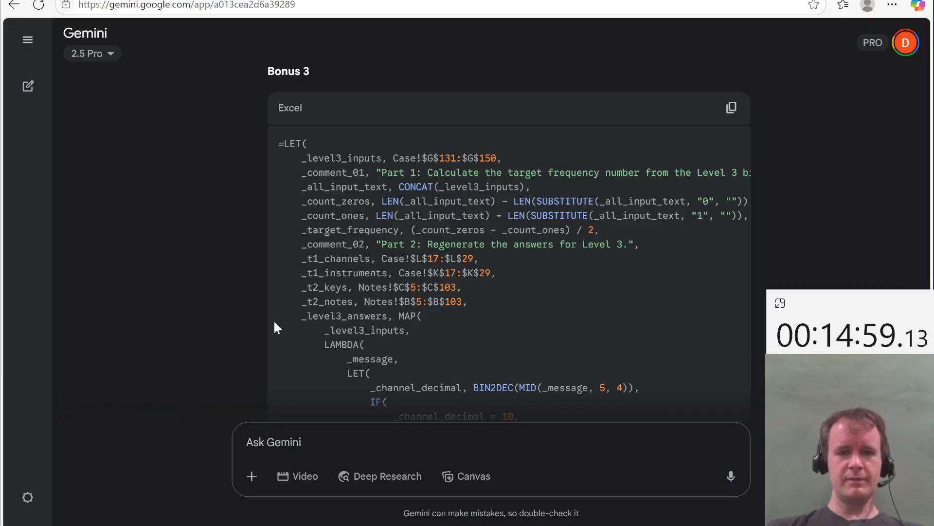
pyautogui.write('That give')
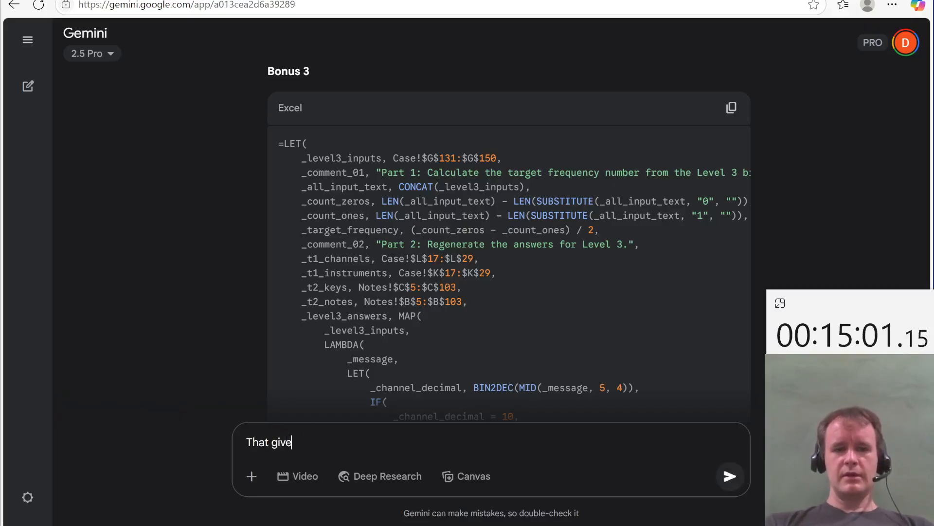
pyautogui.write('s an empty arra')
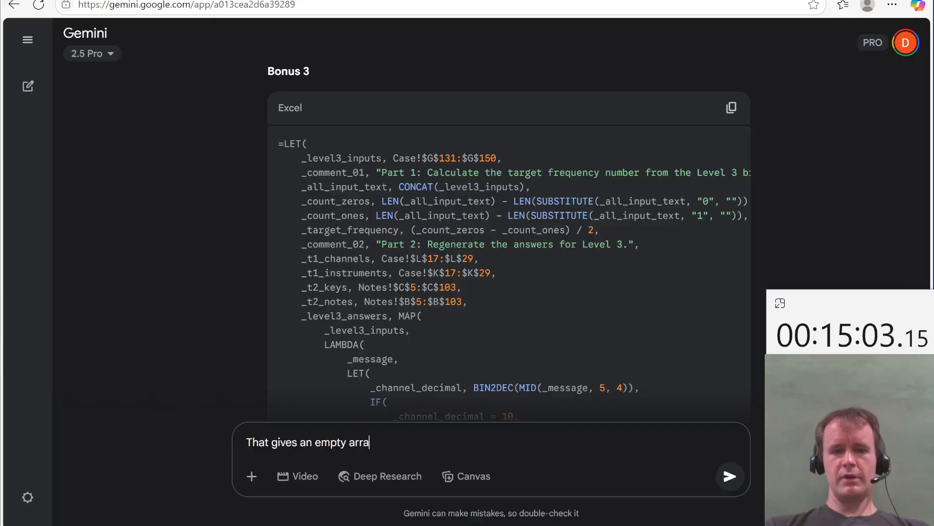
pyautogui.click(730, 475)
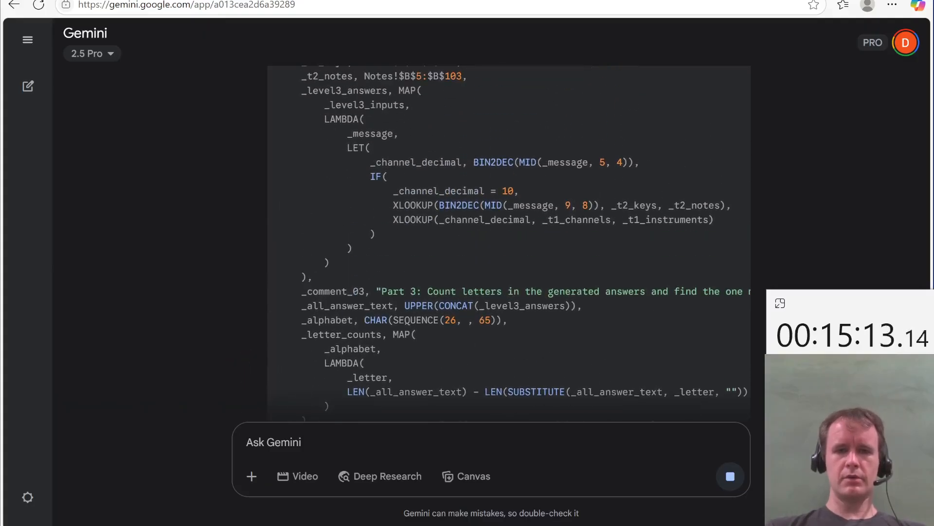
pyautogui.scroll(-3)
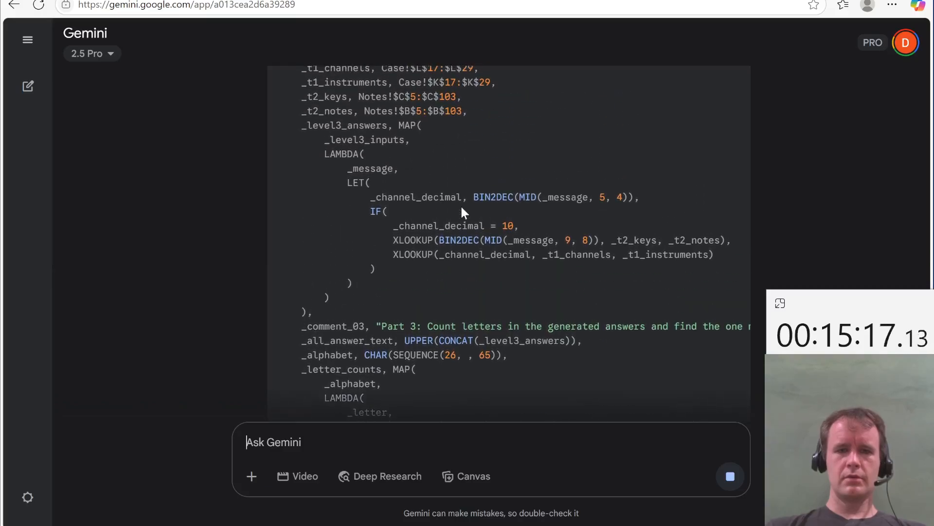
pyautogui.scroll(3)
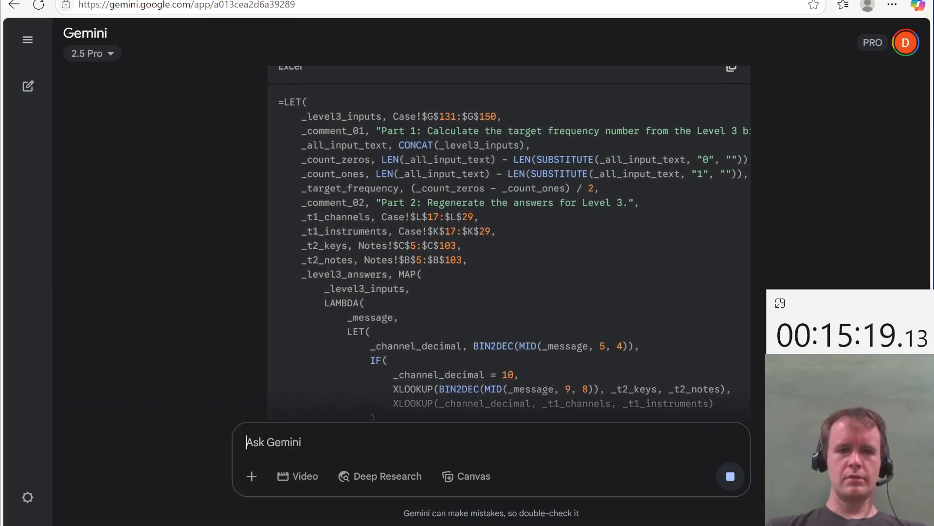
pyautogui.scroll(3)
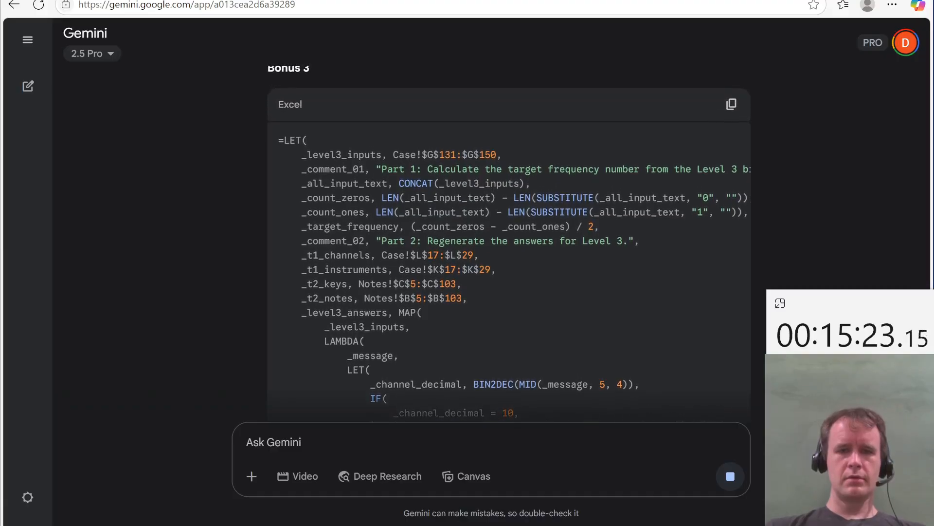
# Step: Check the Bonus 3 cell in Excel, then read Gemini's revised Level 6 lookup formula
pyautogui.press('alt+tab')
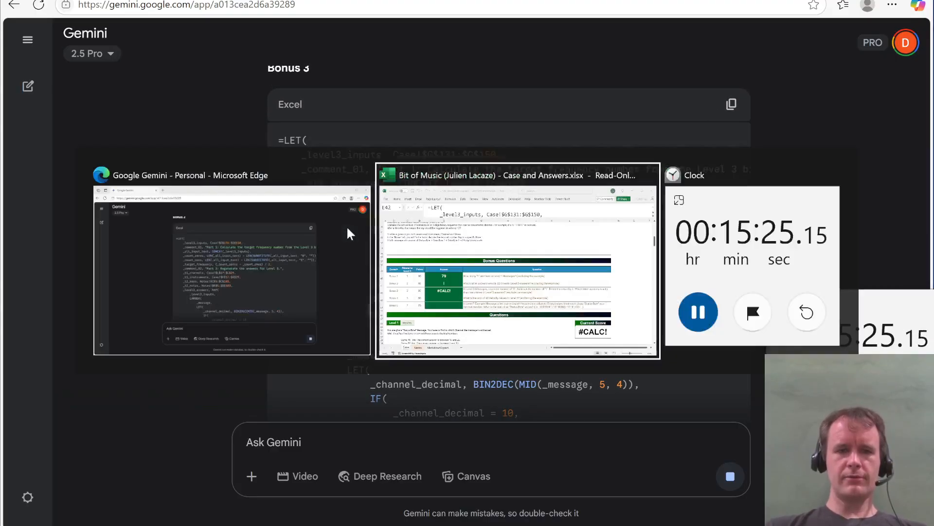
pyautogui.click(517, 265)
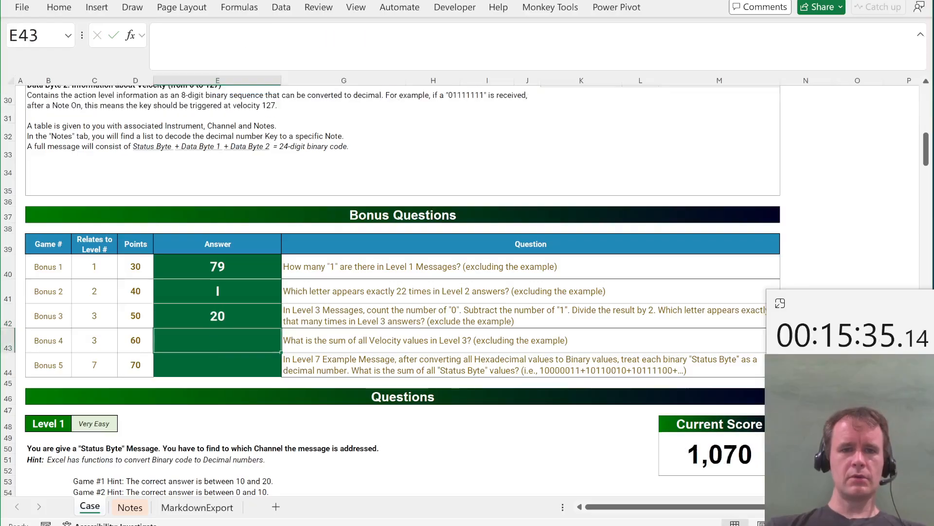
pyautogui.click(369, 291)
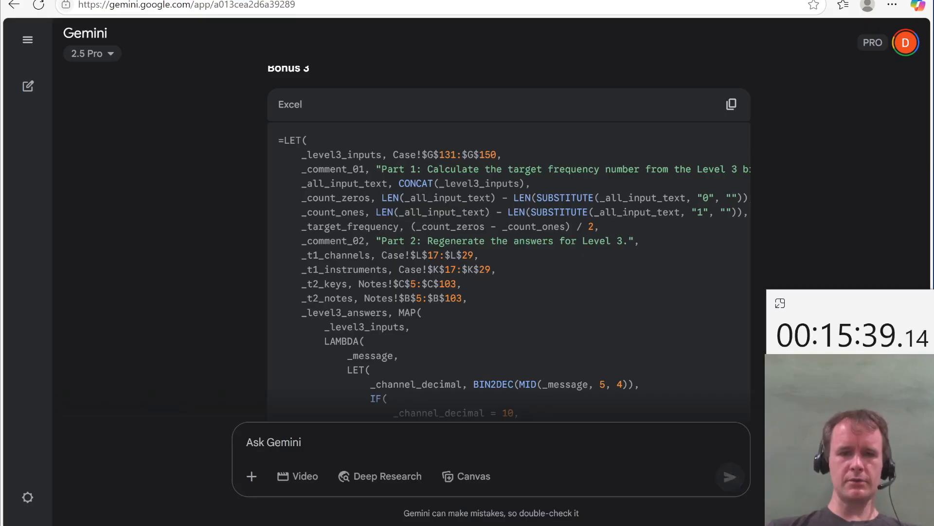
pyautogui.scroll(-3)
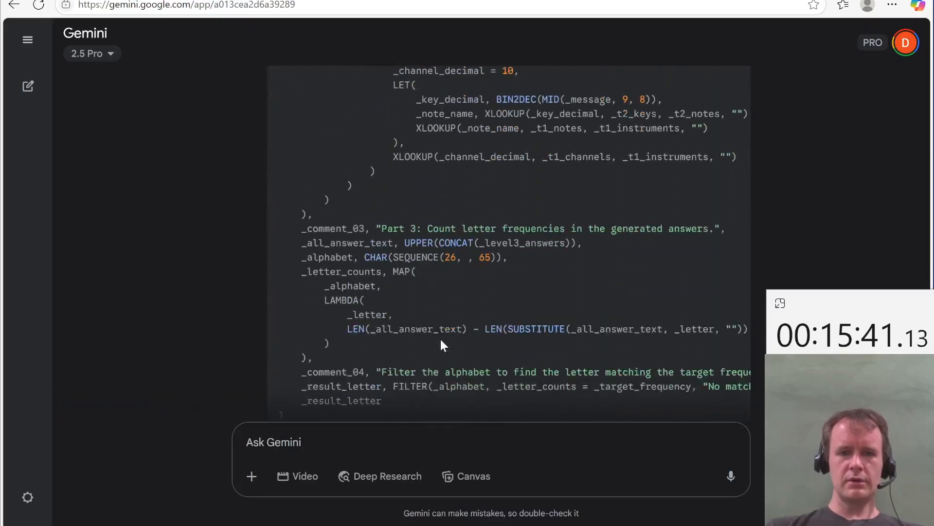
pyautogui.scroll(3)
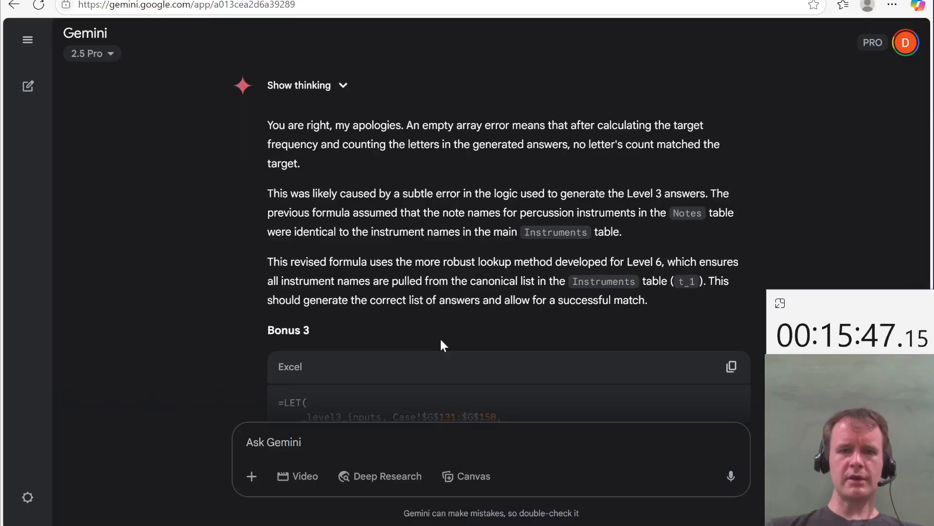
pyautogui.scroll(3)
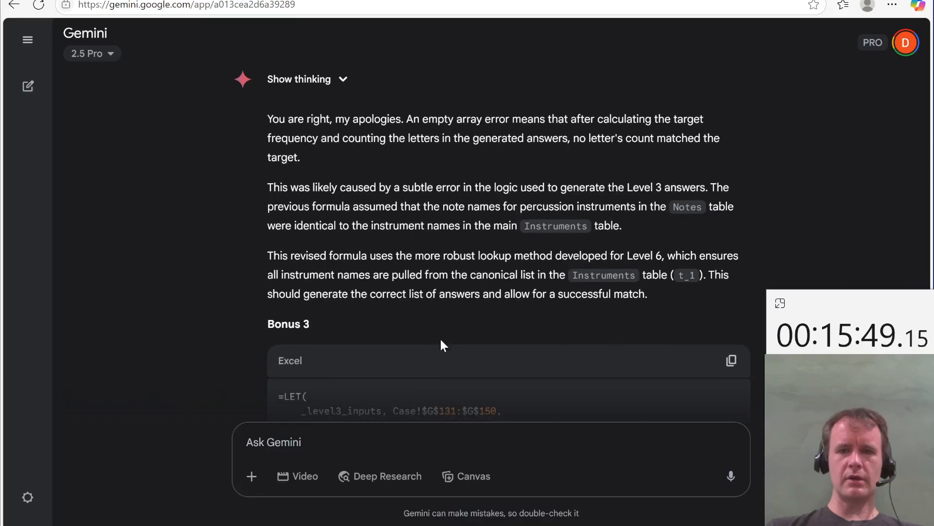
pyautogui.scroll(-3)
pyautogui.write('Con')
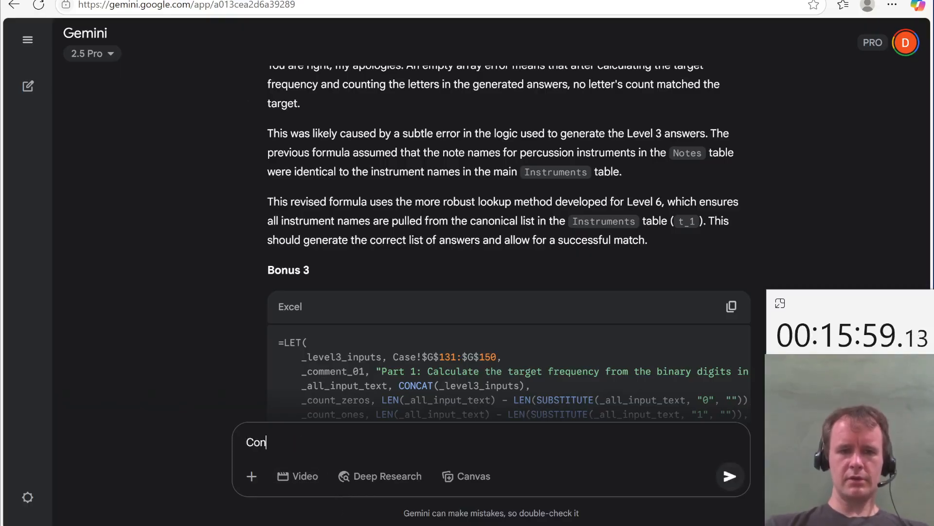
# Step: Send 'Continue' twice to get the Bonus 4 velocity-sum formula and the final bonus
pyautogui.click(730, 476)
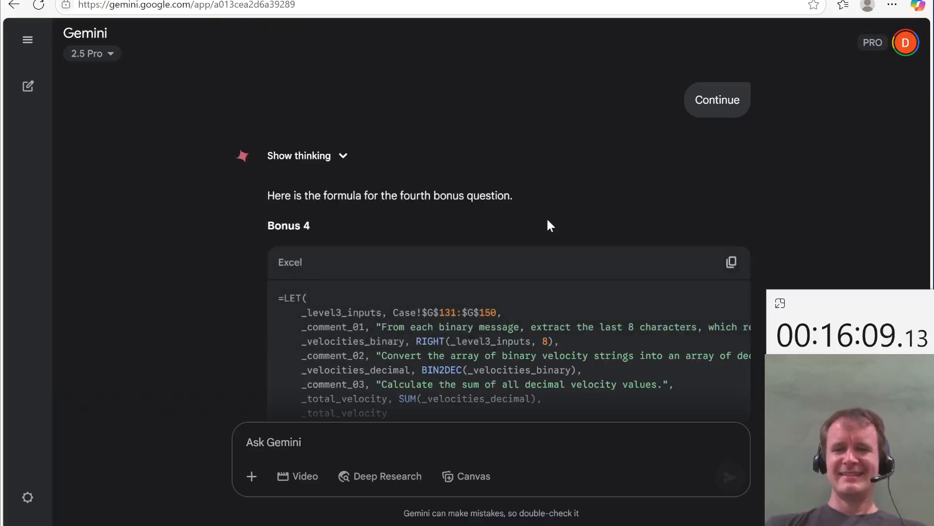
pyautogui.scroll(-3)
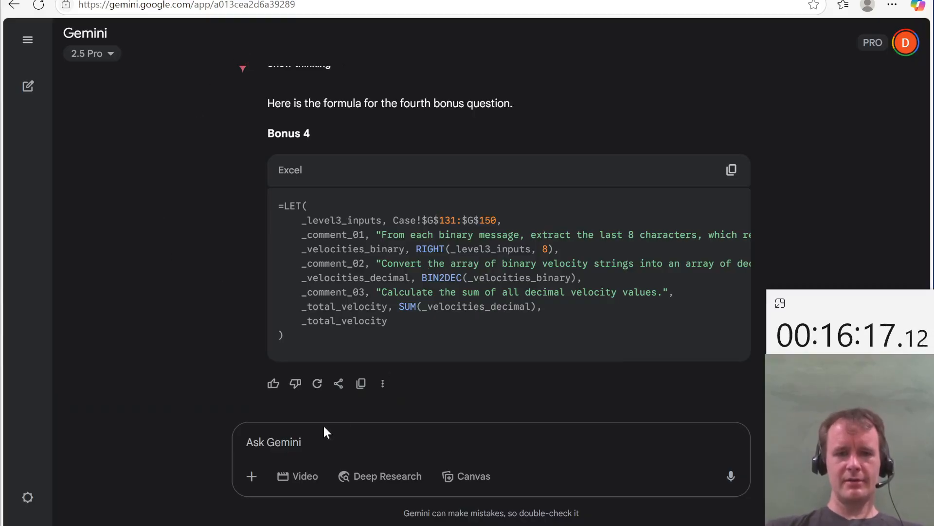
pyautogui.write('Continu')
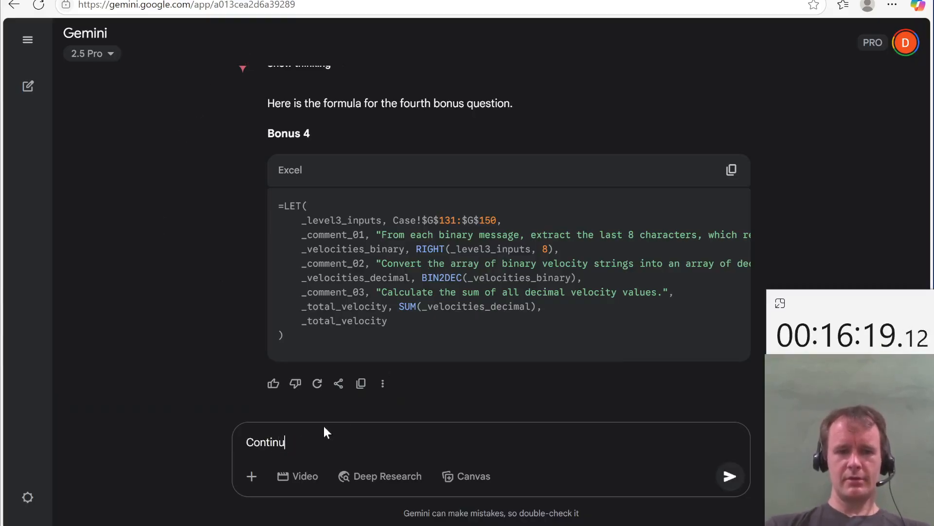
pyautogui.click(729, 476)
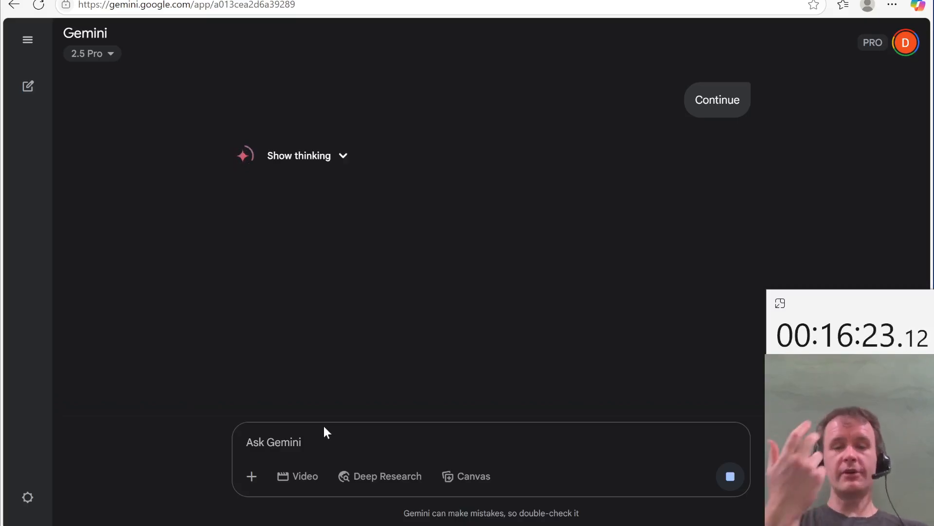
pyautogui.press('alt+tab')
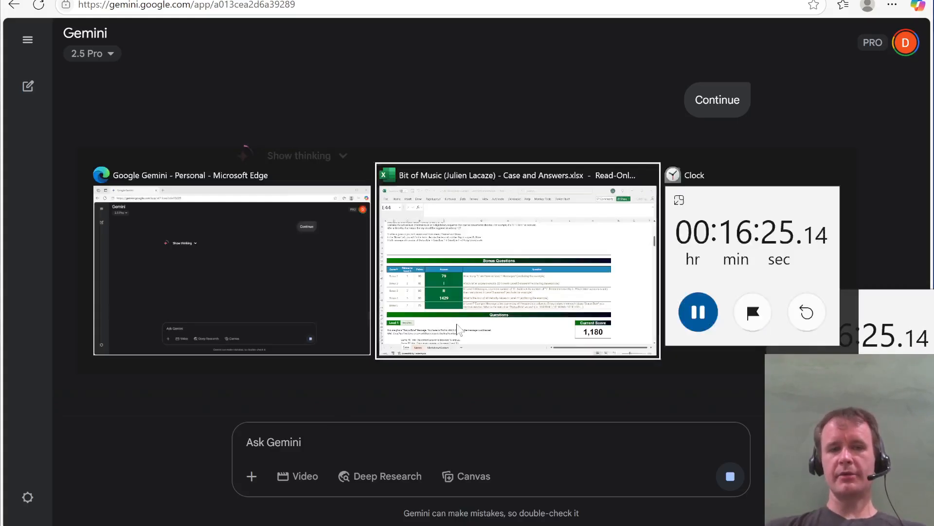
# Step: Enter the Bonus 5 status-byte formula, answering 502060352 for a 1,250 score
pyautogui.click(517, 262)
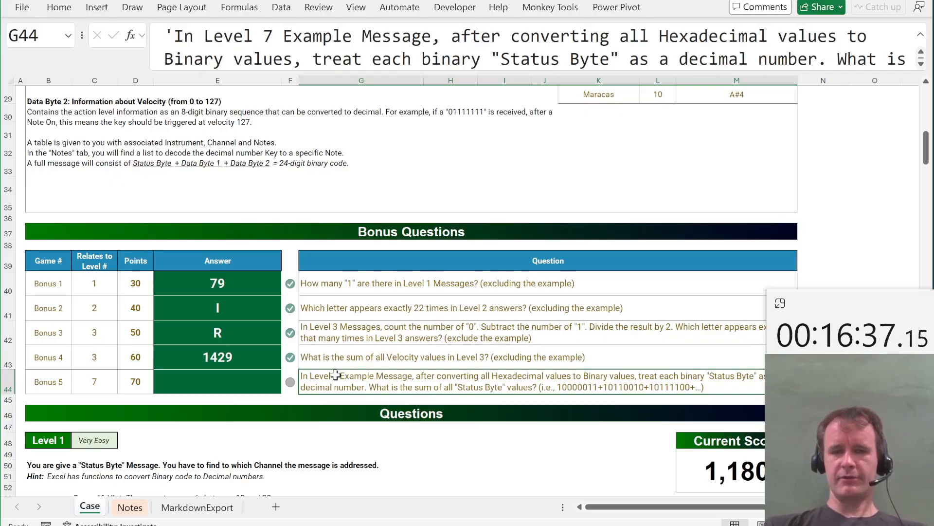
pyautogui.moveTo(453, 402)
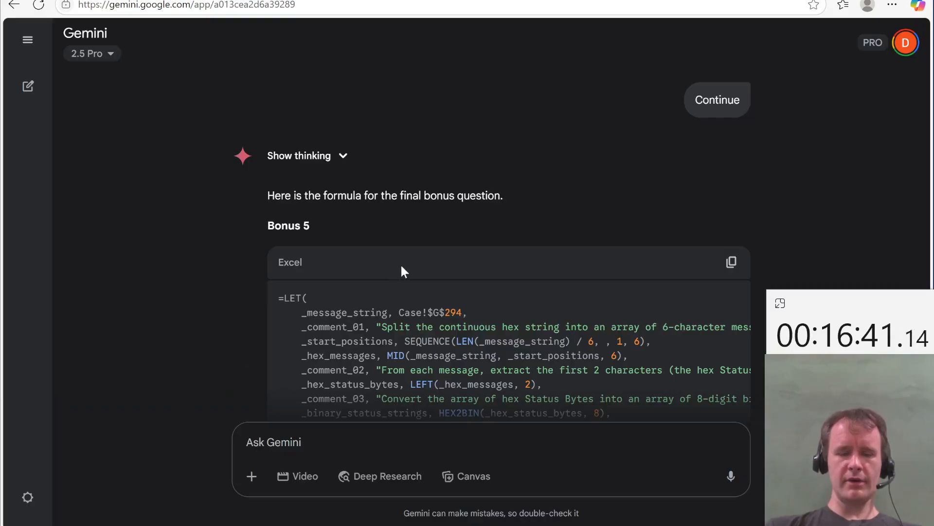
pyautogui.click(732, 262)
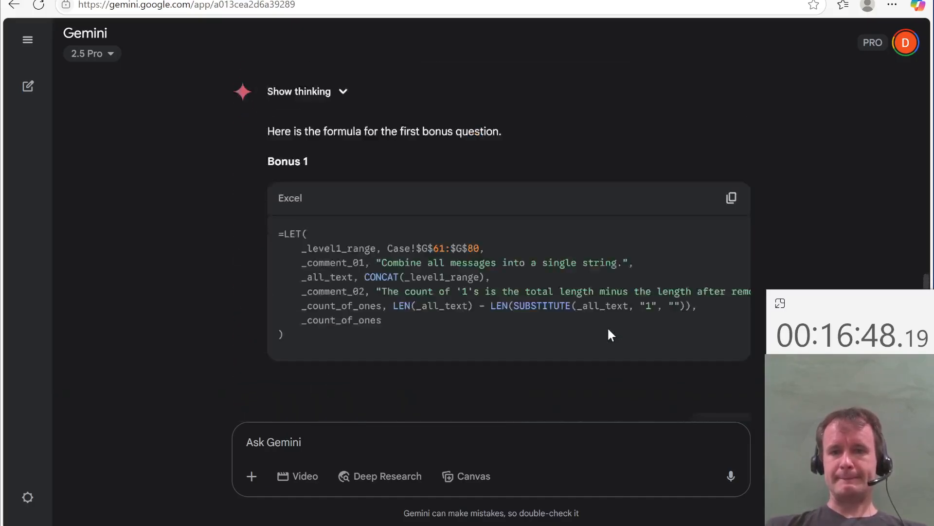
pyautogui.scroll(-3)
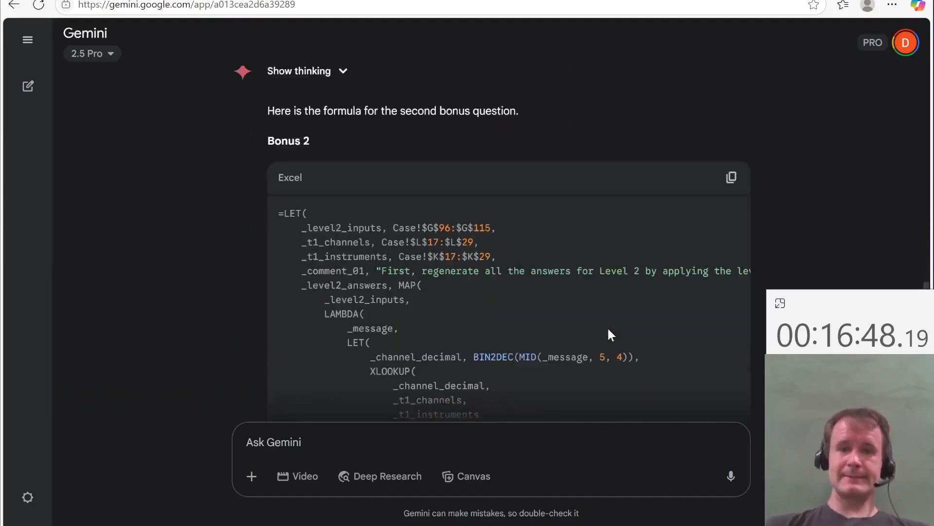
pyautogui.scroll(-3)
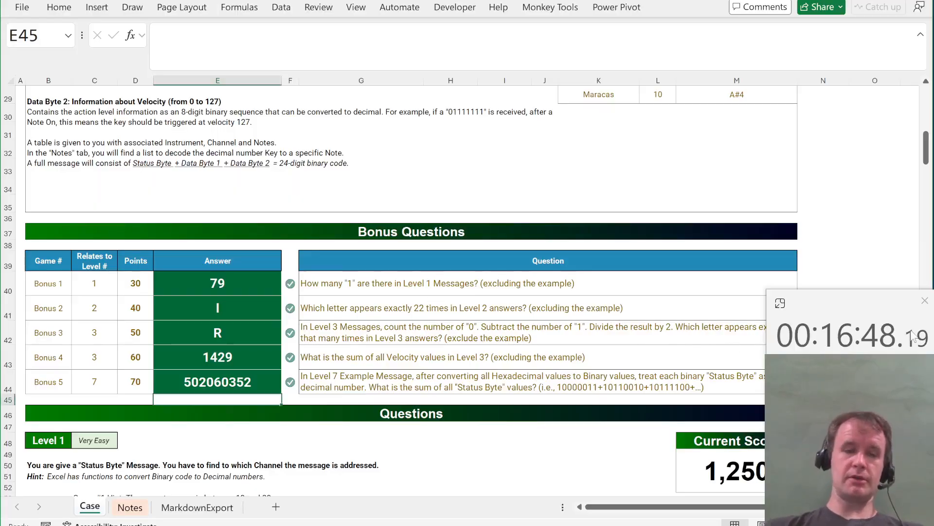
pyautogui.click(217, 244)
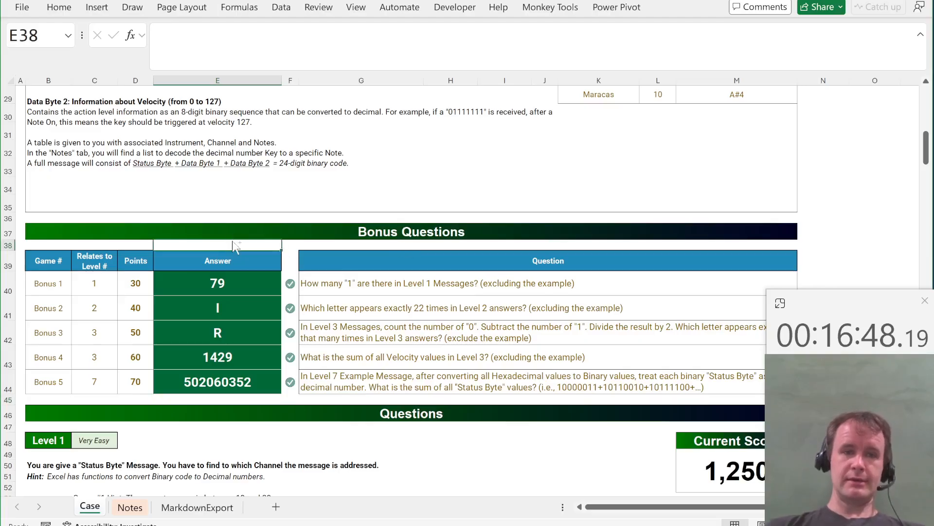
pyautogui.click(20, 245)
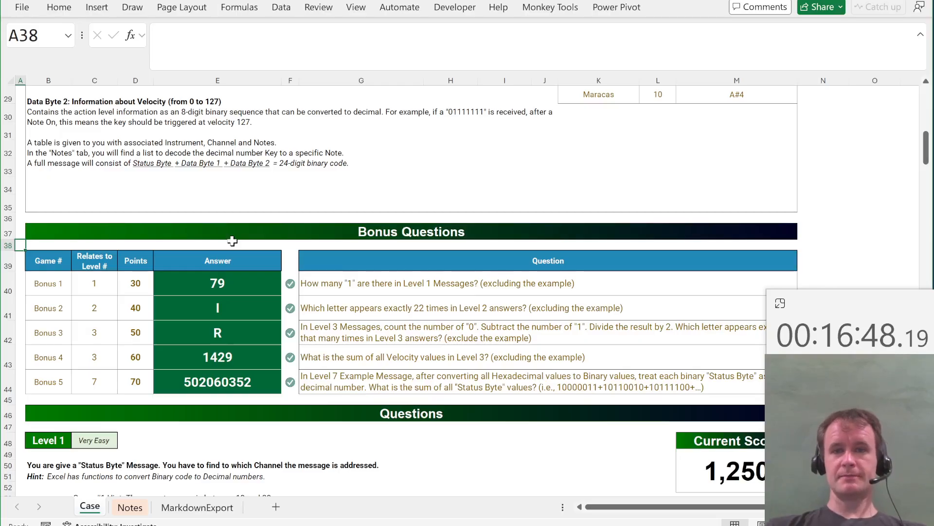
pyautogui.click(217, 245)
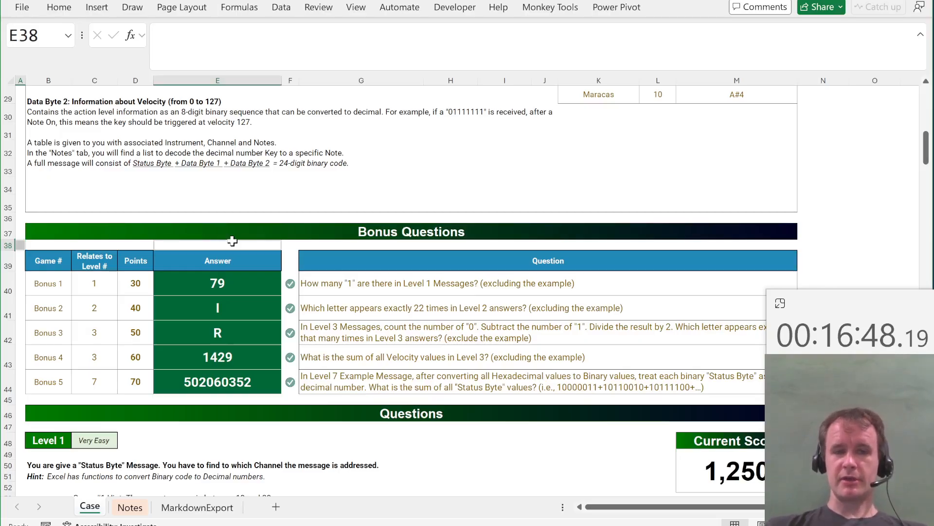
pyautogui.click(217, 261)
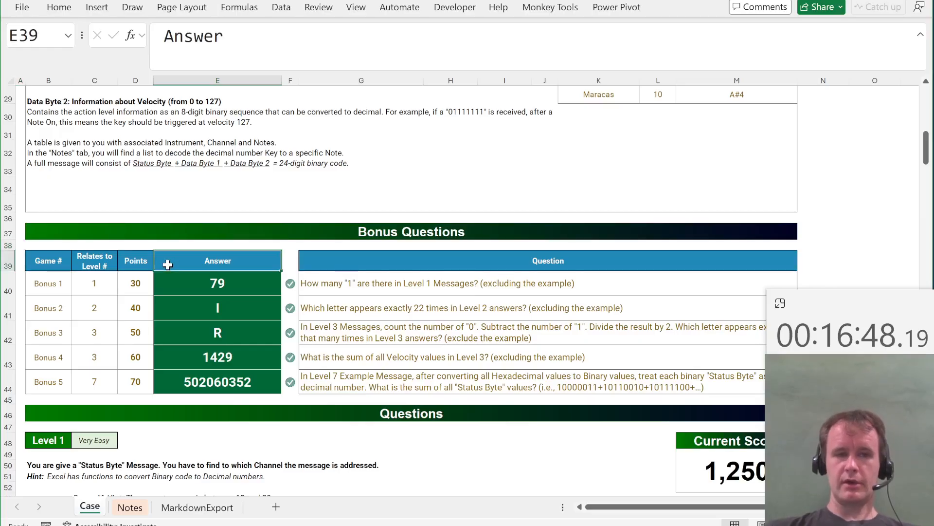
pyautogui.click(47, 260)
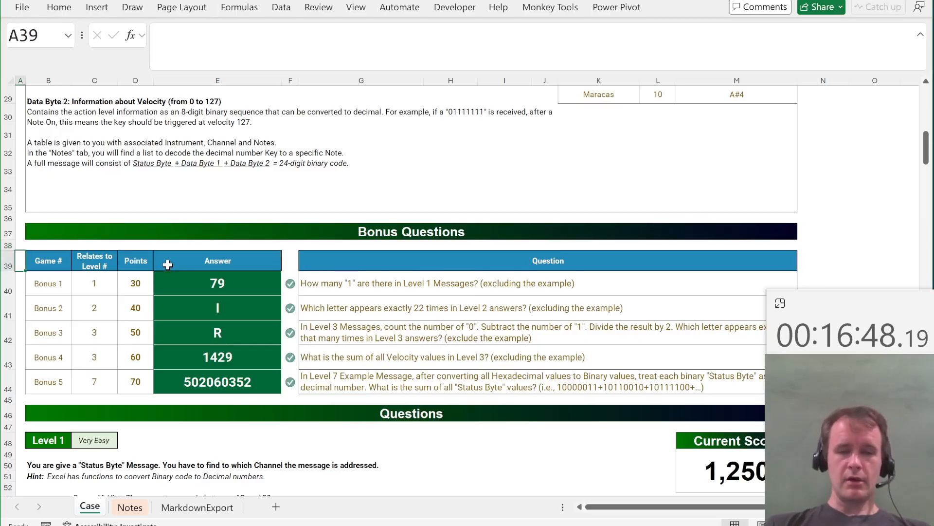